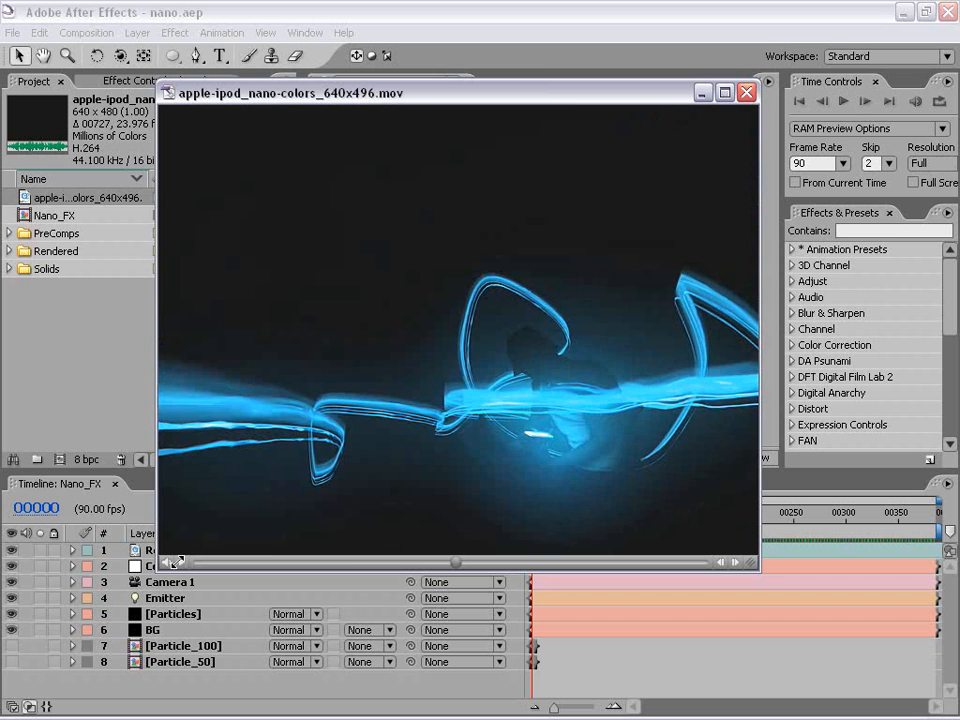
{"action": "mouse_move", "coordinate": [548, 445]}
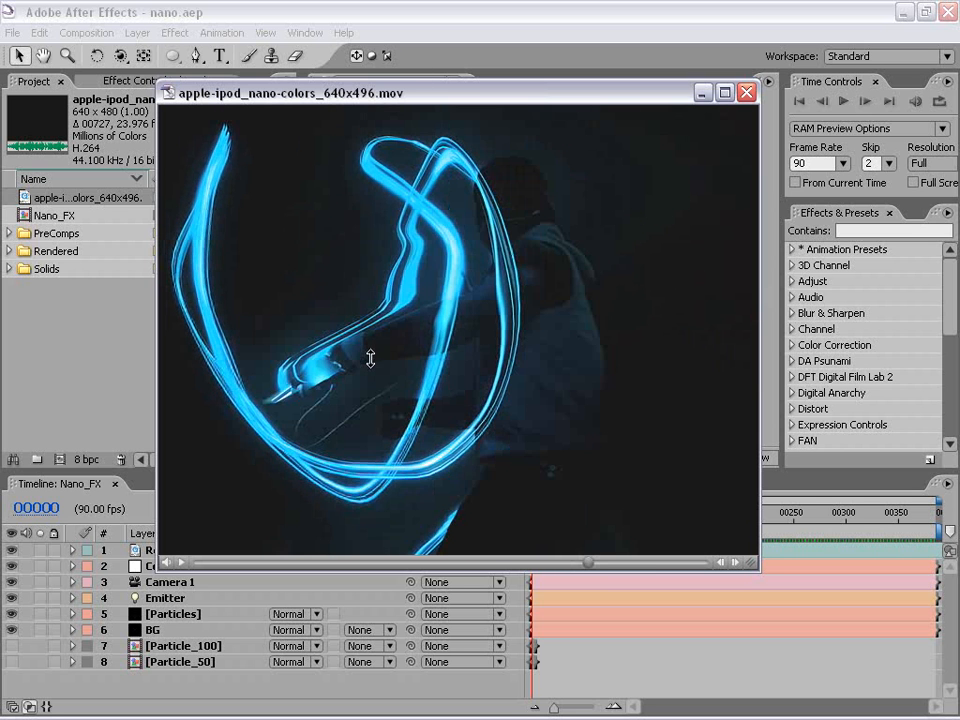
Step: Close the apple-ipod_nano-colors reference movie and return to the Nano_FX composition
{"action": "left_click", "coordinate": [745, 92]}
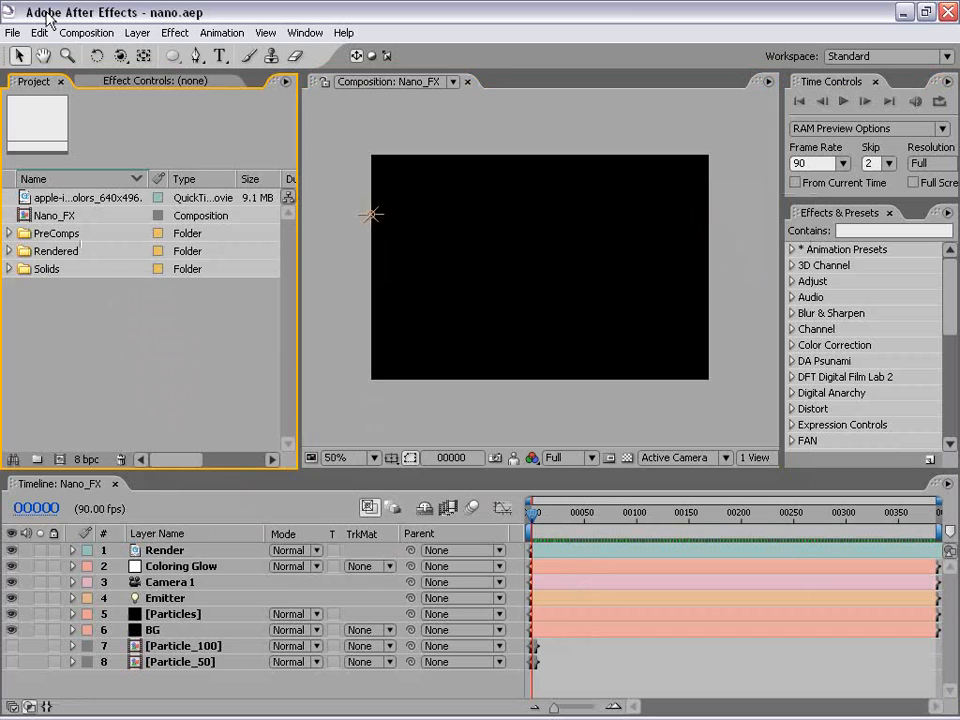
Step: Create a 720×480, 30 fps composition with square pixels named Nano_Ad
{"action": "left_click", "coordinate": [86, 32]}
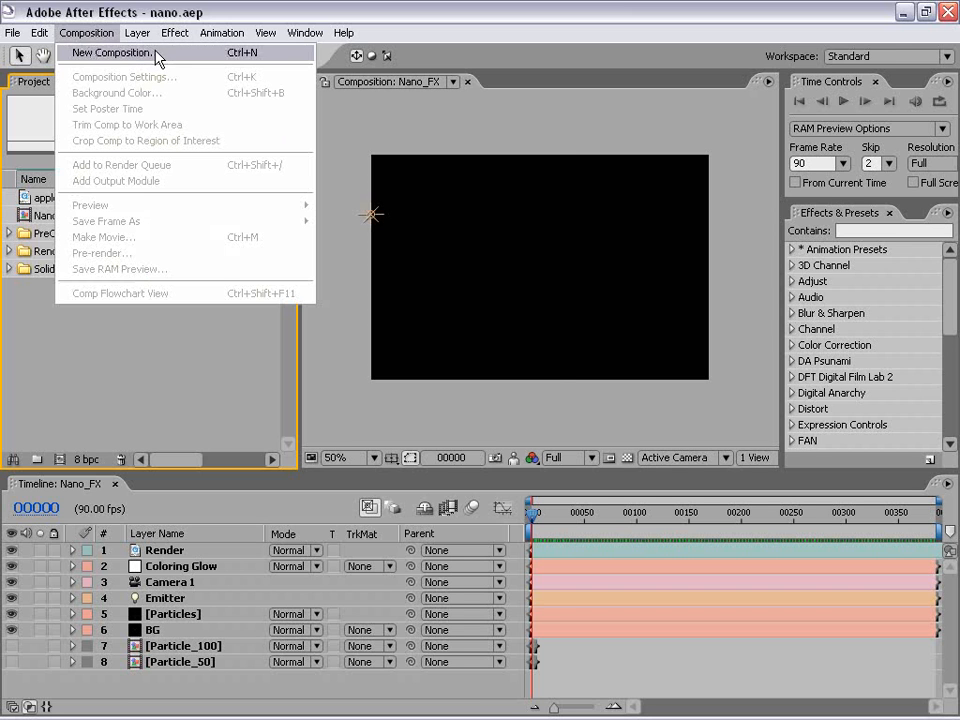
{"action": "left_click", "coordinate": [111, 52]}
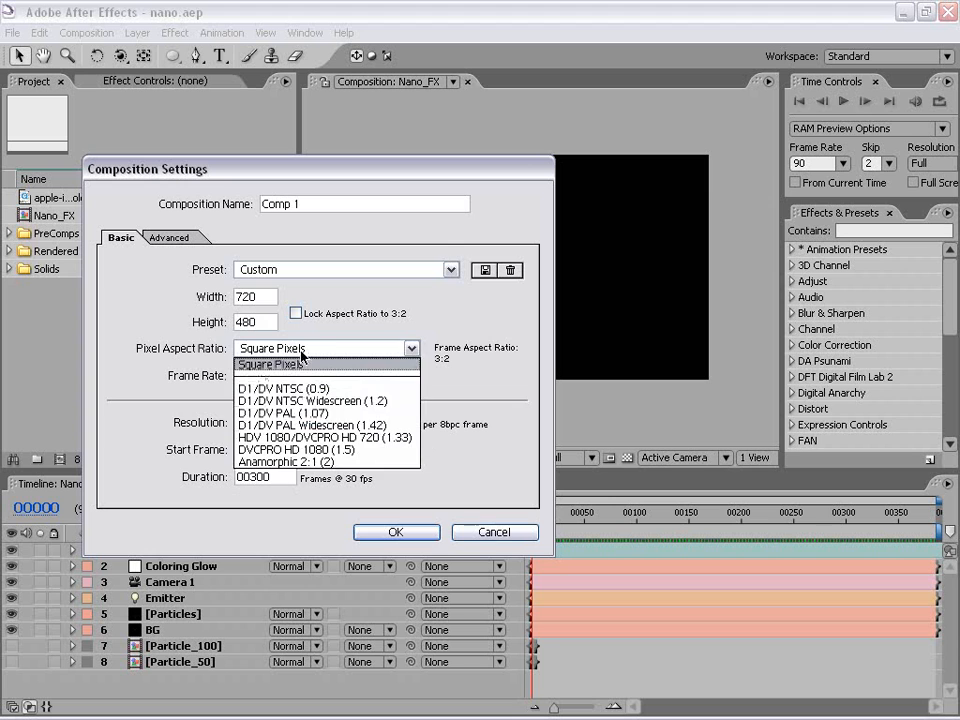
{"action": "left_click", "coordinate": [270, 364]}
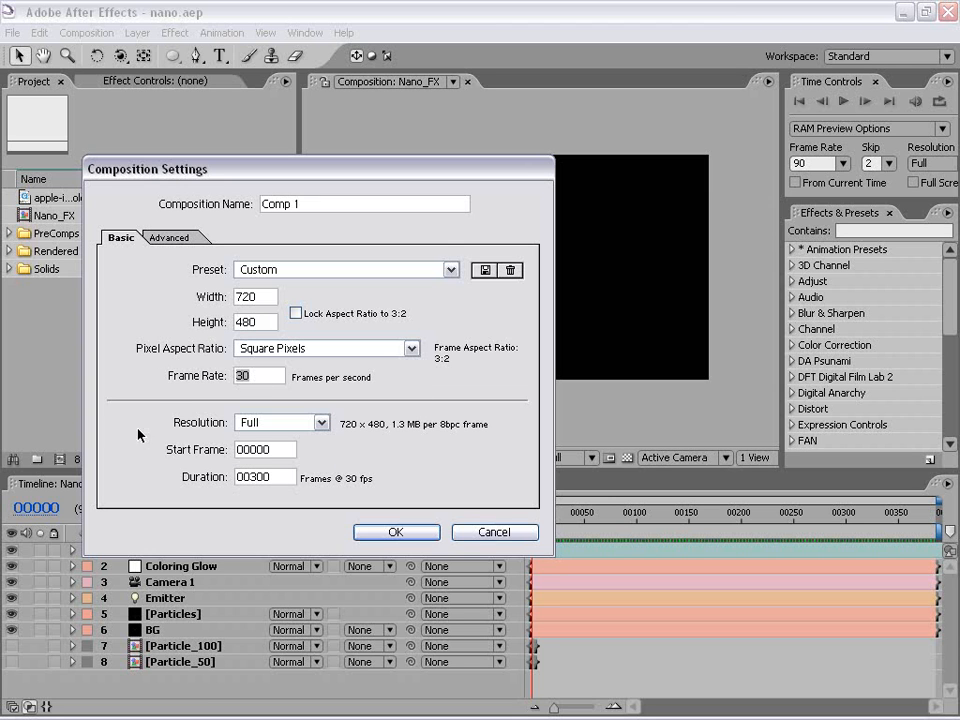
{"action": "left_click", "coordinate": [265, 477]}
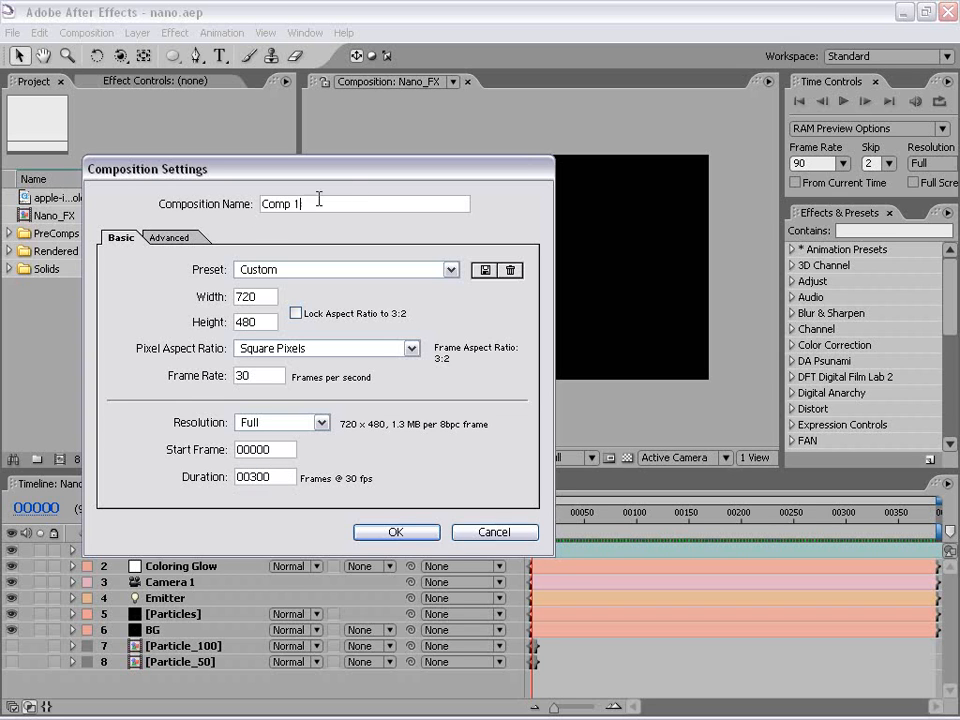
{"action": "type", "text": "Nano_Ad"}
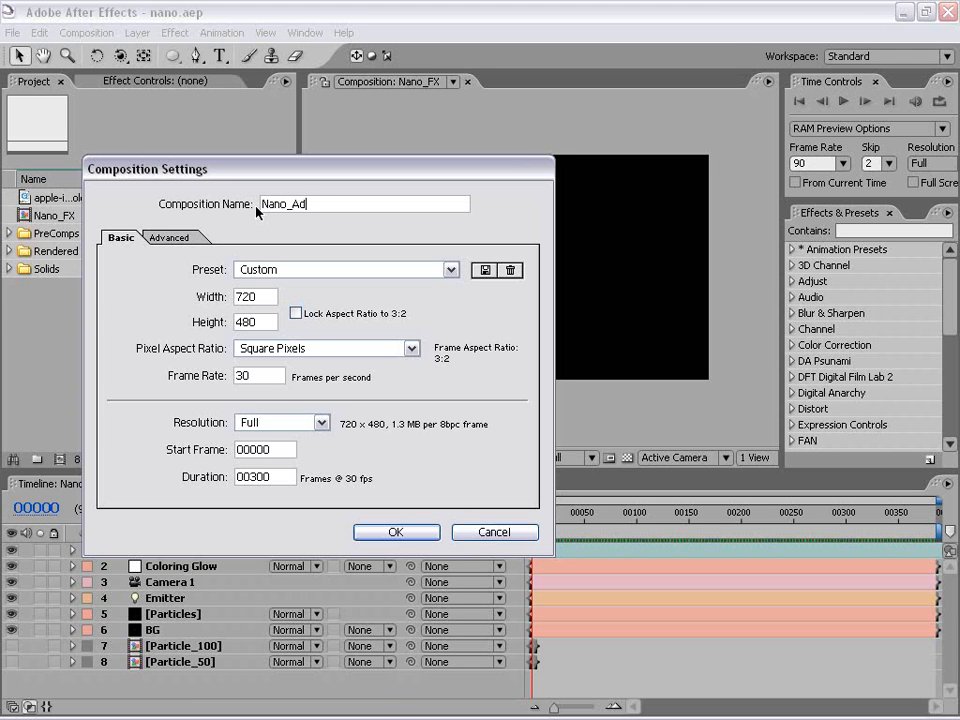
{"action": "left_click", "coordinate": [396, 531]}
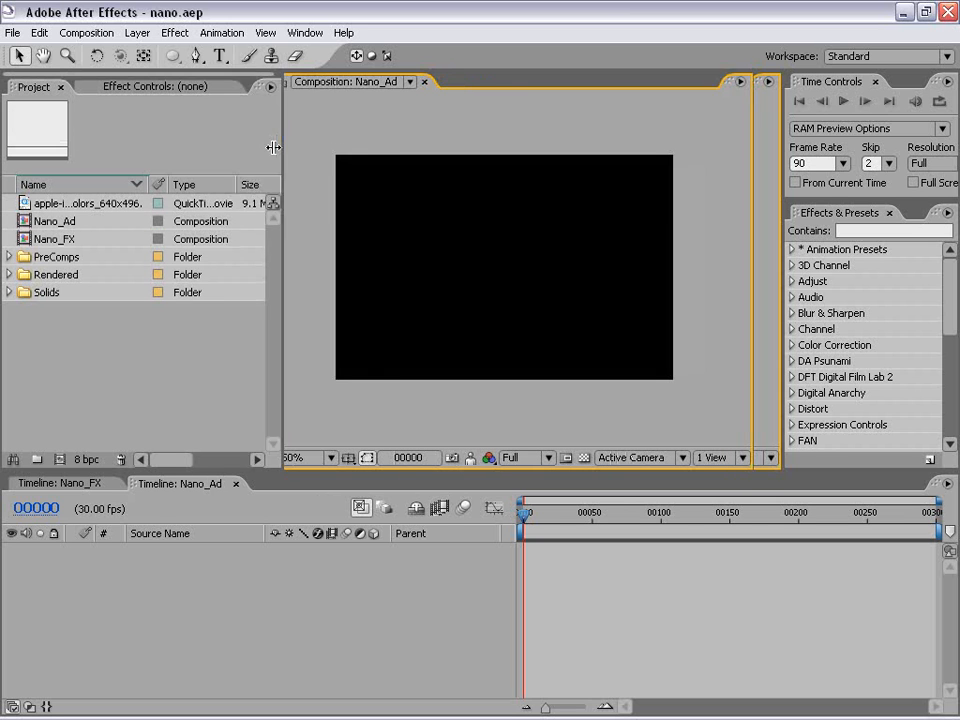
Step: Add a full-frame black solid named BG and duplicate it as Particles
{"action": "left_click", "coordinate": [137, 33]}
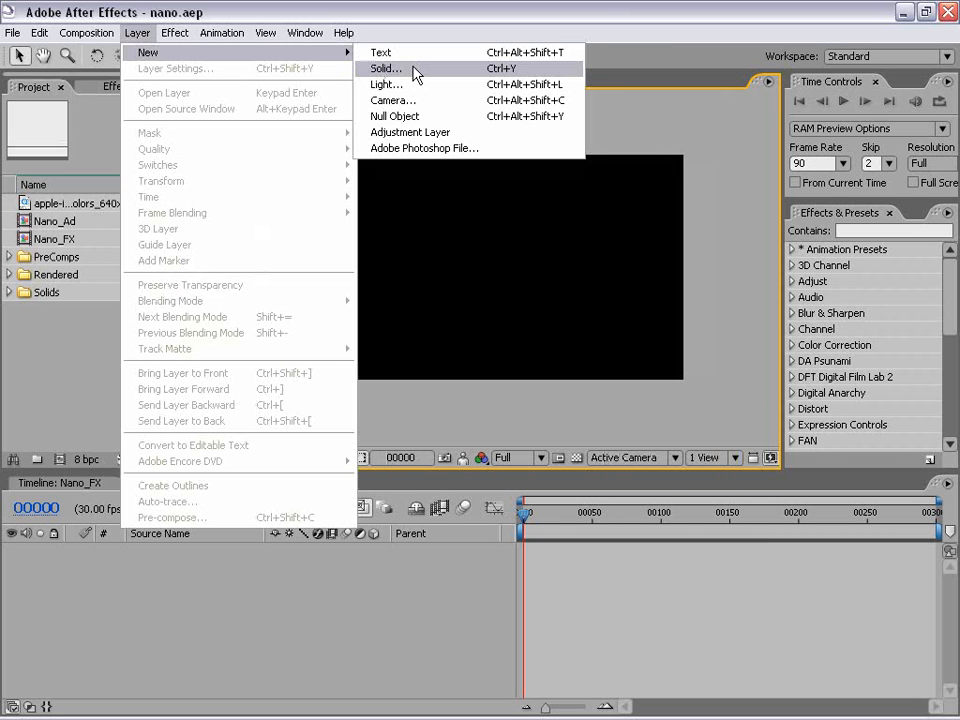
{"action": "left_click", "coordinate": [386, 68]}
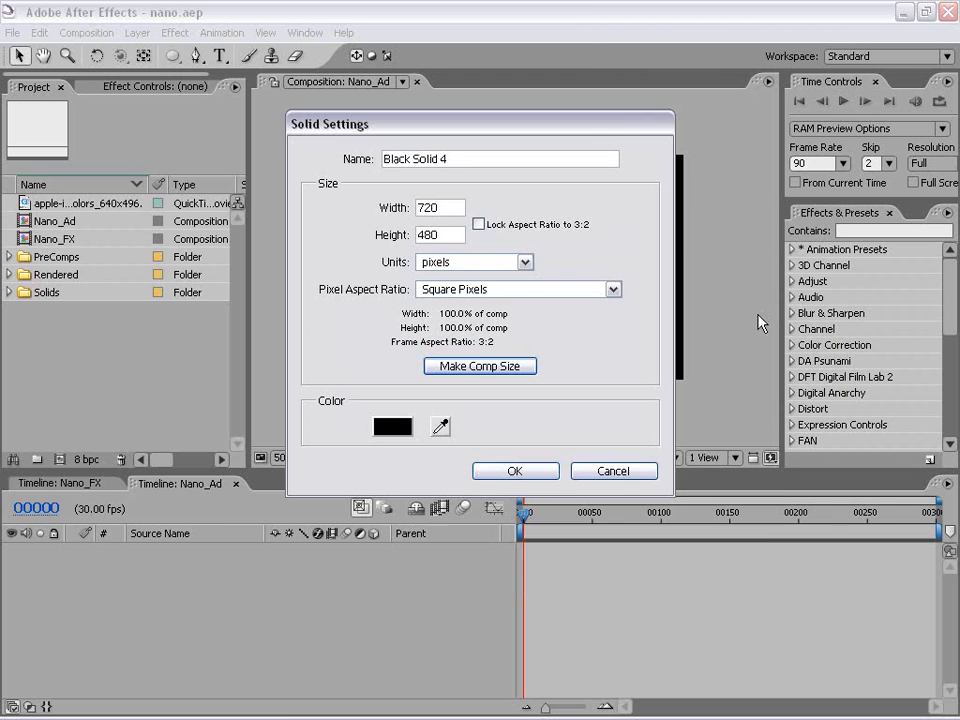
{"action": "left_click", "coordinate": [515, 470]}
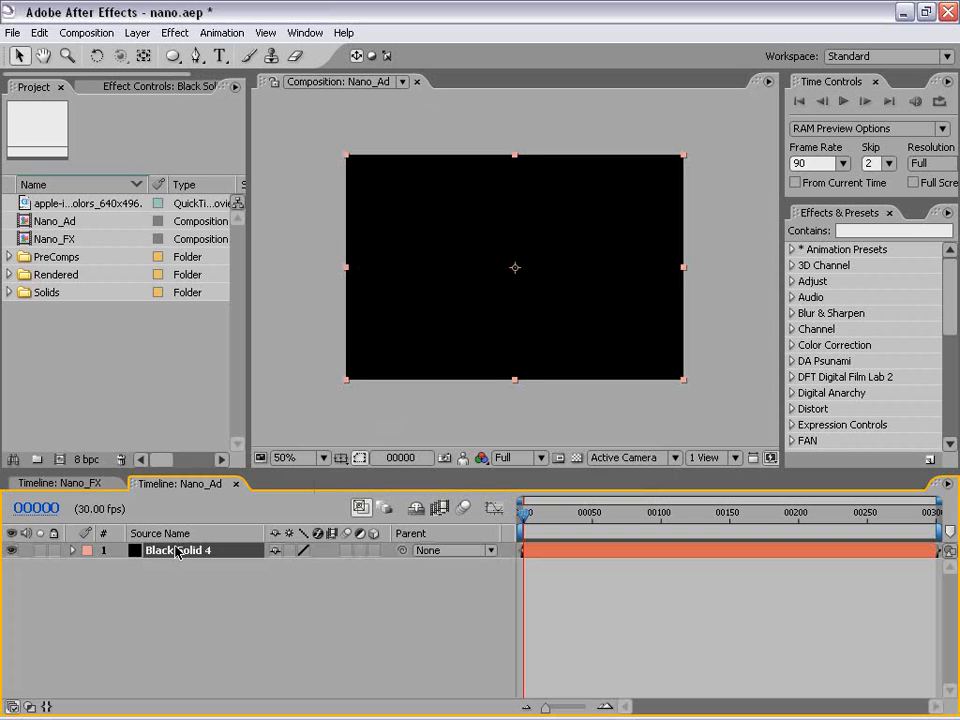
{"action": "type", "text": "BG"}
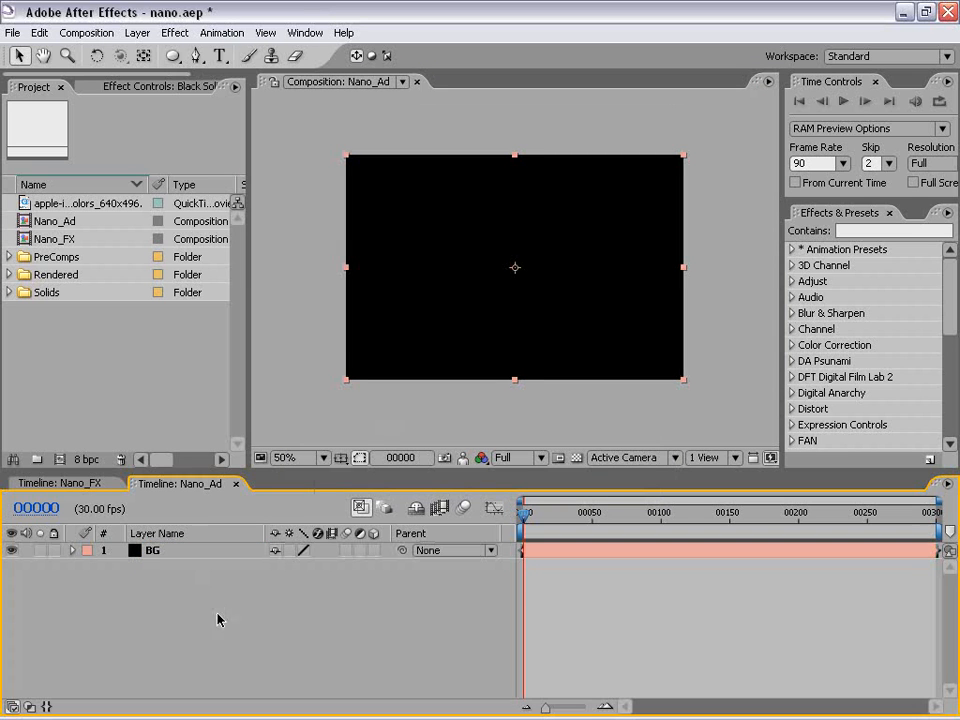
{"action": "left_click", "coordinate": [39, 33]}
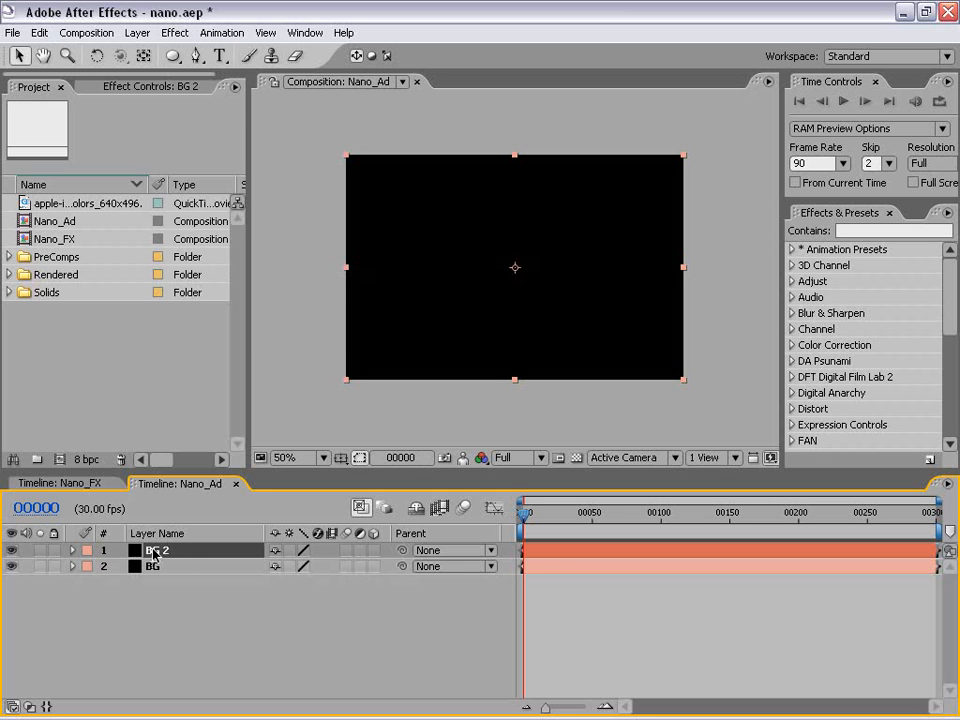
{"action": "double_click", "coordinate": [157, 550]}
{"action": "type", "text": "Particles"}
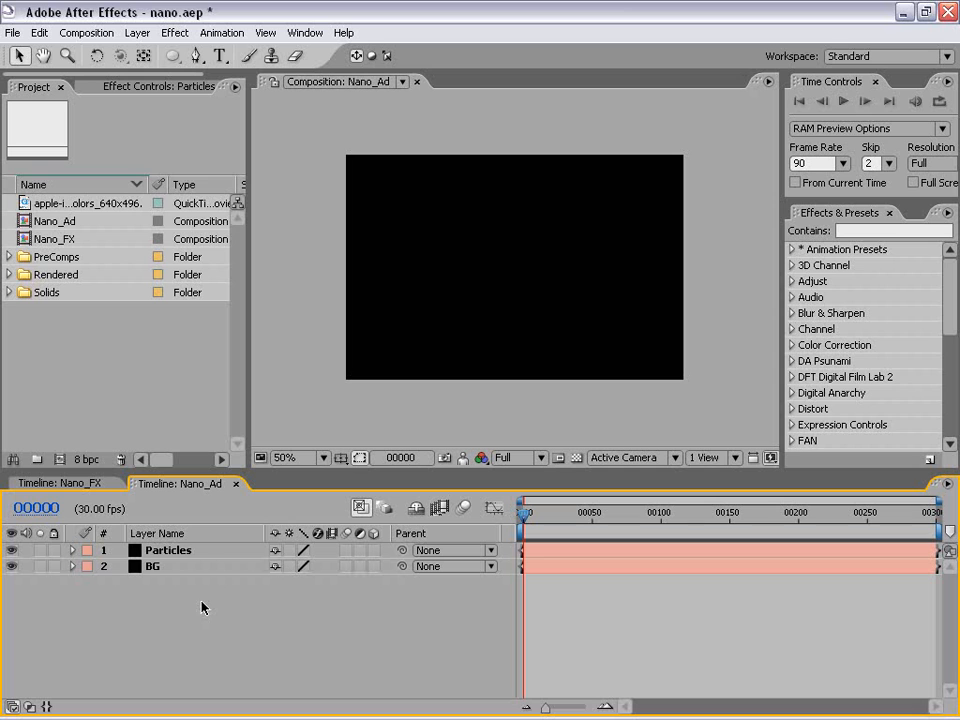
{"action": "mouse_move", "coordinate": [208, 553]}
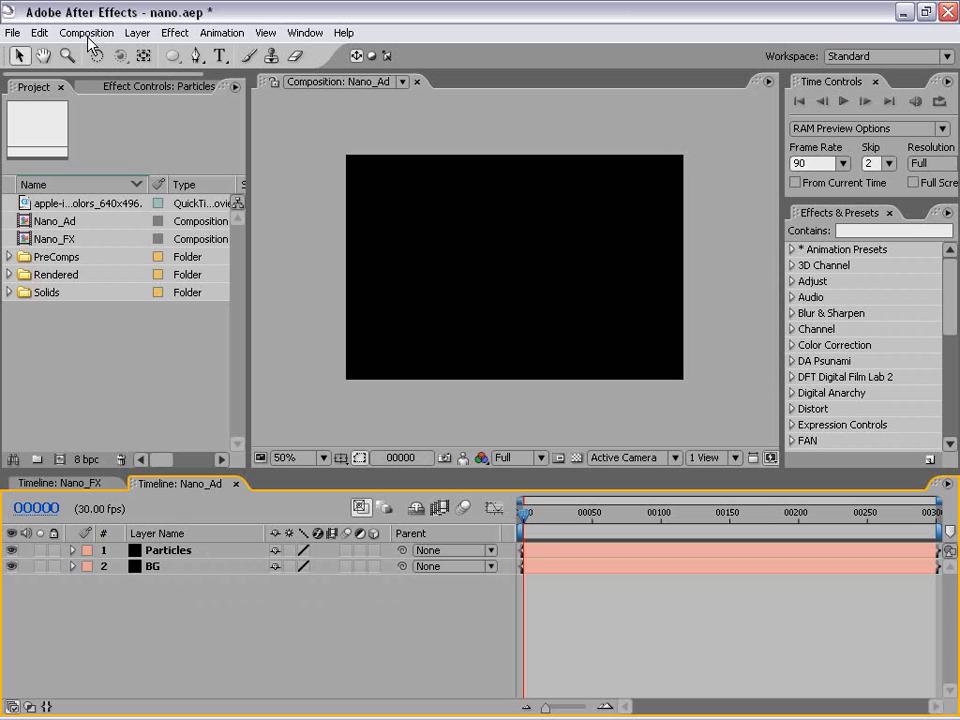
Step: Add an adjustment layer above Particles and begin renaming it Color FX
{"action": "left_click", "coordinate": [137, 32]}
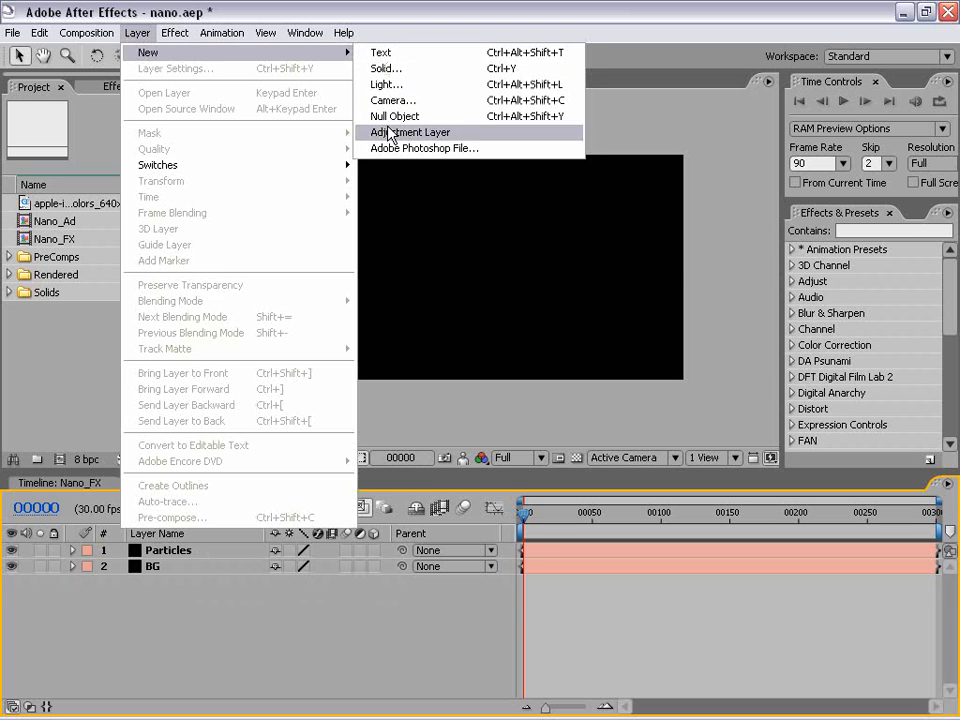
{"action": "left_click", "coordinate": [411, 132]}
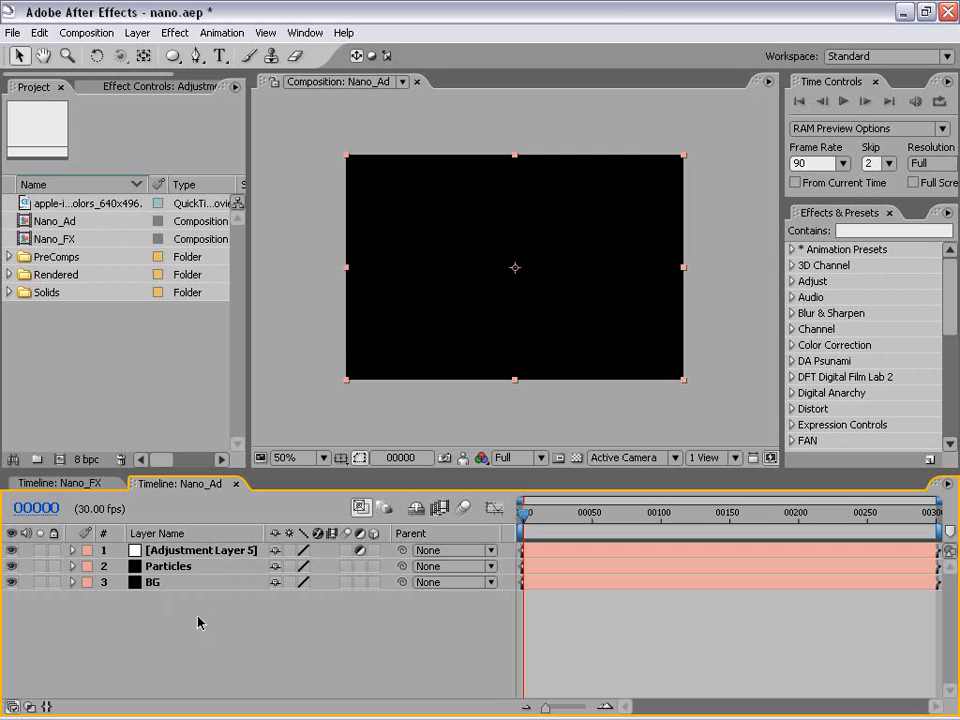
{"action": "left_click", "coordinate": [200, 550]}
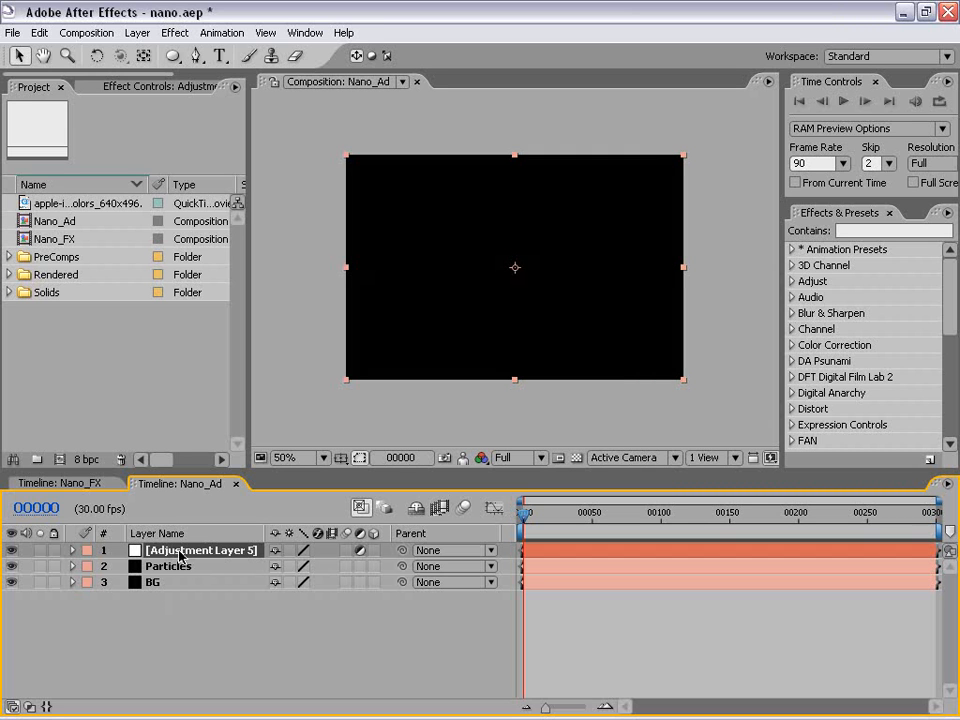
{"action": "double_click", "coordinate": [200, 550]}
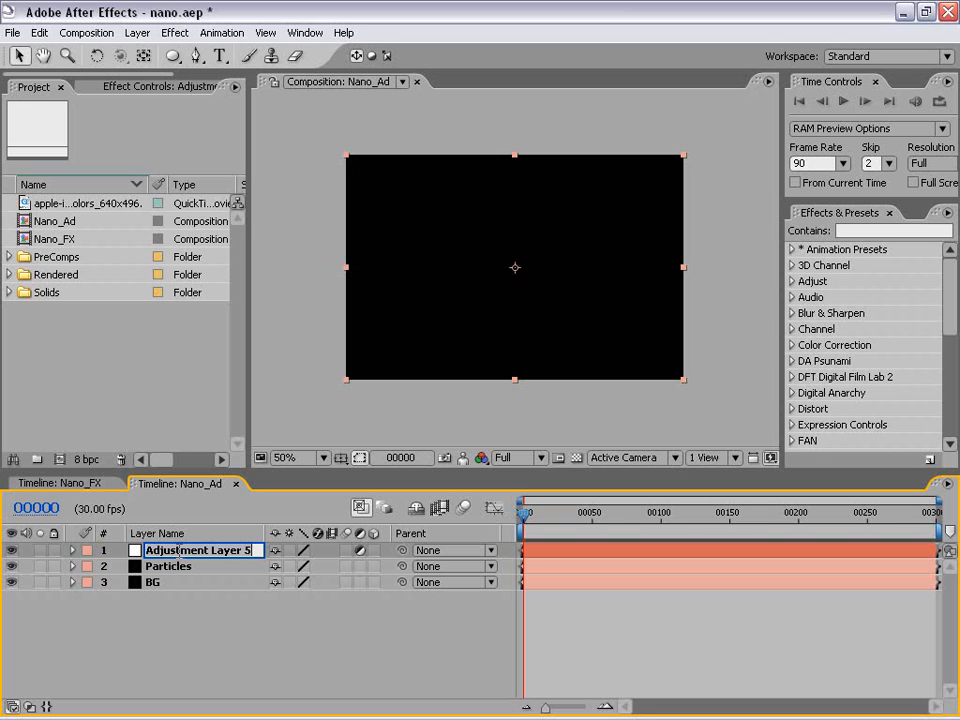
{"action": "type", "text": "Color F"}
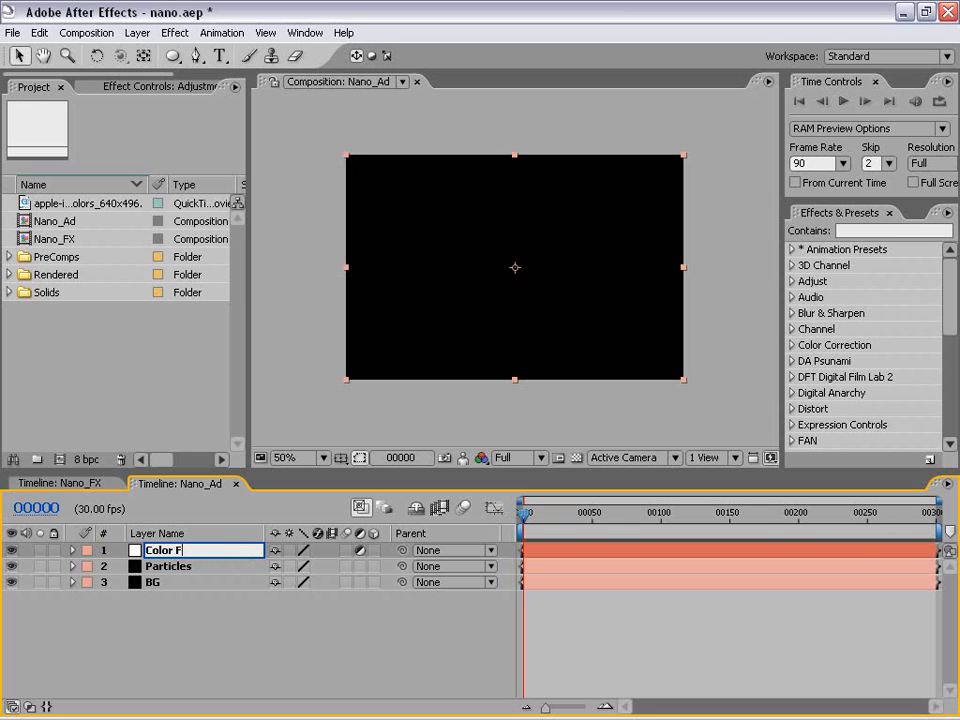
Step: Commit the Color FX name and create a point light named Emitter
{"action": "left_click", "coordinate": [137, 32]}
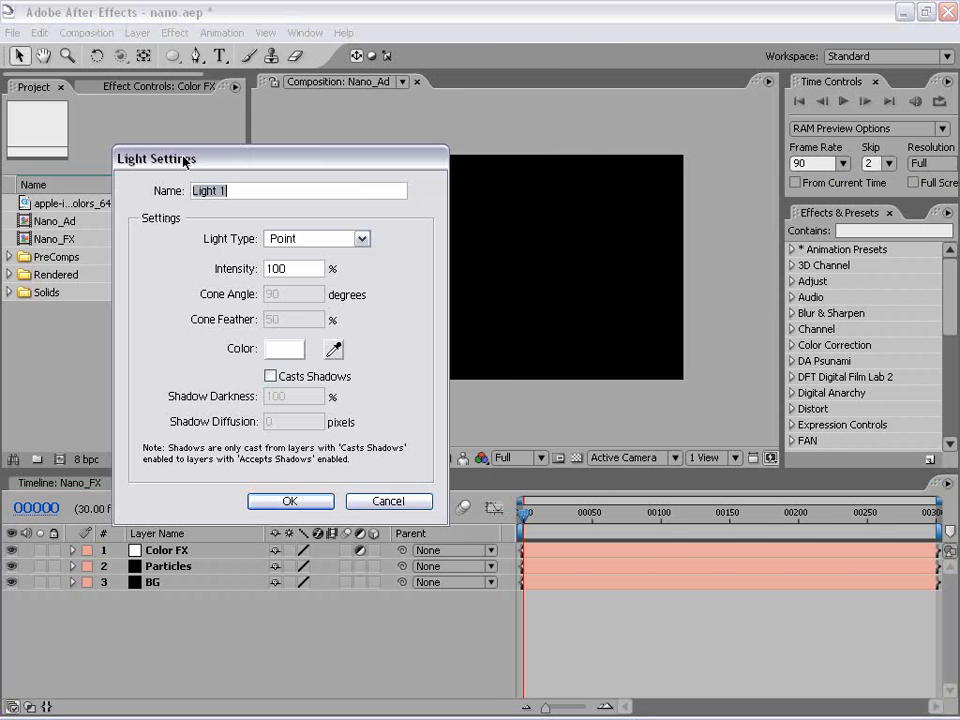
{"action": "left_click", "coordinate": [315, 238]}
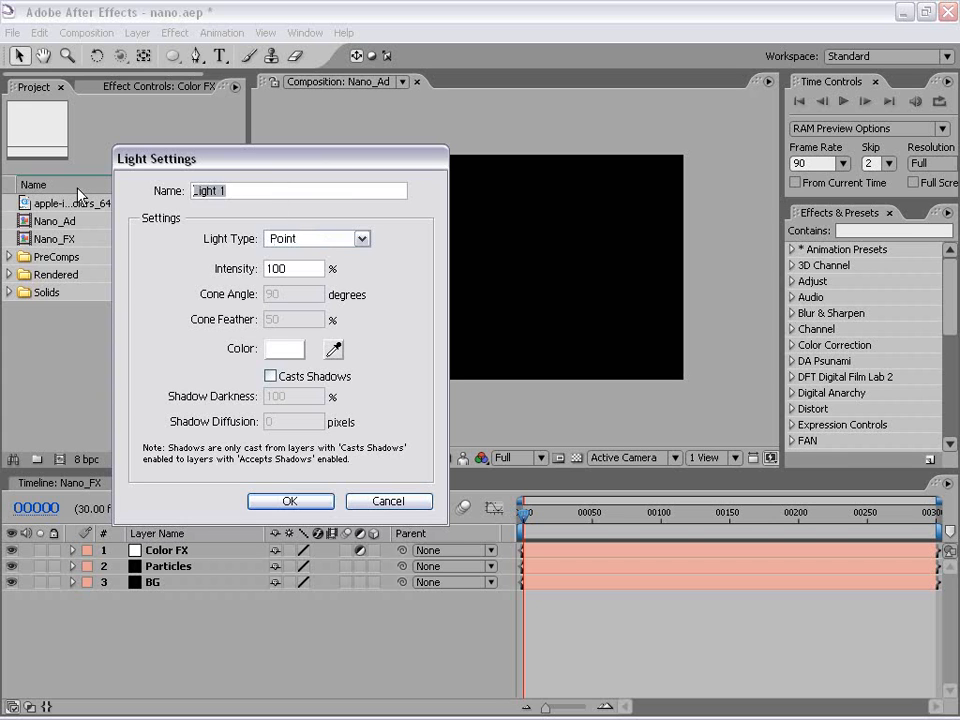
{"action": "type", "text": "Emitter"}
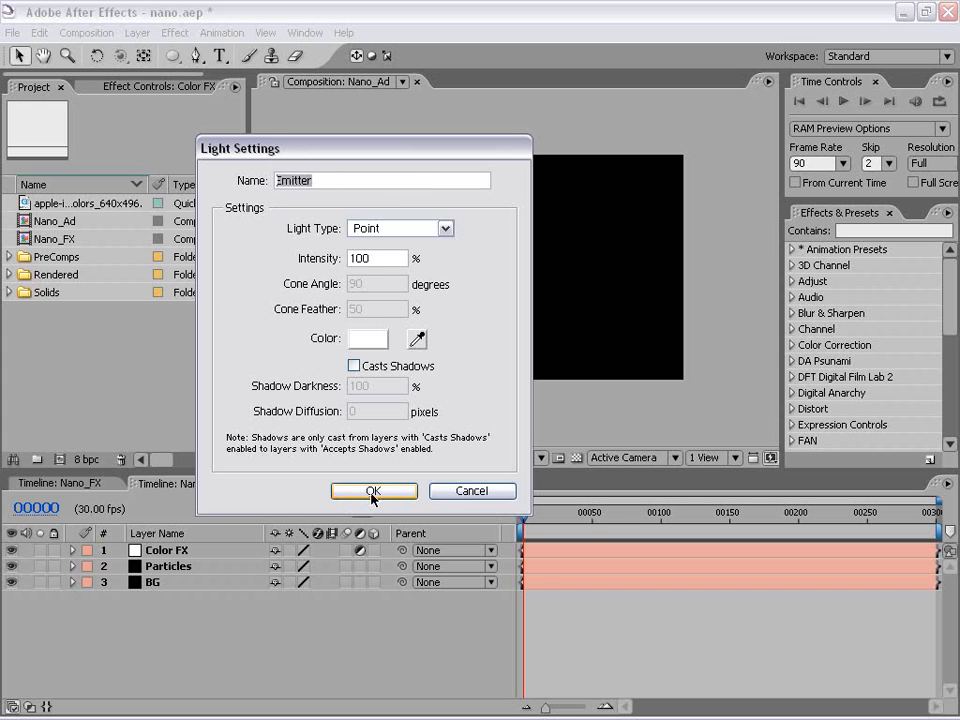
{"action": "left_click", "coordinate": [373, 491]}
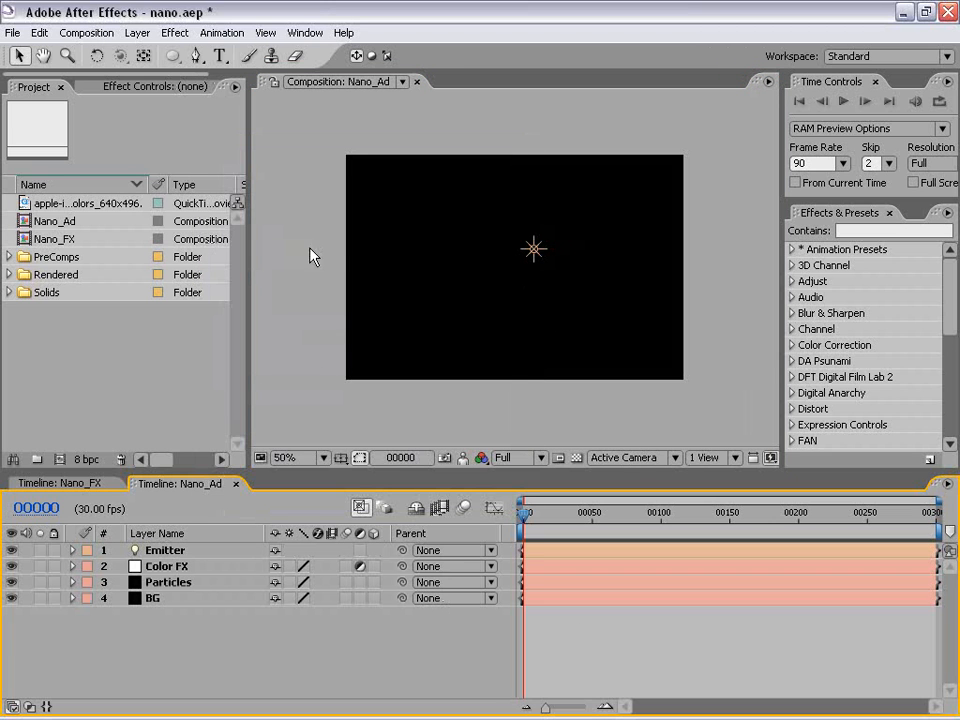
Step: Add a new camera using the 35mm preset
{"action": "left_click", "coordinate": [137, 32]}
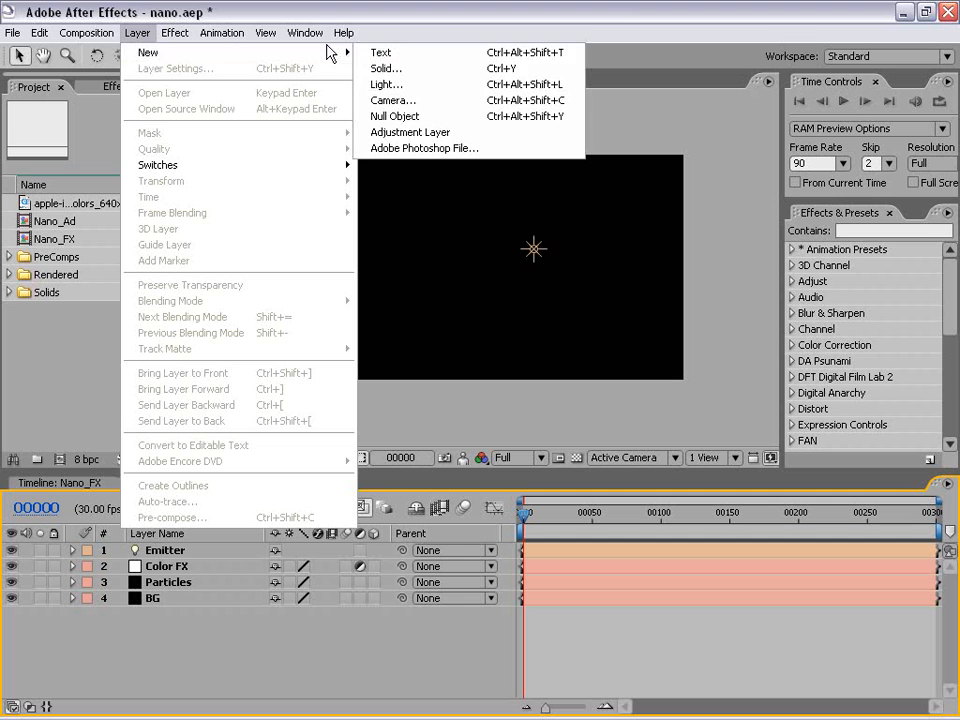
{"action": "left_click", "coordinate": [393, 100]}
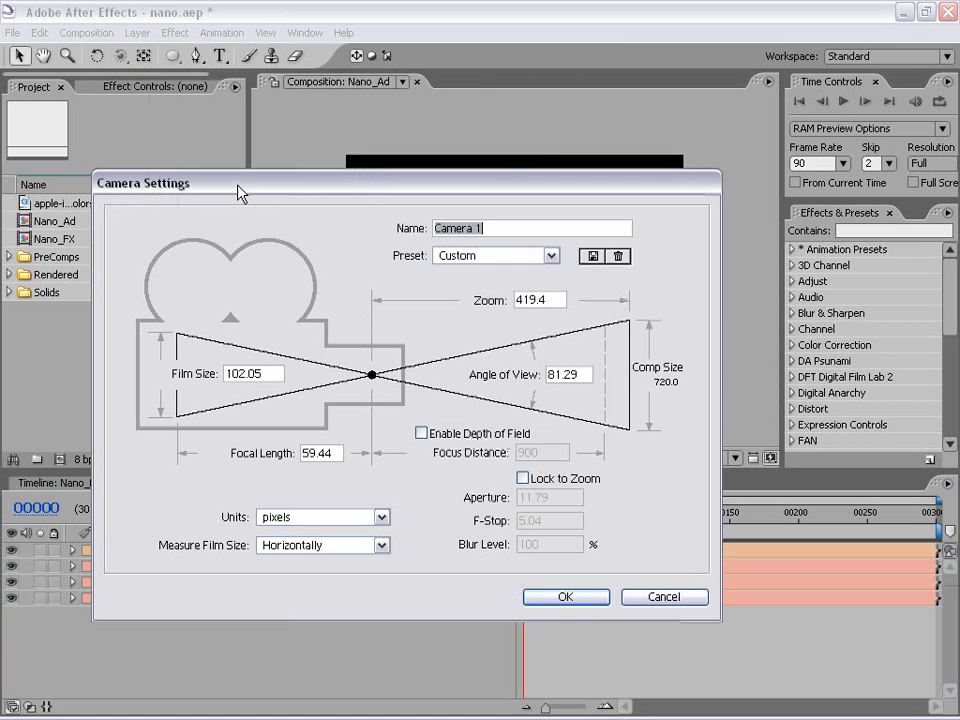
{"action": "left_click", "coordinate": [495, 255]}
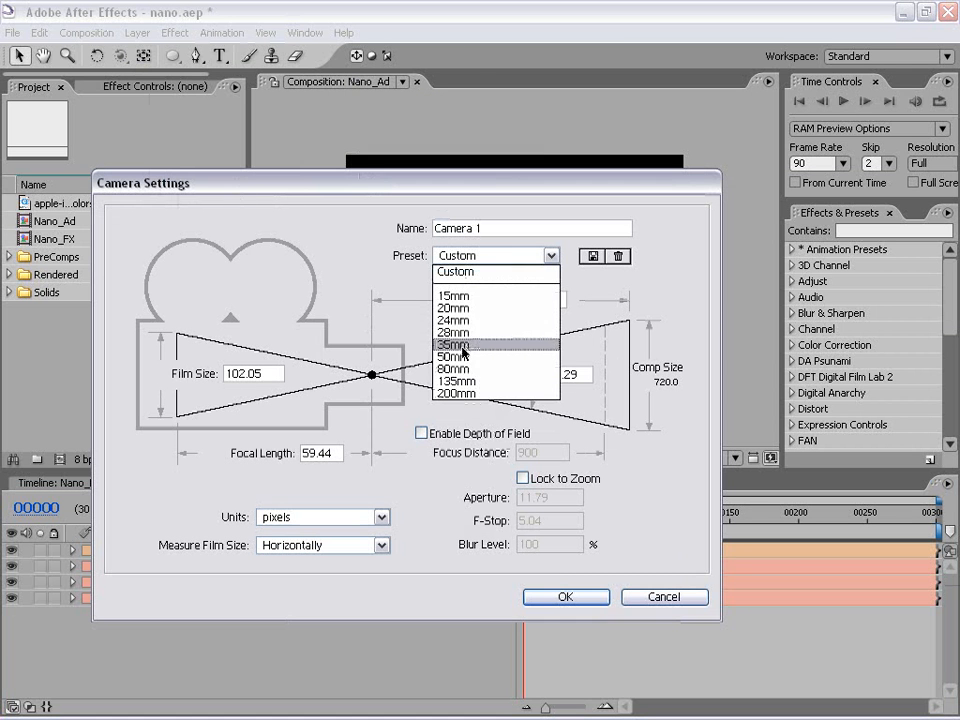
{"action": "left_click", "coordinate": [454, 344]}
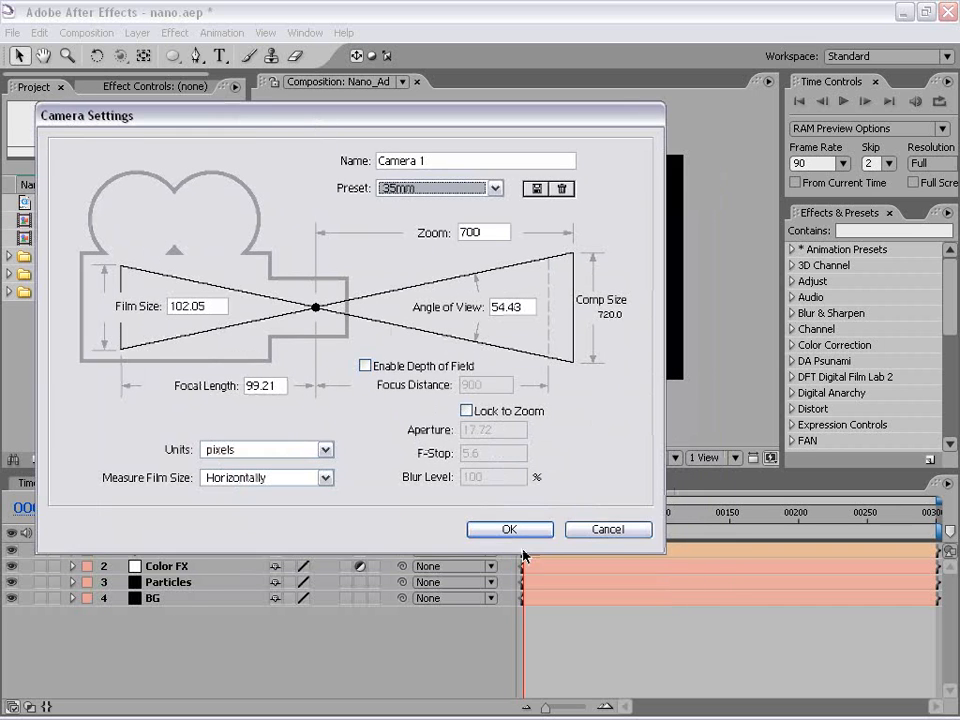
{"action": "left_click", "coordinate": [509, 529]}
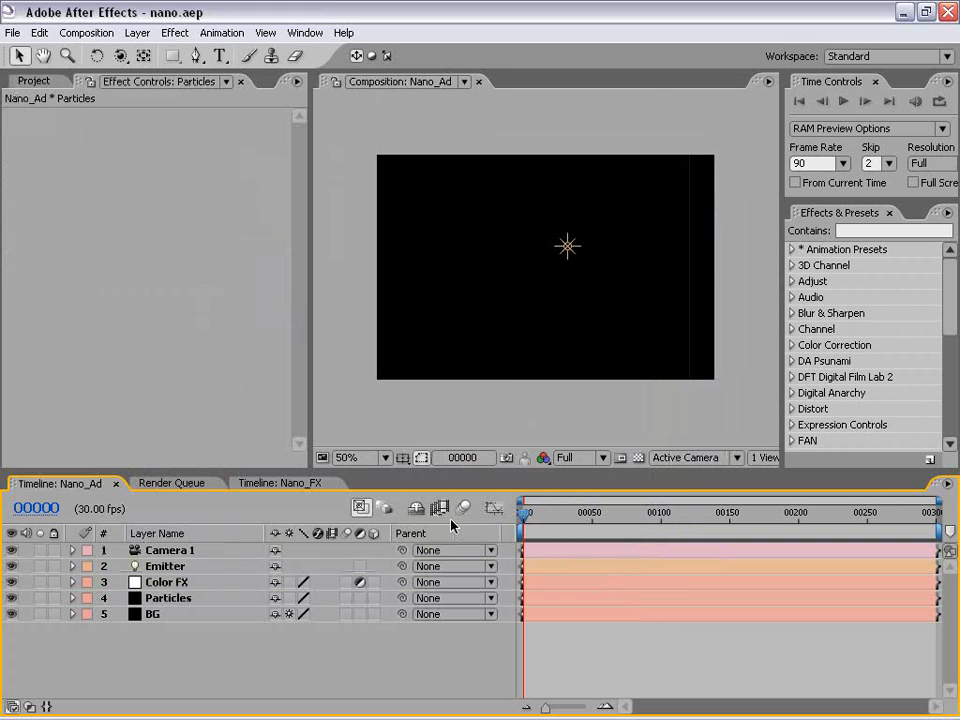
Step: Apply Trapcode Particular to the Particles layer and widen its Effect Controls panel
{"action": "left_click", "coordinate": [168, 597]}
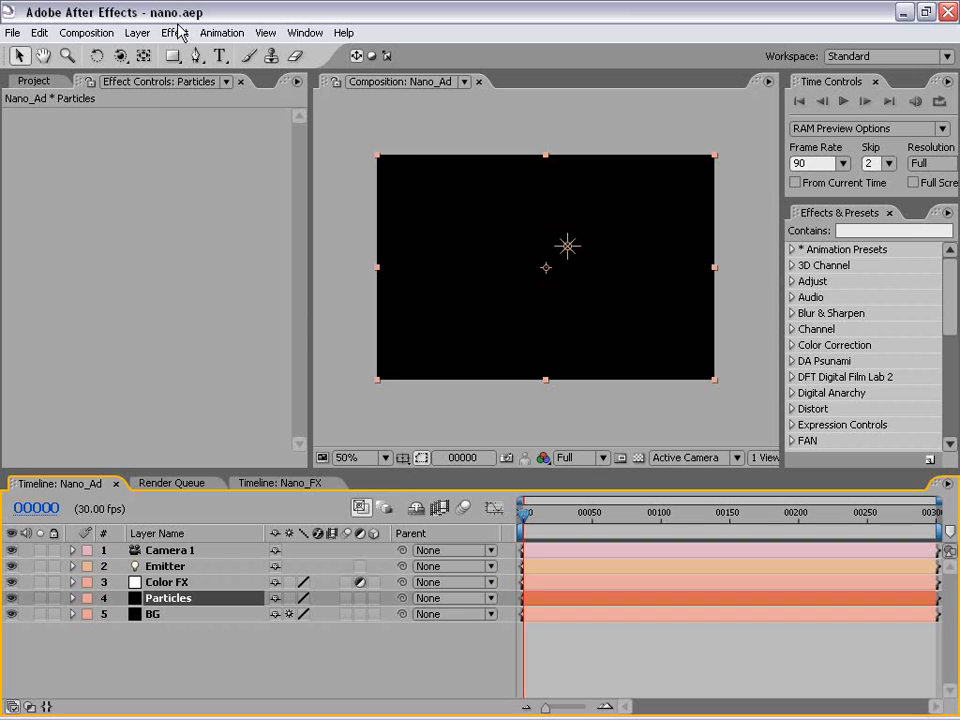
{"action": "left_click", "coordinate": [174, 32]}
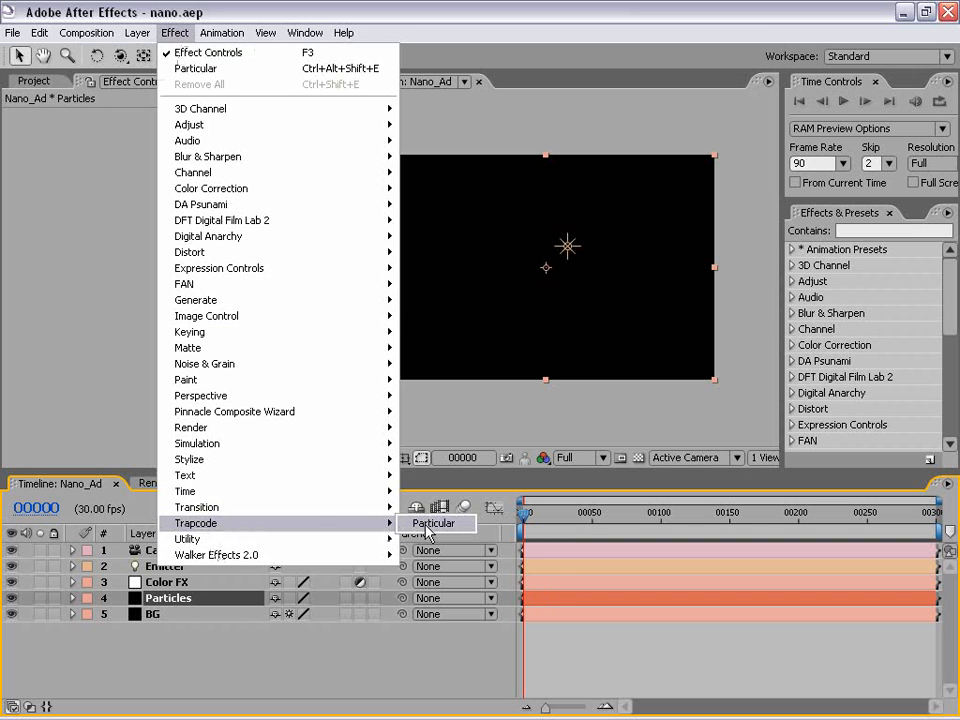
{"action": "left_click", "coordinate": [435, 523]}
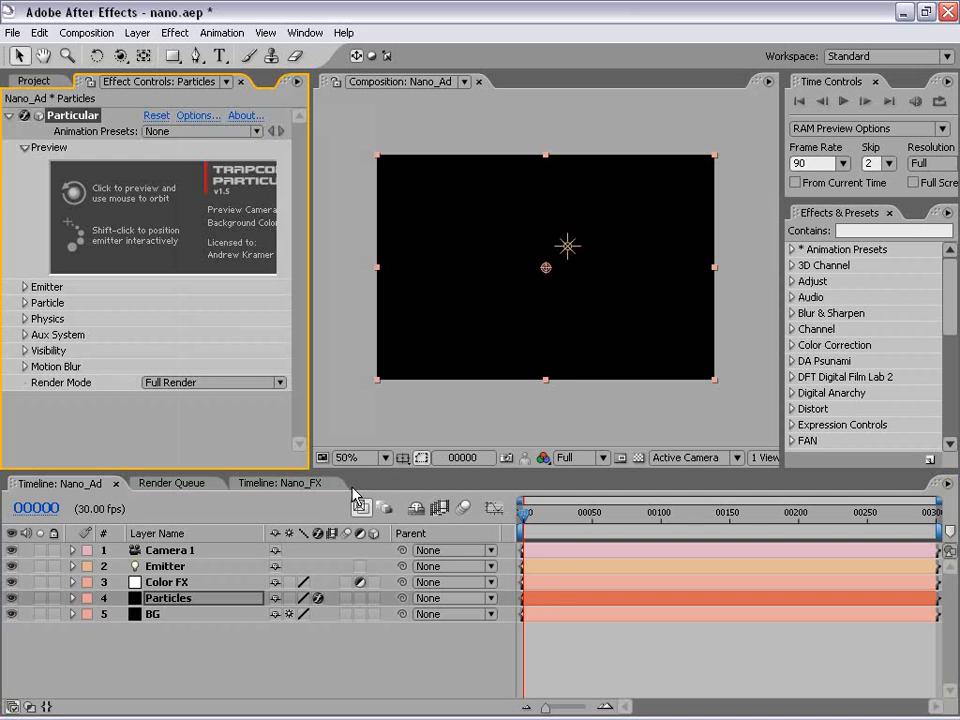
{"action": "left_click_drag", "start_coordinate": [312, 410], "coordinate": [342, 410]}
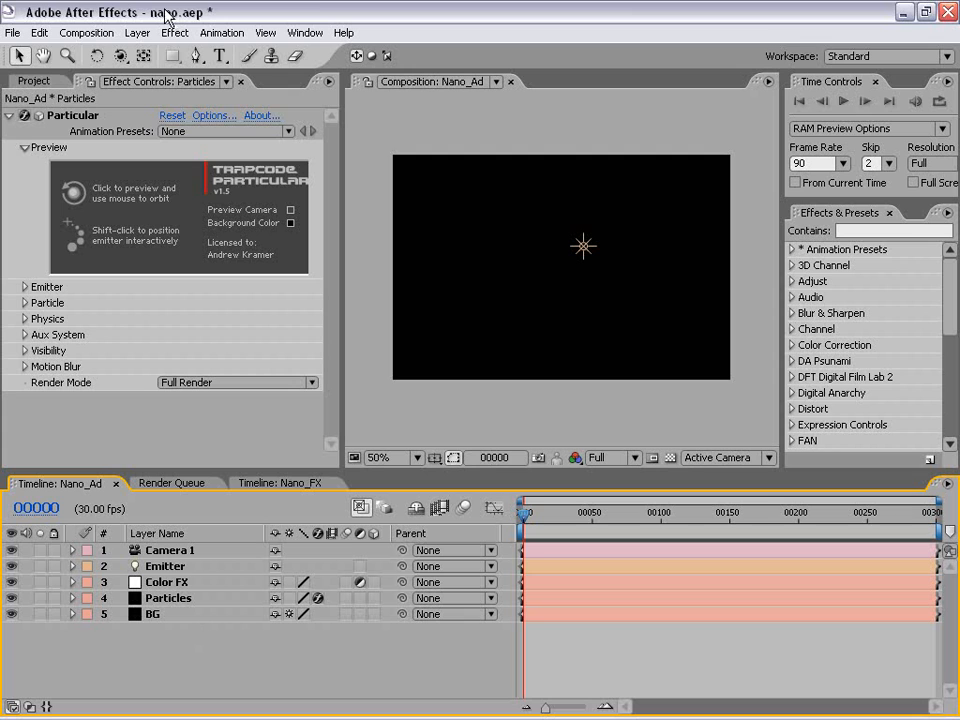
{"action": "left_click", "coordinate": [168, 597]}
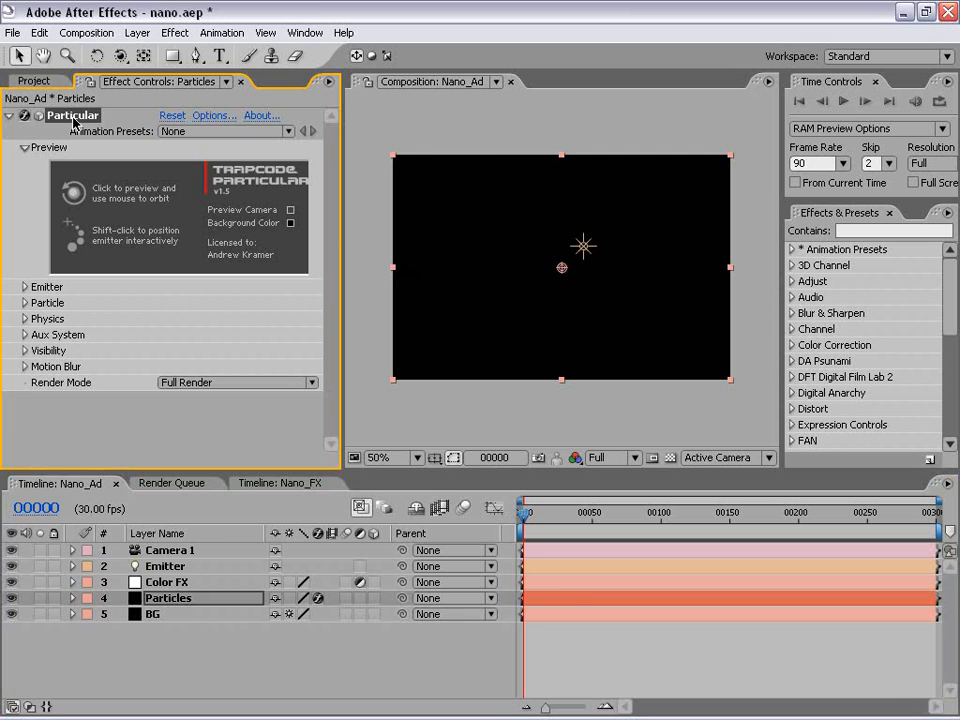
{"action": "mouse_move", "coordinate": [578, 564]}
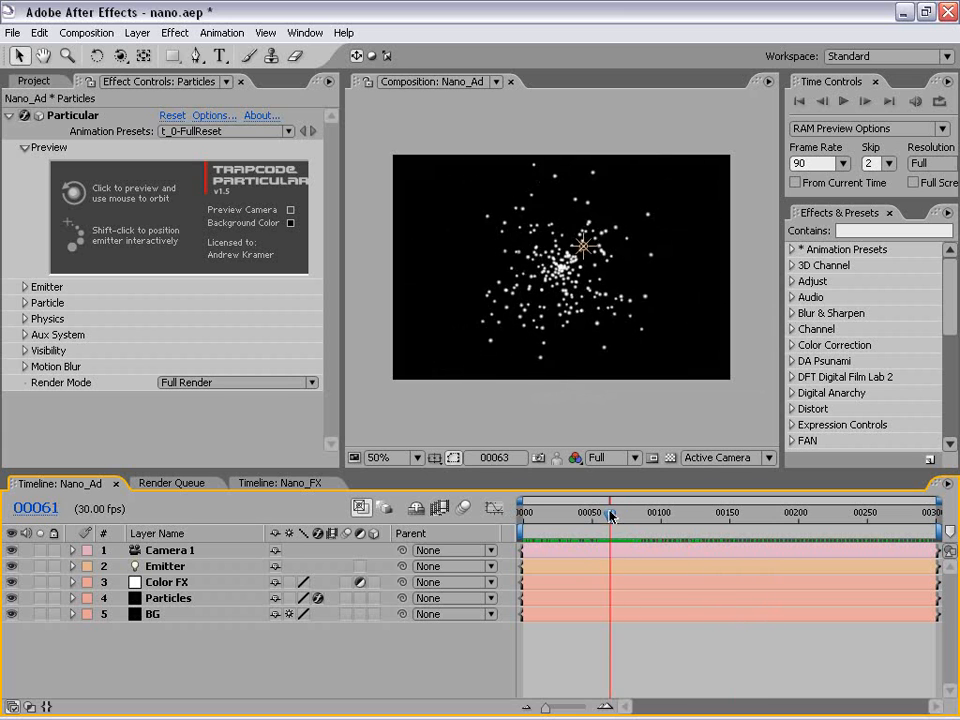
Step: Scrub the time indicator to preview Particular's particles at a later frame
{"action": "left_click_drag", "start_coordinate": [610, 512], "coordinate": [632, 512]}
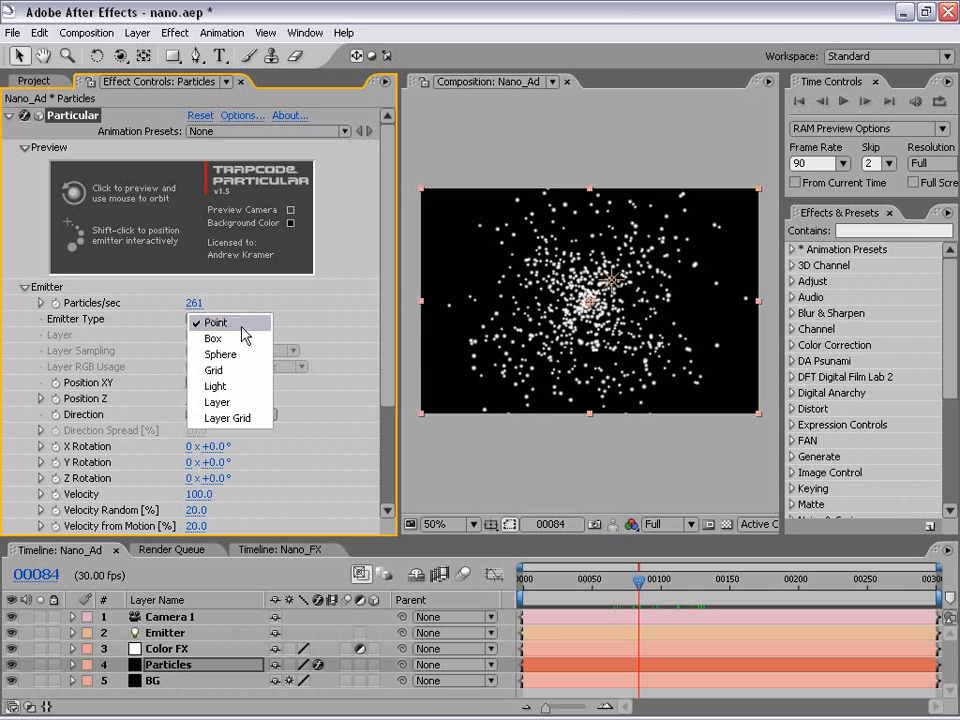
{"action": "mouse_move", "coordinate": [213, 370]}
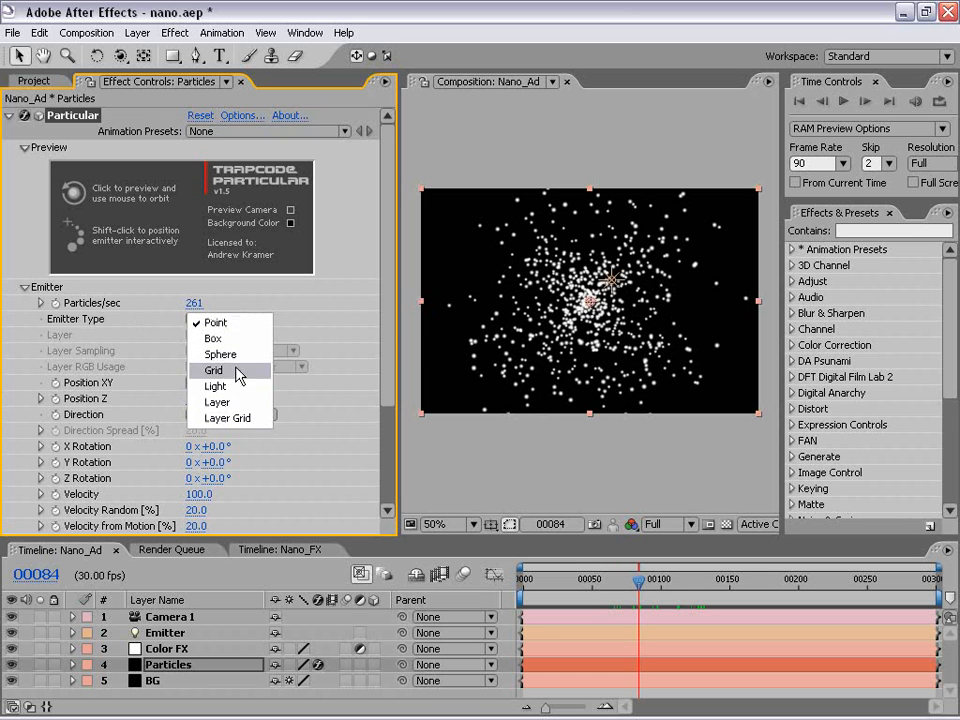
Step: Set Particular's Emitter Type to Light, then return to the Active Camera view
{"action": "left_click", "coordinate": [215, 386]}
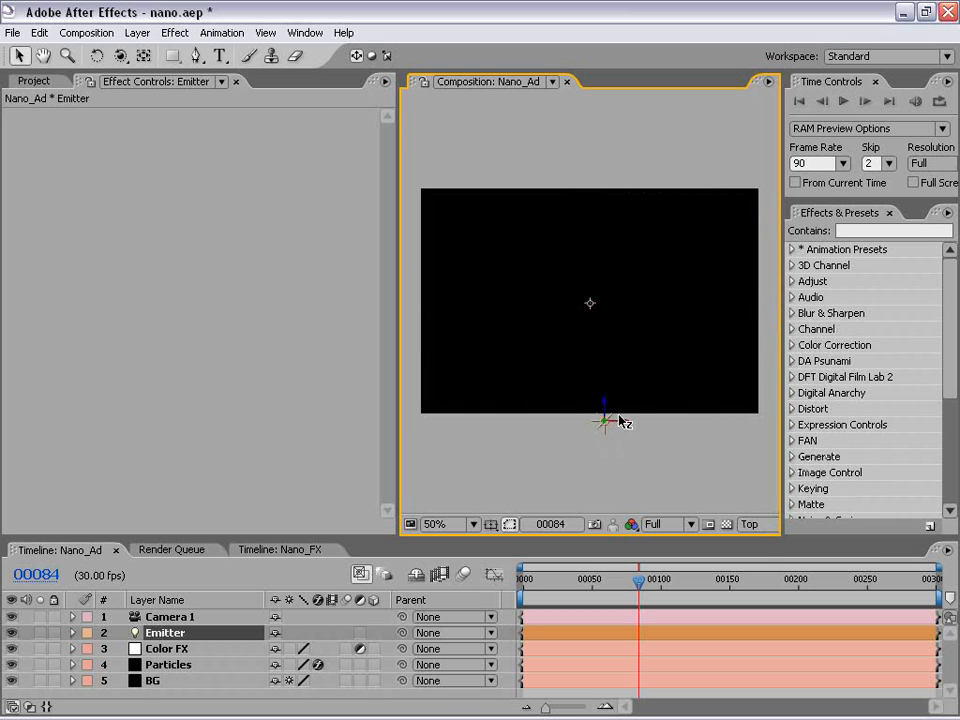
{"action": "left_click", "coordinate": [752, 523]}
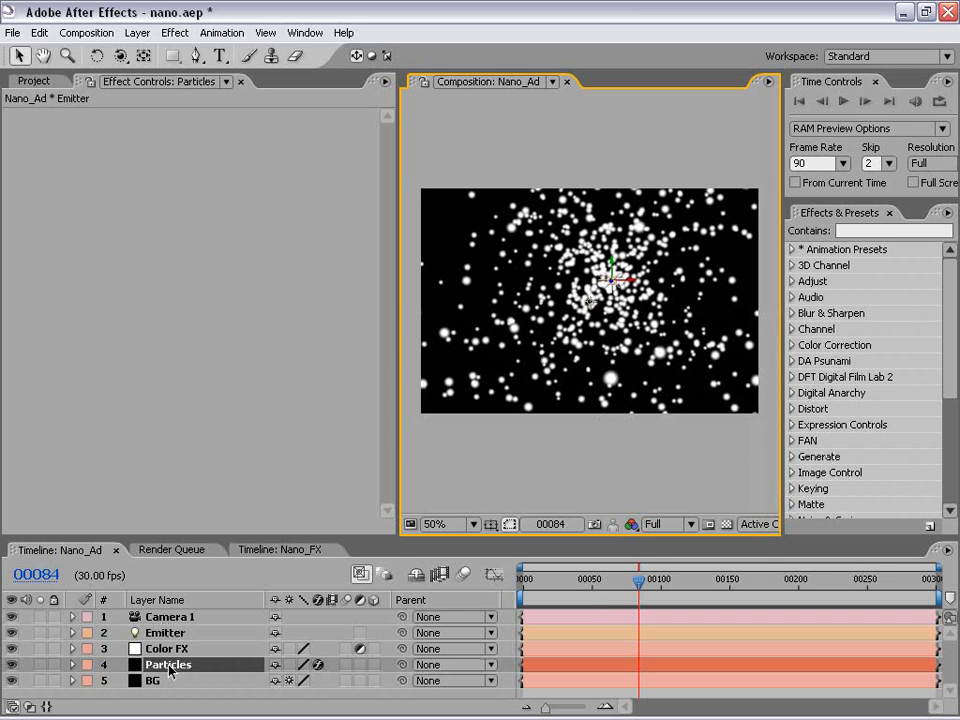
Step: Select Particles and set Particular's velocities and emitter size to 0
{"action": "left_click", "coordinate": [167, 664]}
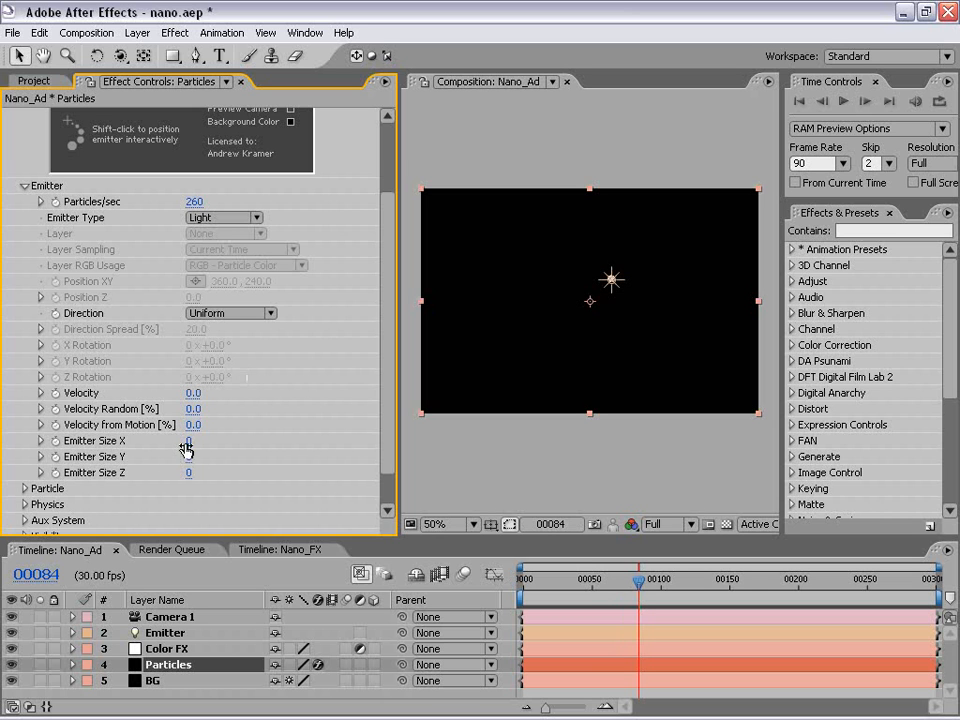
{"action": "left_click_drag", "start_coordinate": [188, 440], "coordinate": [200, 440]}
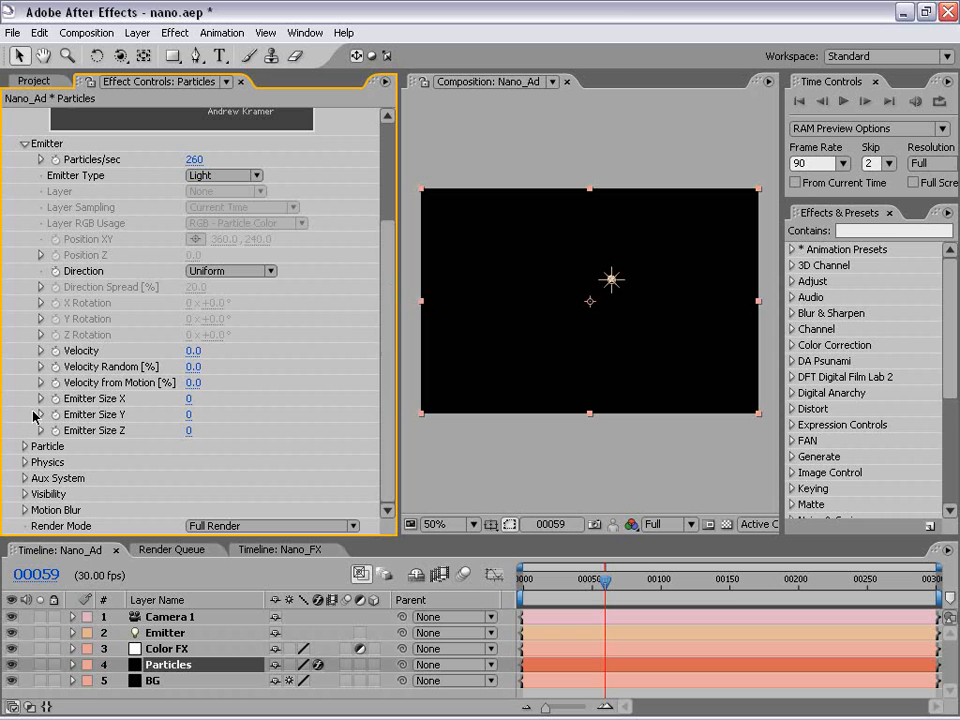
Step: Set particle Life to 5.0 seconds and open the Particle Type list
{"action": "scroll", "scroll_direction": "down", "scroll_amount": 3}
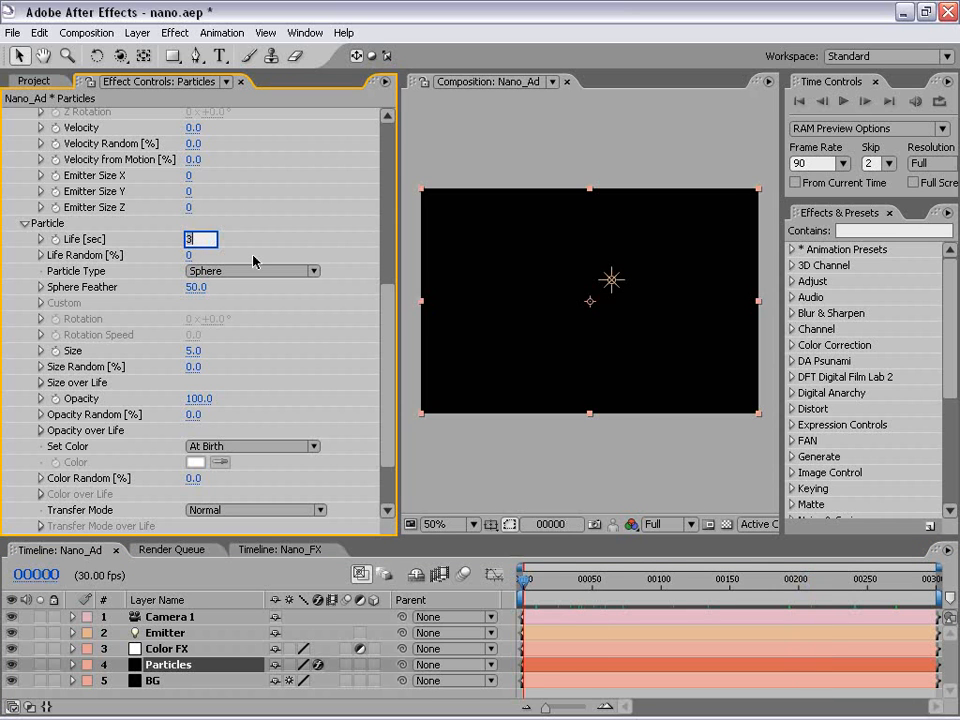
{"action": "type", "text": "5.0"}
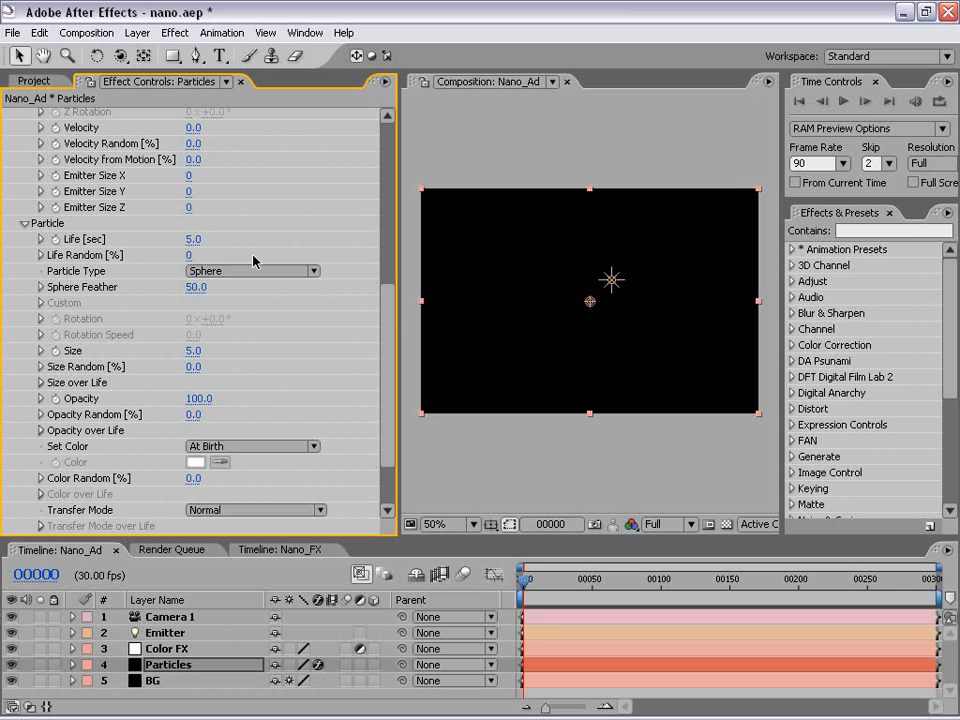
{"action": "mouse_move", "coordinate": [415, 555]}
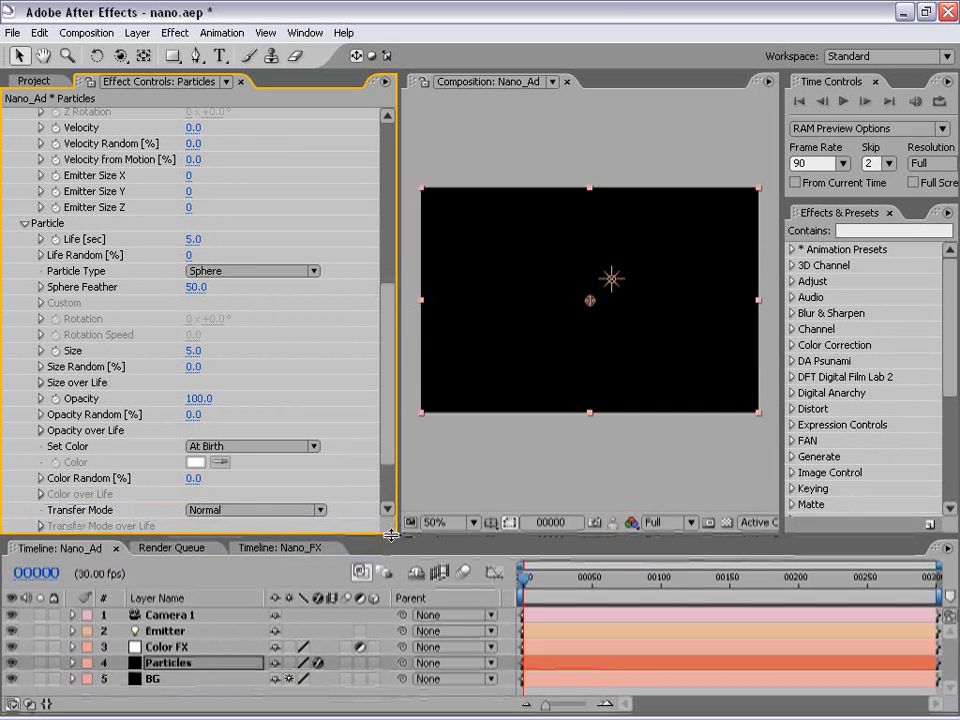
{"action": "left_click", "coordinate": [252, 270]}
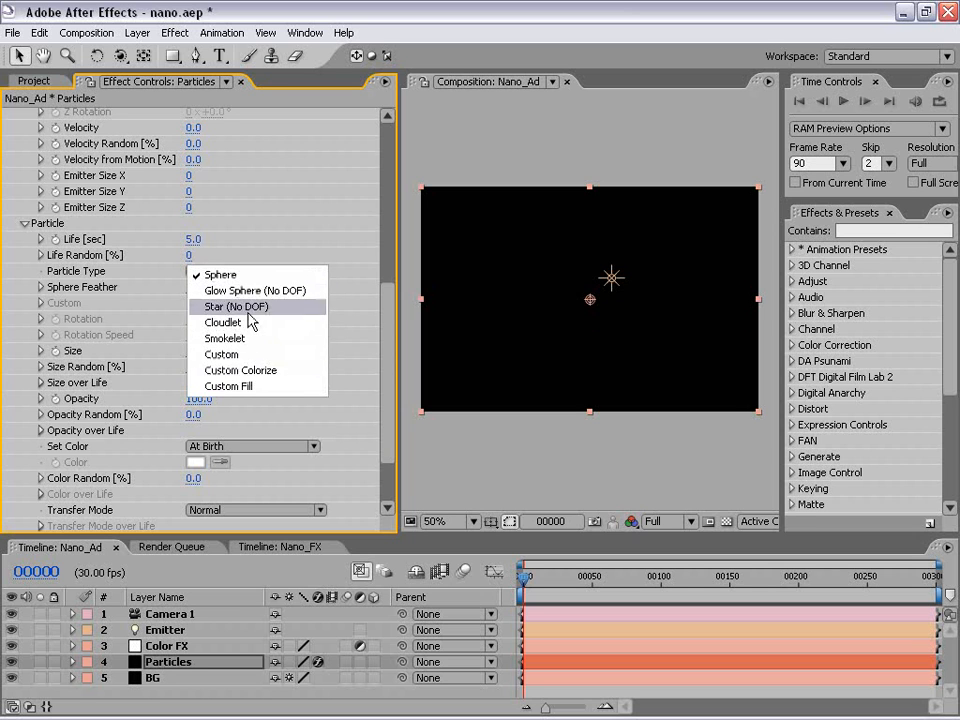
{"action": "mouse_move", "coordinate": [221, 354]}
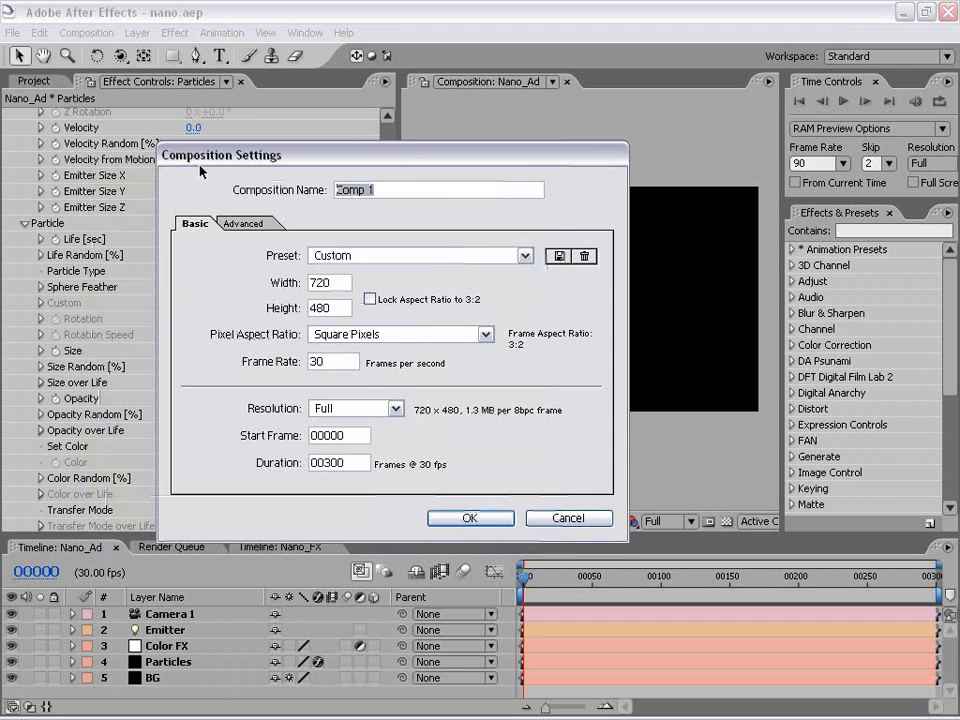
Step: Create the 50×50, one-frame Particle_50 composition and add a white solid to it
{"action": "type", "text": "Particle_50"}
{"action": "left_click", "coordinate": [339, 462]}
{"action": "type", "text": "1"}
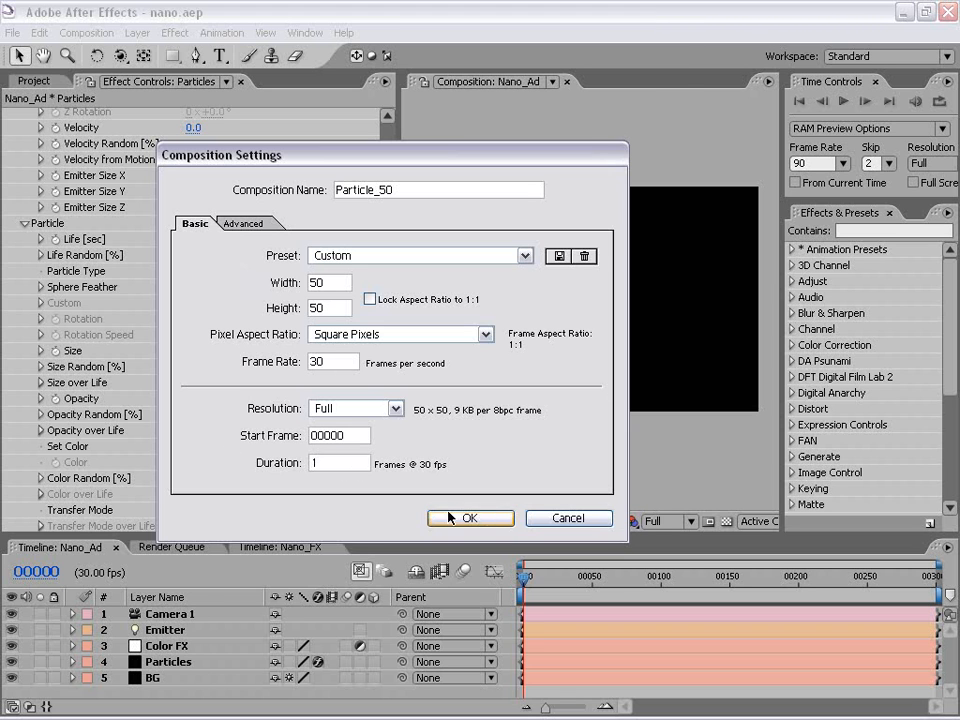
{"action": "left_click", "coordinate": [470, 518]}
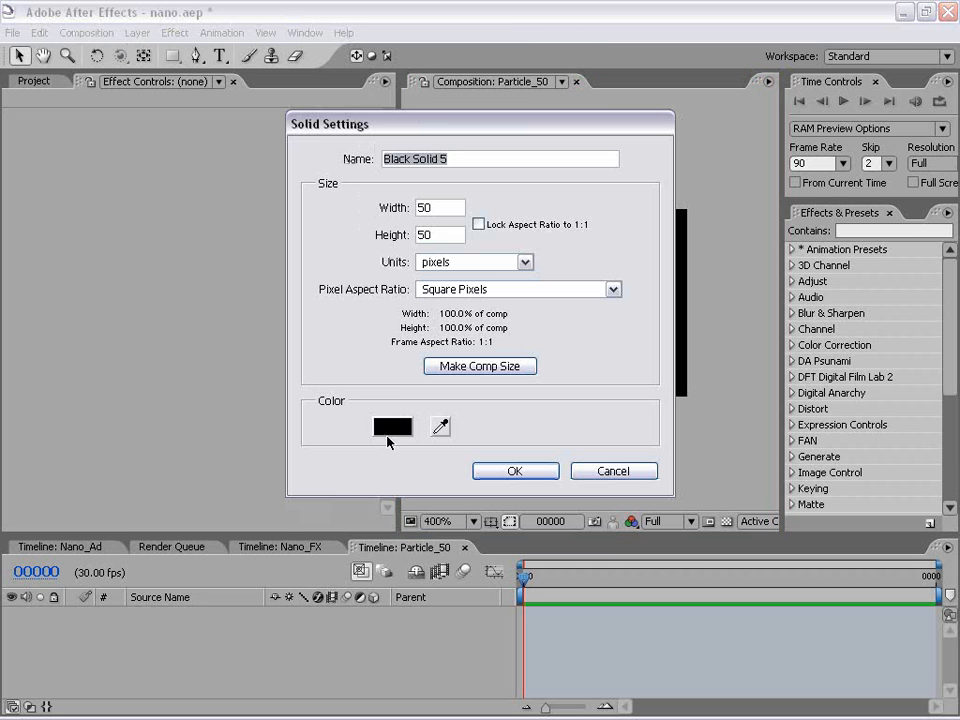
{"action": "left_click", "coordinate": [392, 426]}
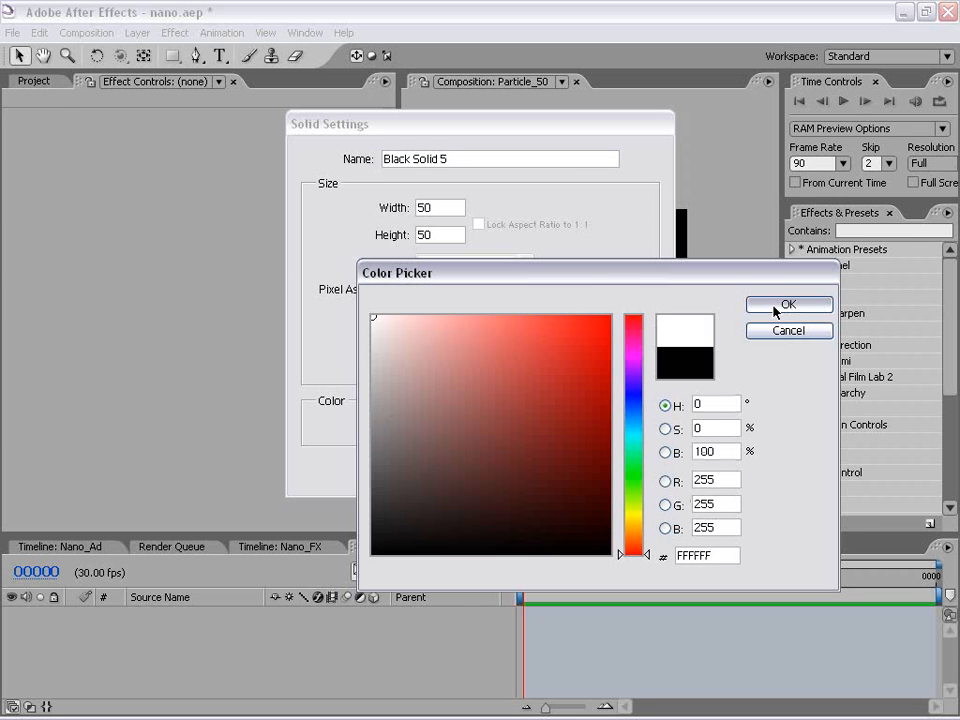
{"action": "left_click", "coordinate": [788, 304]}
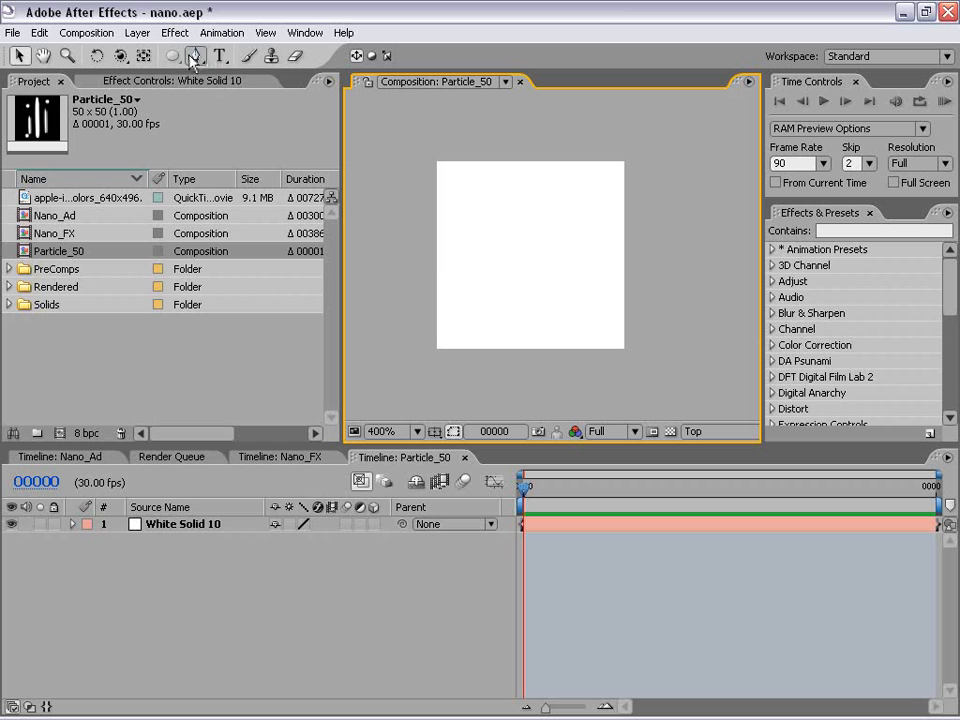
Step: Mask the white solids with feathered tall ellipses into three vertical streaks of different lengths
{"action": "left_click", "coordinate": [196, 56]}
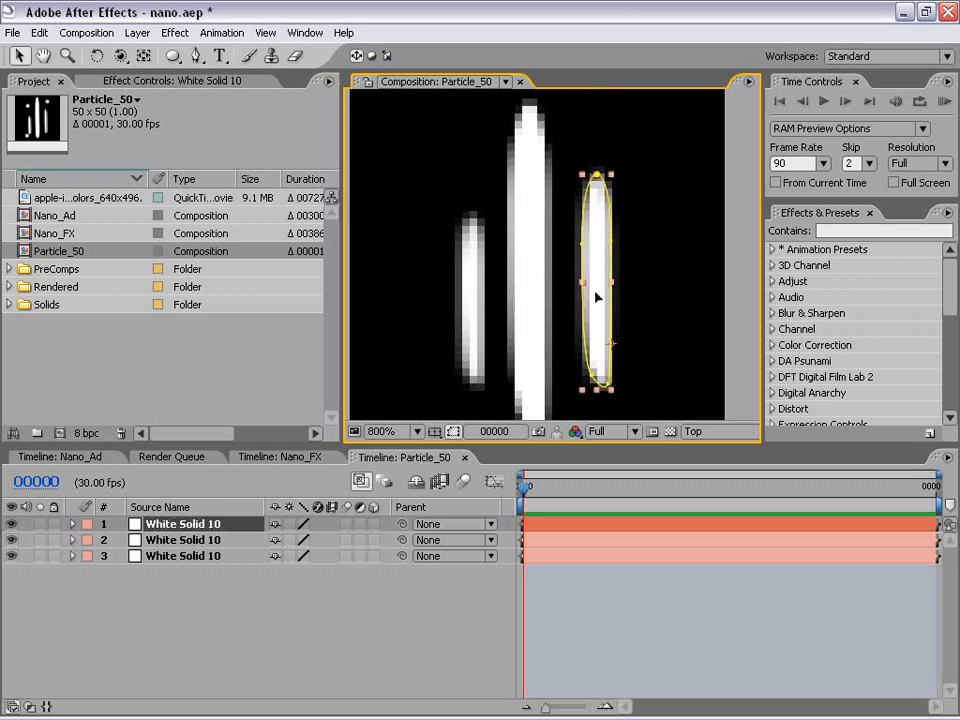
{"action": "left_click", "coordinate": [415, 431]}
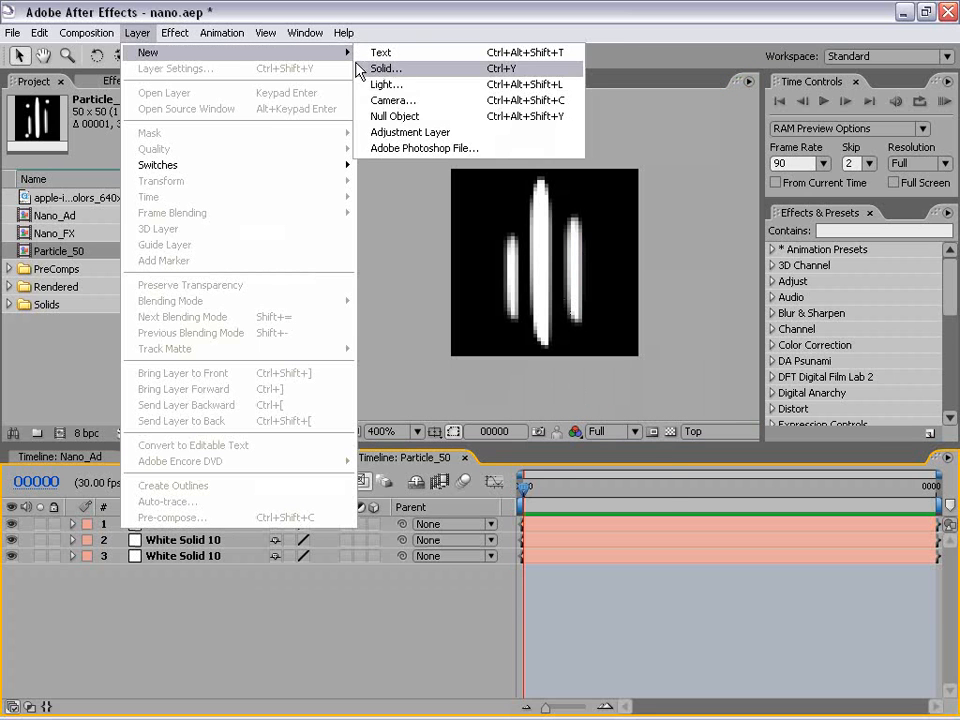
Step: Add a solid masked into a small ellipse, duplicate it into three dots and position them
{"action": "left_click", "coordinate": [386, 68]}
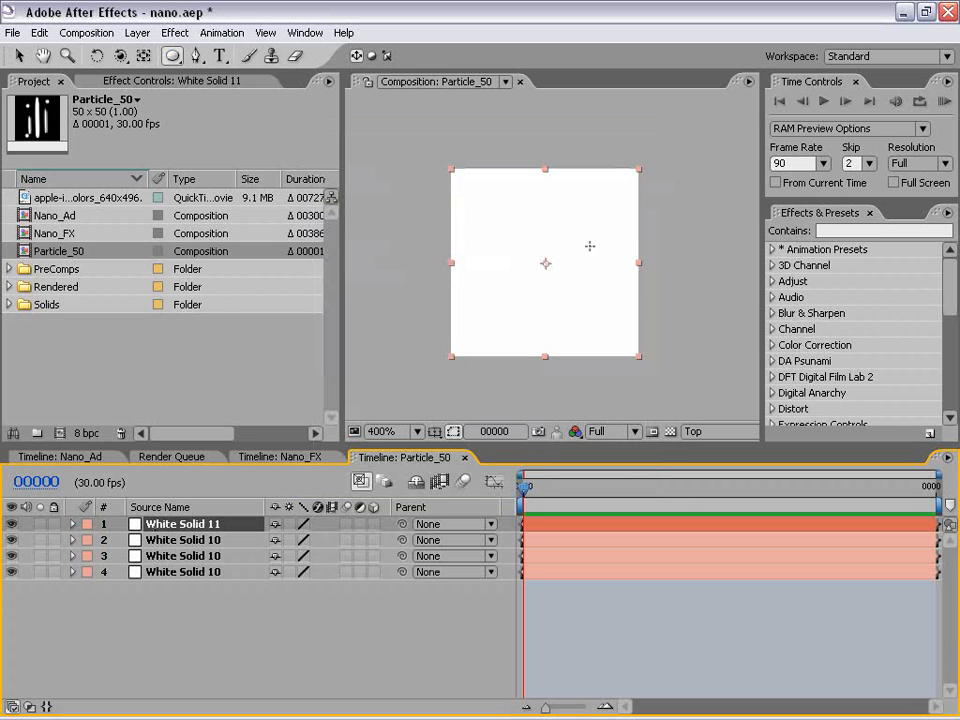
{"action": "left_click", "coordinate": [393, 431]}
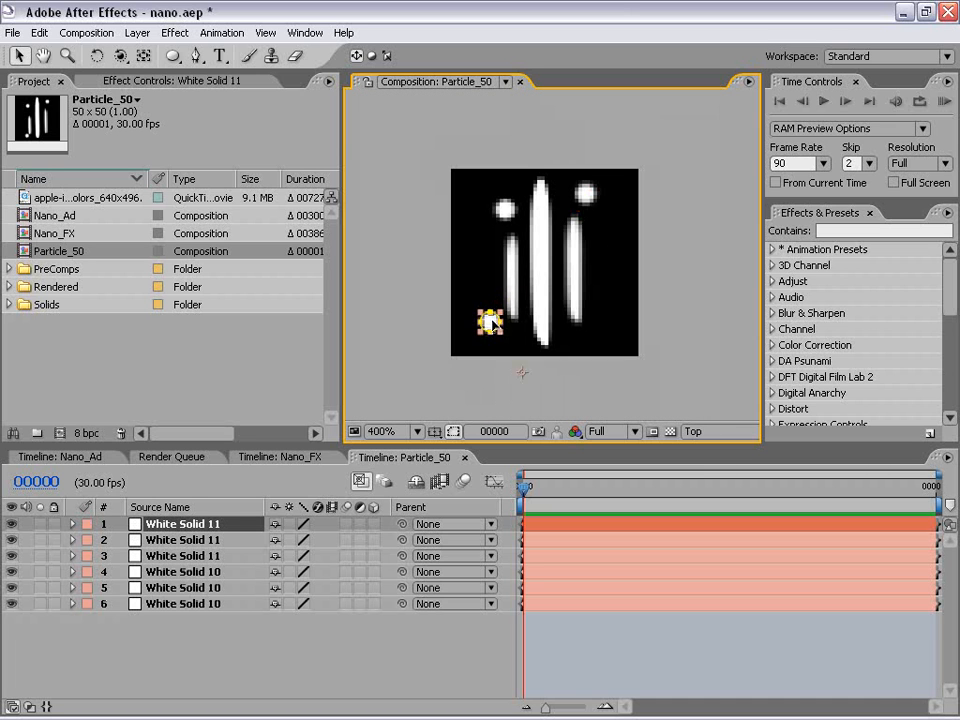
{"action": "left_click", "coordinate": [183, 587]}
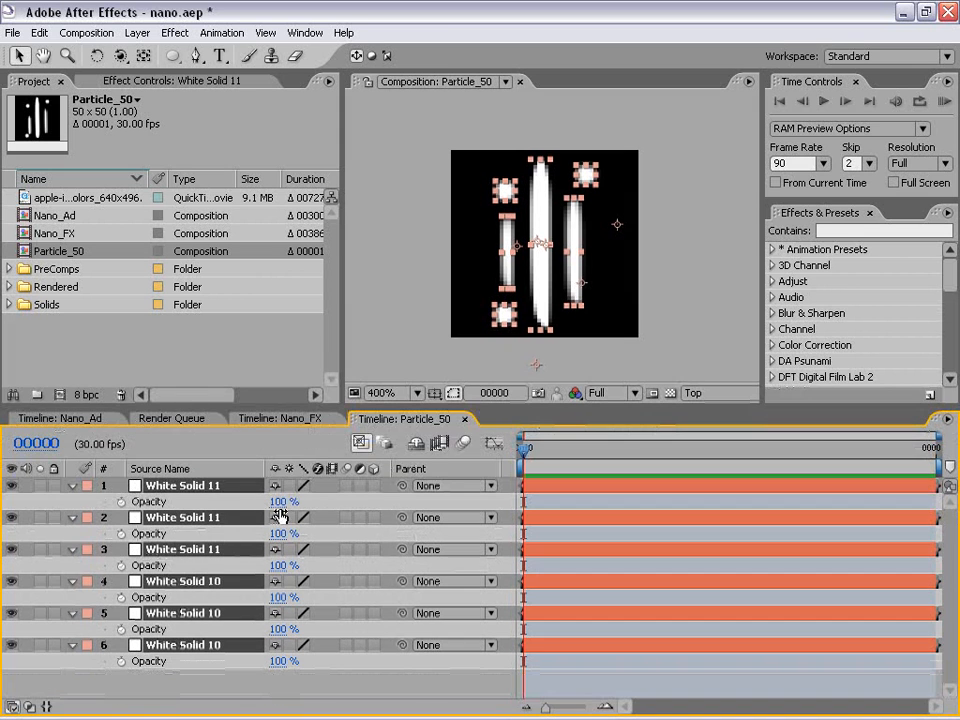
Step: Set the streaks to 10% and the dots to 25% opacity, then close Particle_50's timeline
{"action": "double_click", "coordinate": [283, 501]}
{"action": "type", "text": "10"}
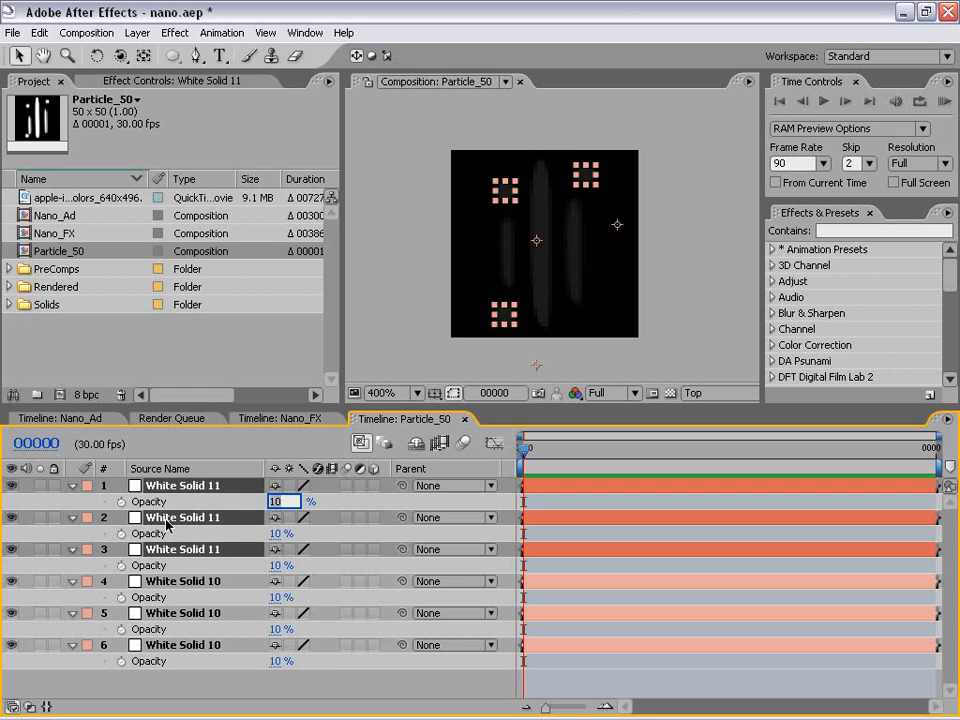
{"action": "type", "text": "25 %"}
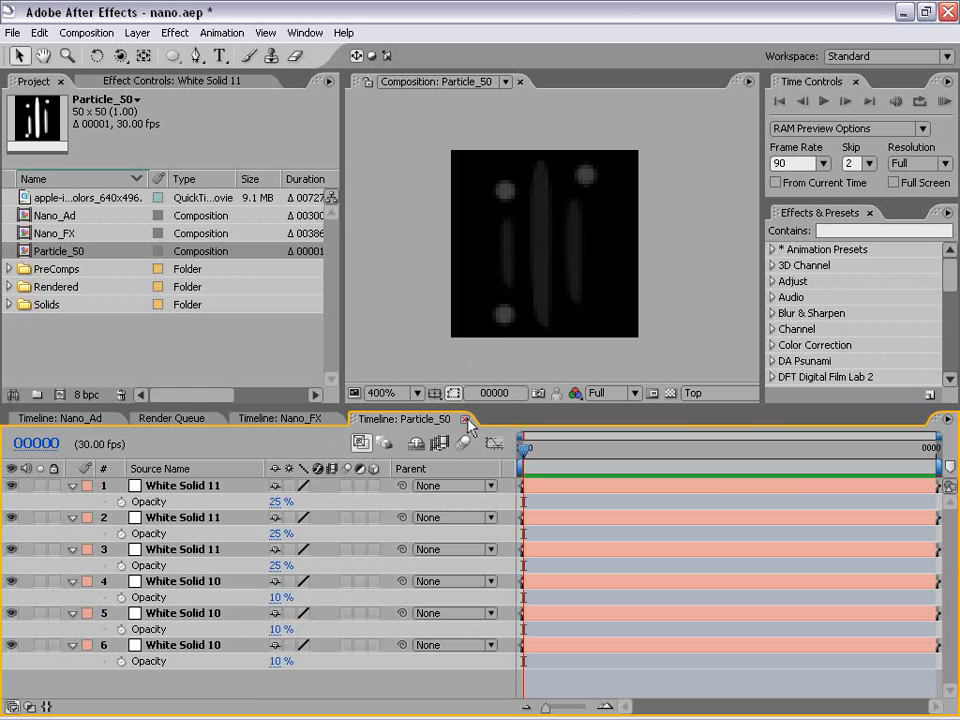
{"action": "left_click", "coordinate": [65, 418]}
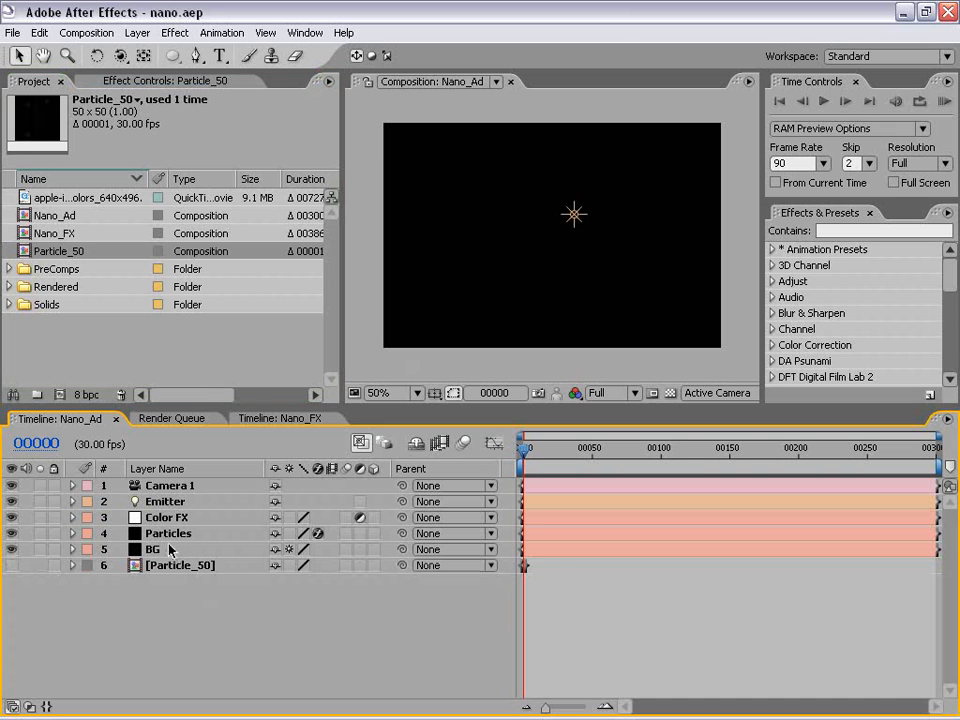
Step: Check Particle_50 in the Project panel and return to Particular's Particle settings for the Particles layer
{"action": "left_click", "coordinate": [168, 533]}
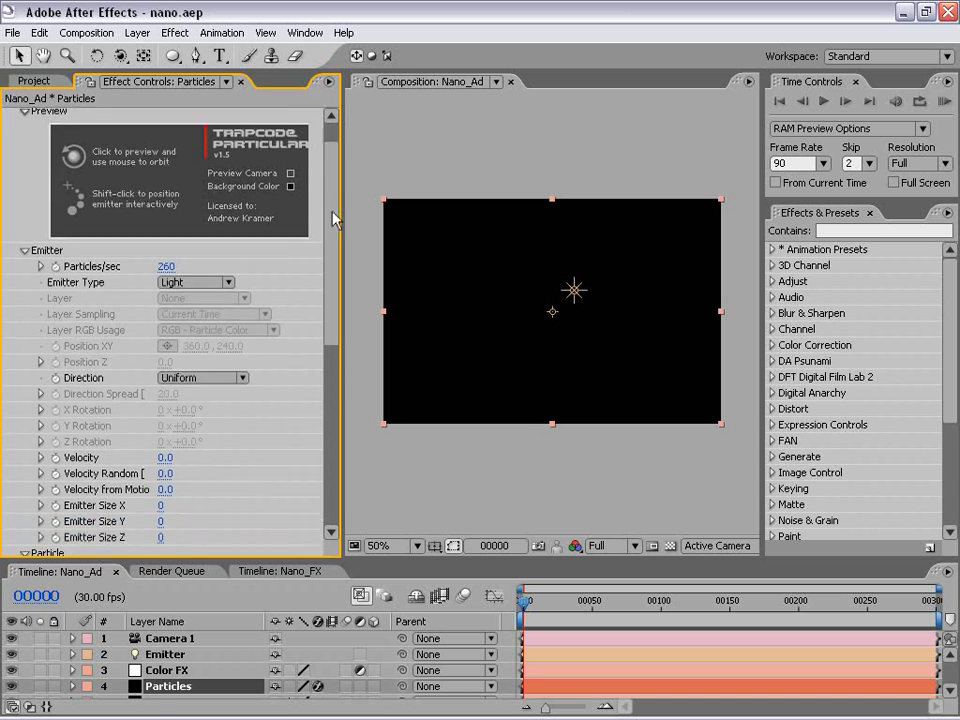
{"action": "scroll", "scroll_direction": "down", "scroll_amount": 3}
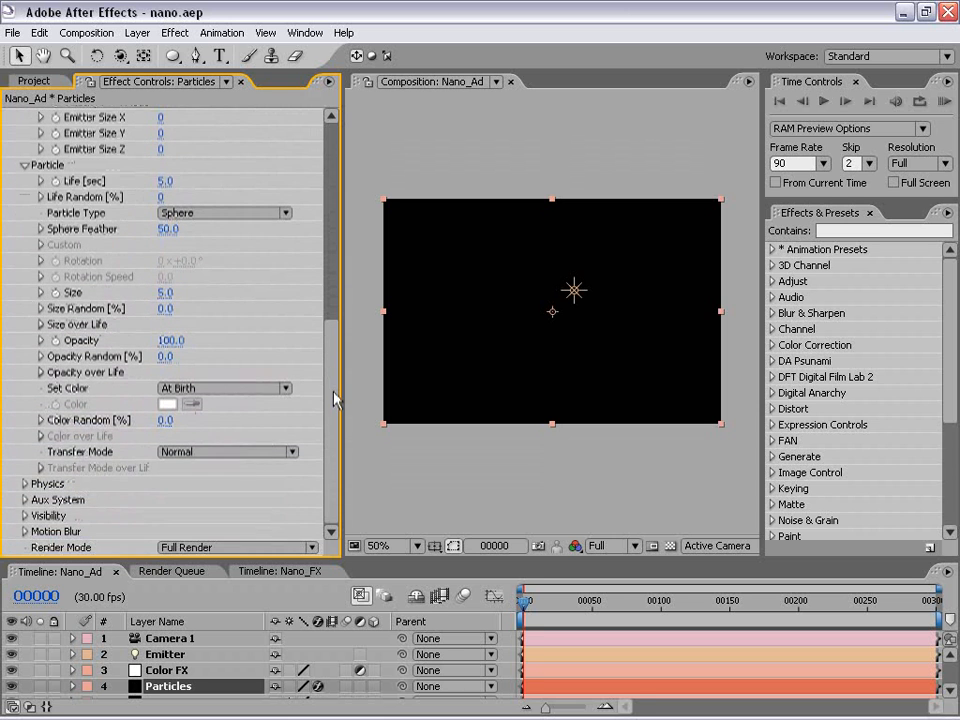
{"action": "left_click", "coordinate": [33, 81]}
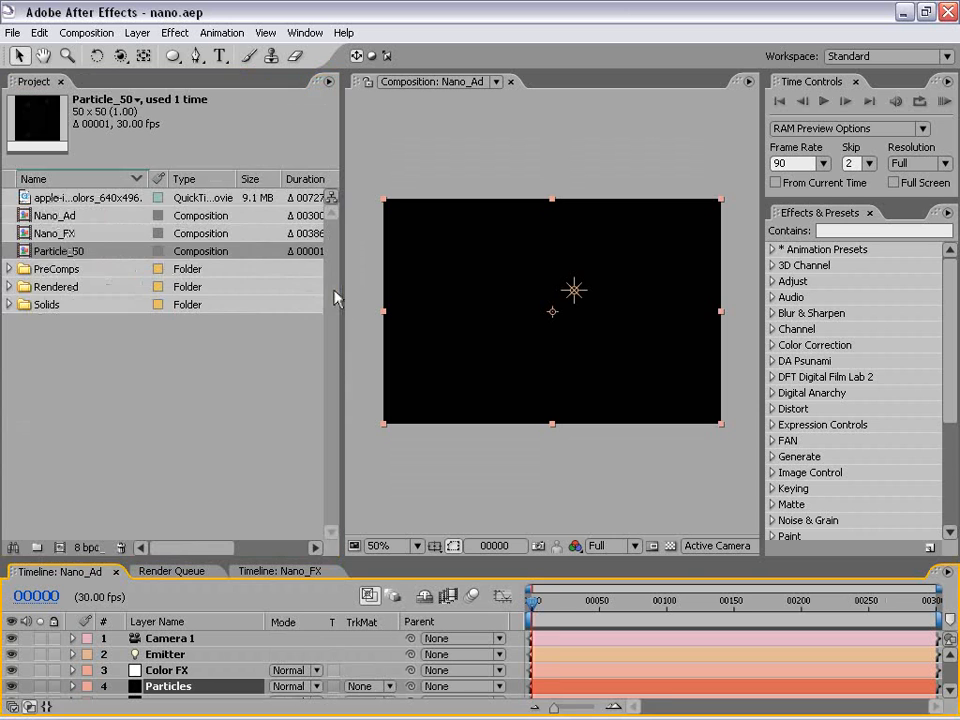
{"action": "double_click", "coordinate": [168, 686]}
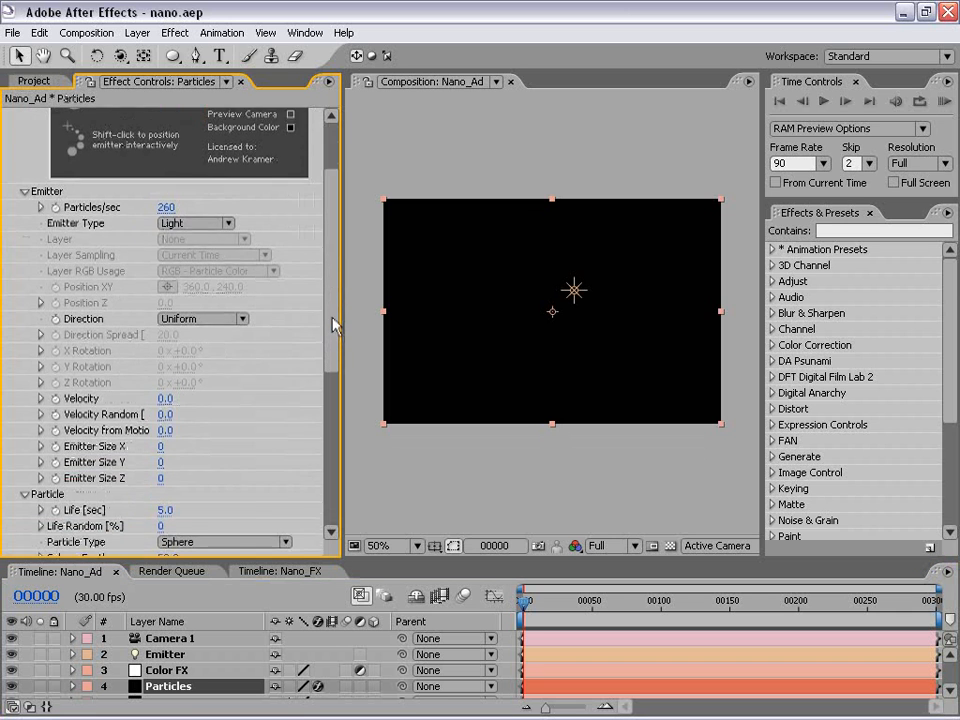
{"action": "scroll", "scroll_direction": "down", "scroll_amount": 3}
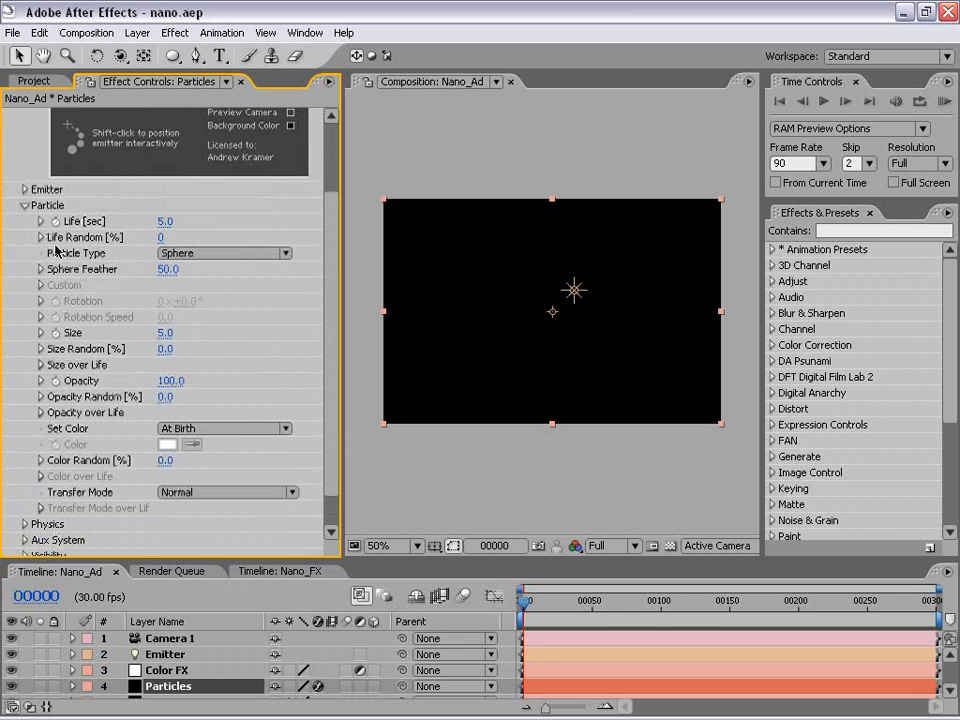
Step: Set Particle Type to Custom with layer 6. Particle_50 and Time Sampling Start at Birth - Loop
{"action": "left_click", "coordinate": [222, 252]}
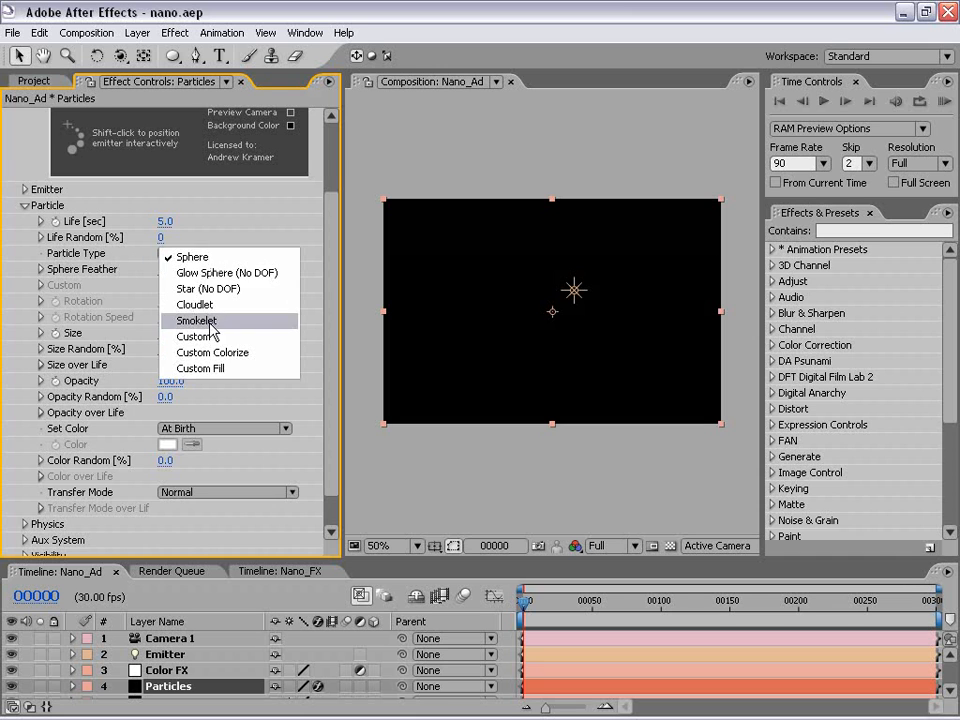
{"action": "left_click", "coordinate": [195, 336]}
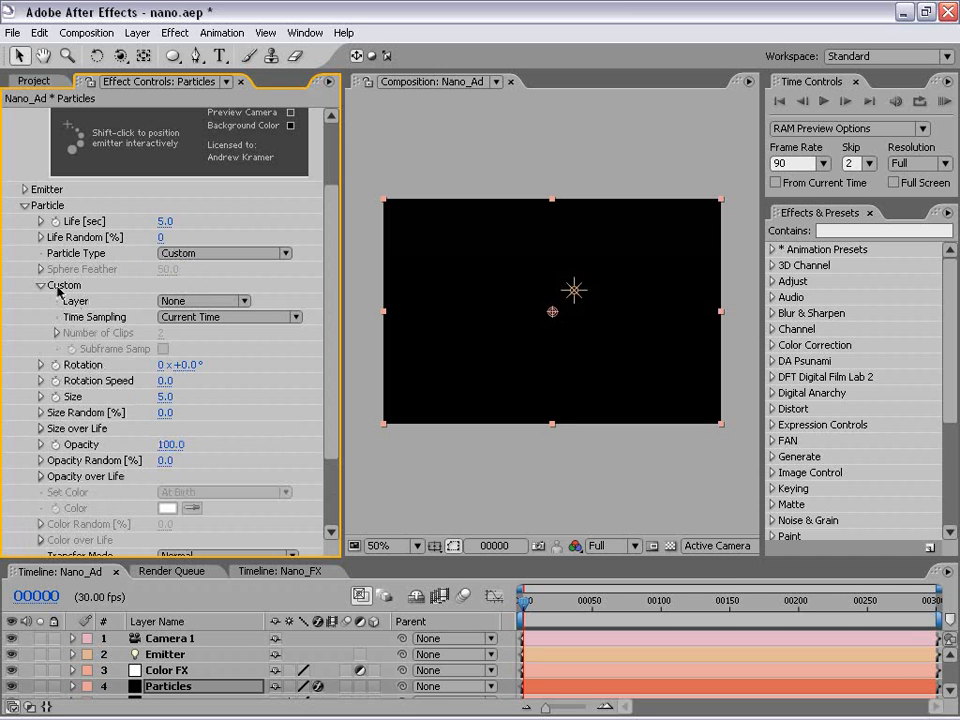
{"action": "left_click", "coordinate": [203, 300]}
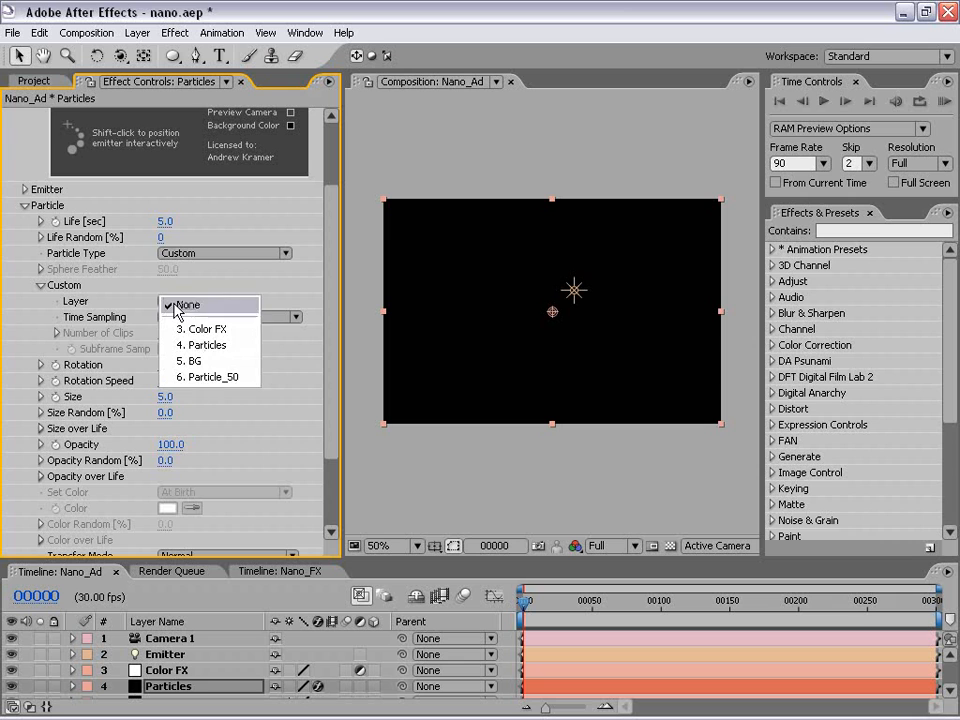
{"action": "mouse_move", "coordinate": [238, 380]}
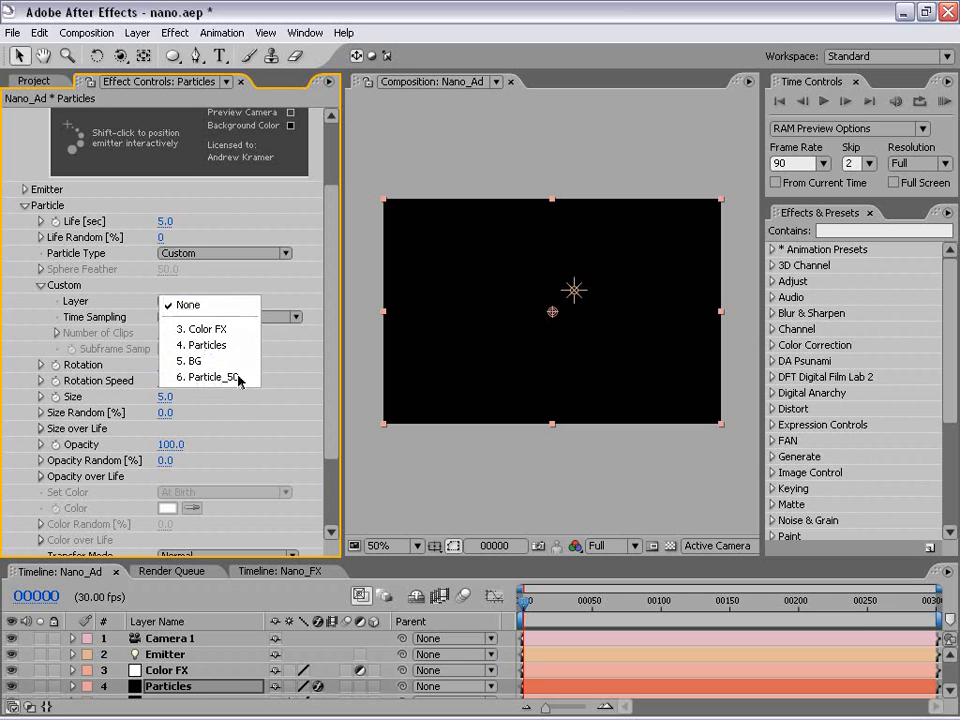
{"action": "left_click", "coordinate": [210, 377]}
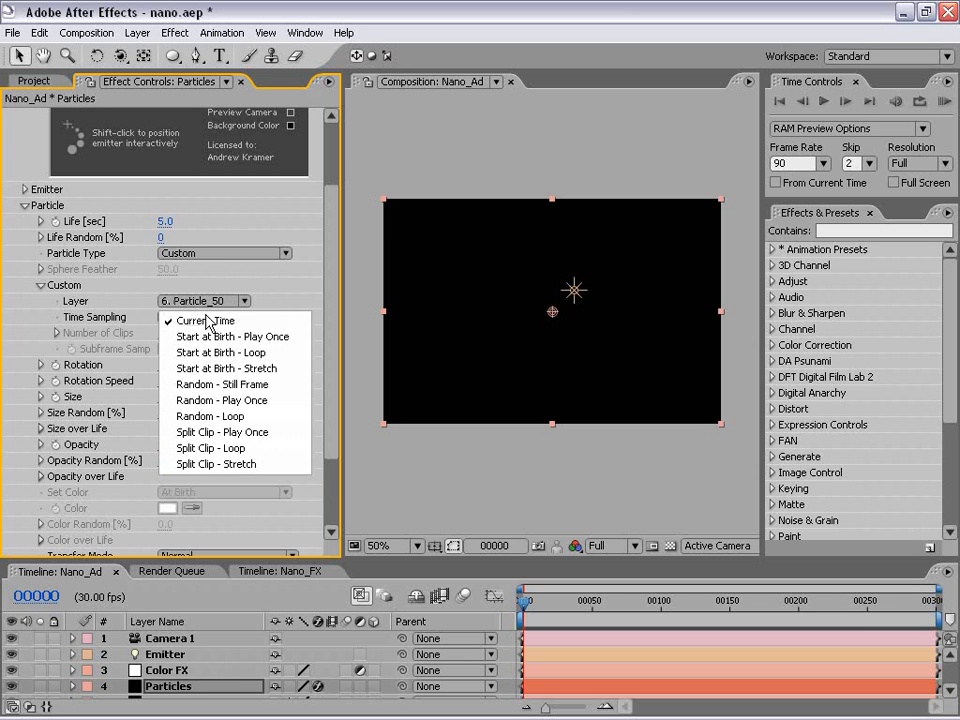
{"action": "mouse_move", "coordinate": [205, 321]}
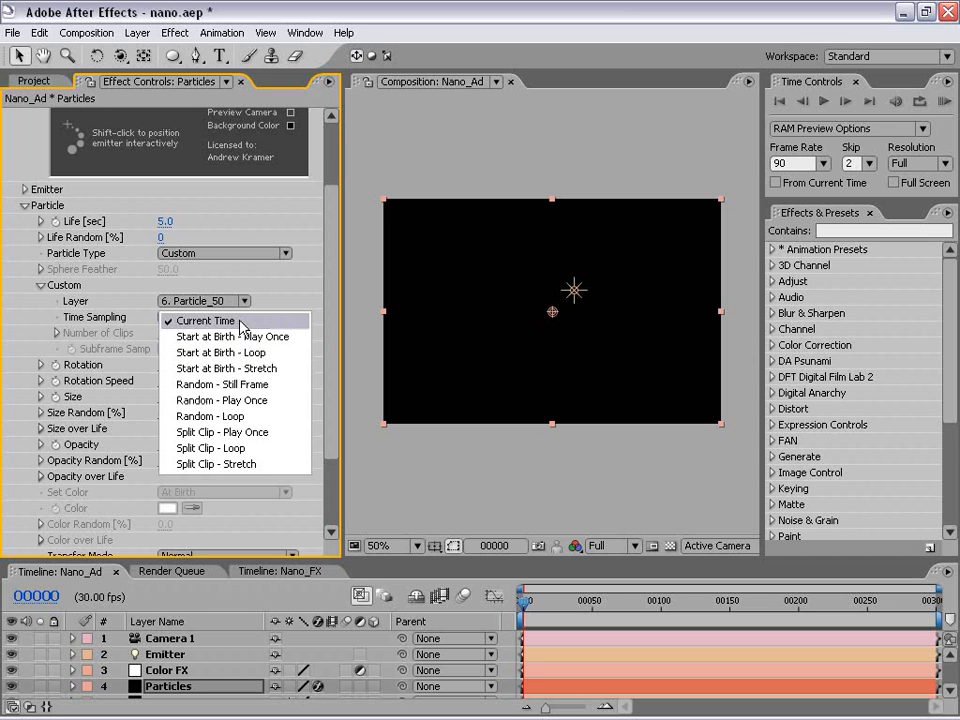
{"action": "mouse_move", "coordinate": [240, 352]}
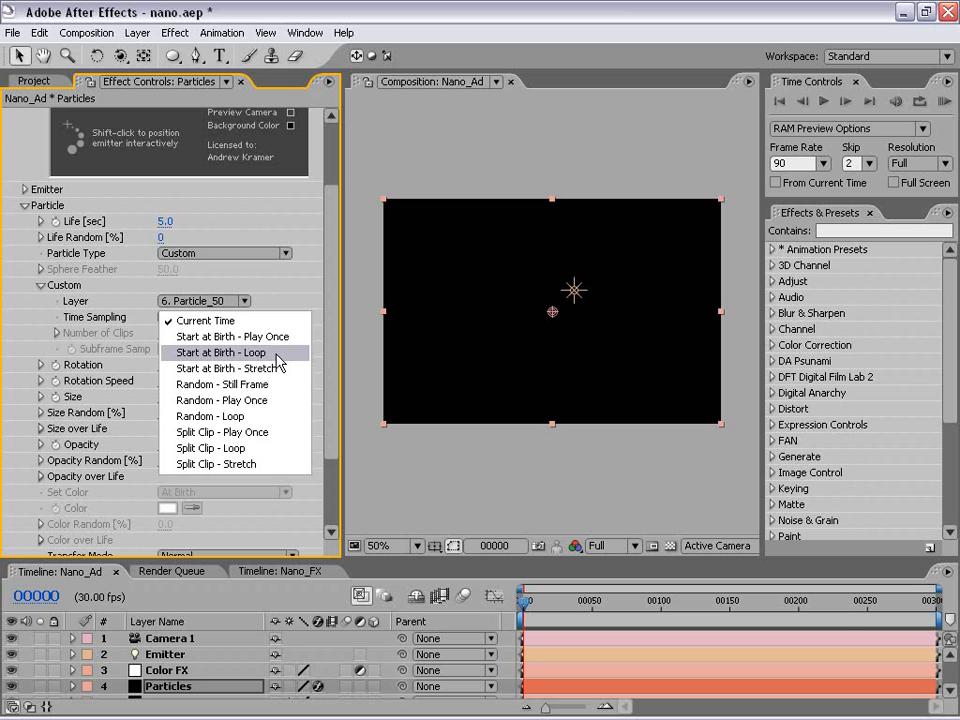
{"action": "left_click", "coordinate": [221, 352]}
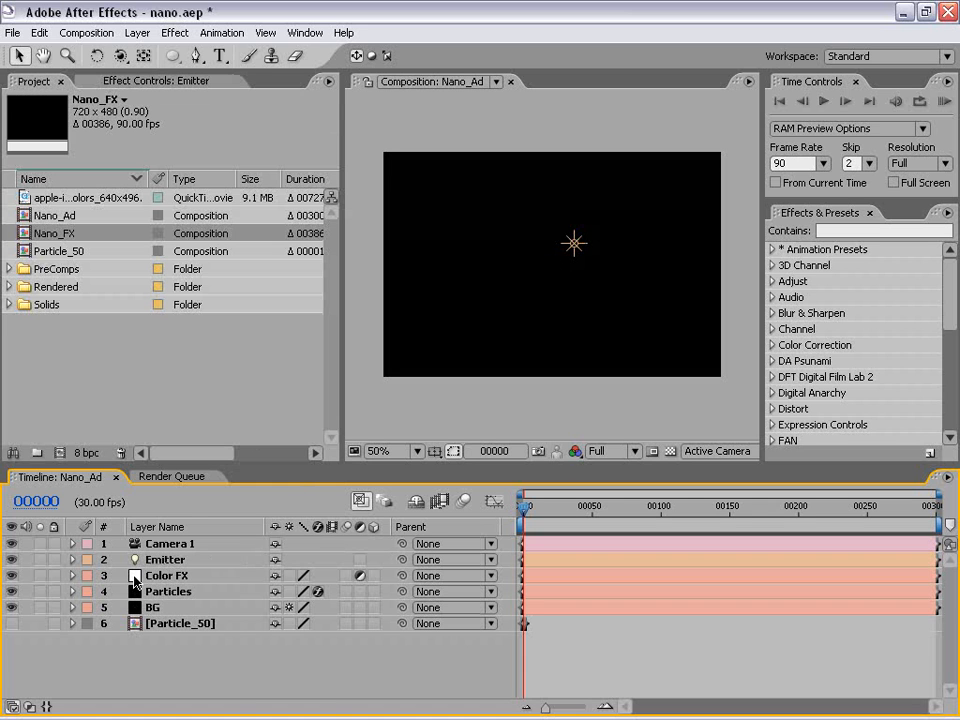
Step: Add a wiggle(.5,100) expression to the Emitter light's Position
{"action": "left_click", "coordinate": [165, 559]}
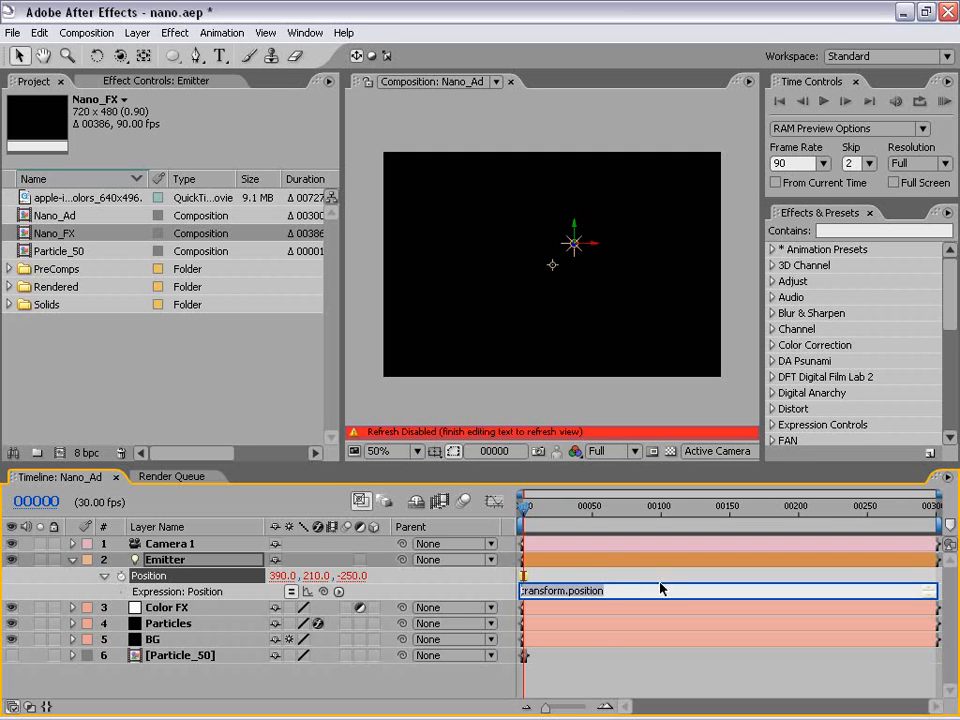
{"action": "type", "text": "wiggle"}
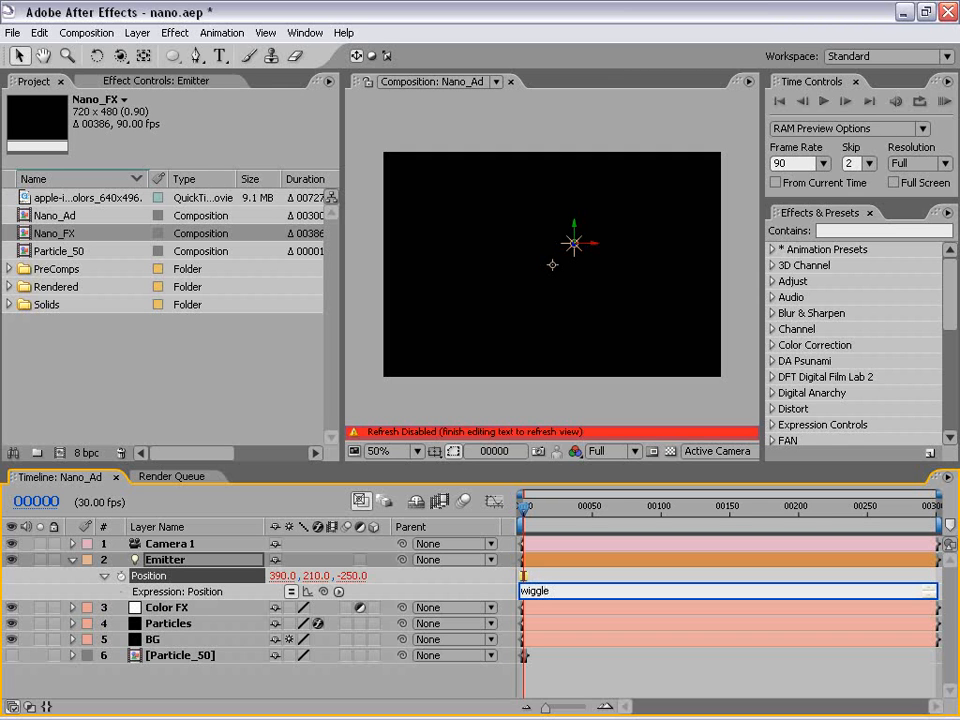
{"action": "type", "text": "(."}
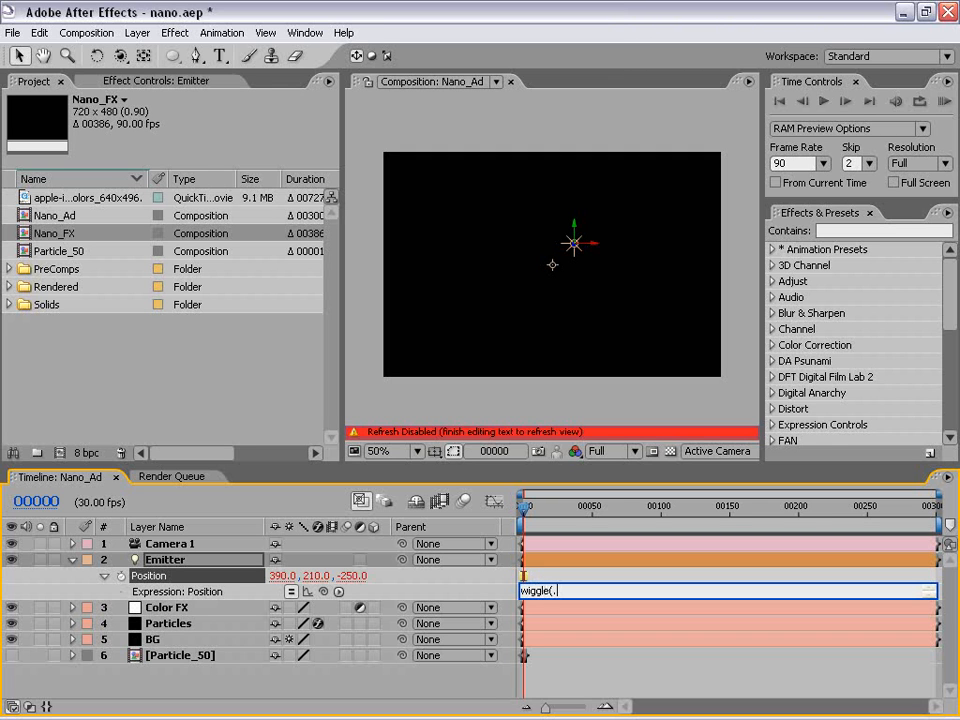
{"action": "type", "text": "5"}
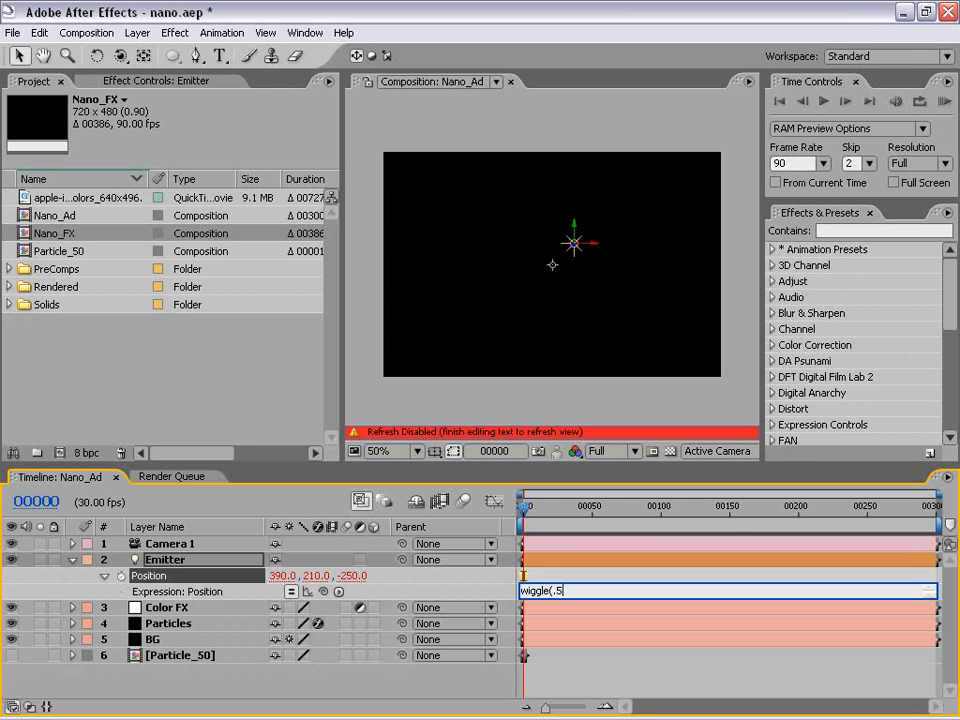
{"action": "type", "text": ","}
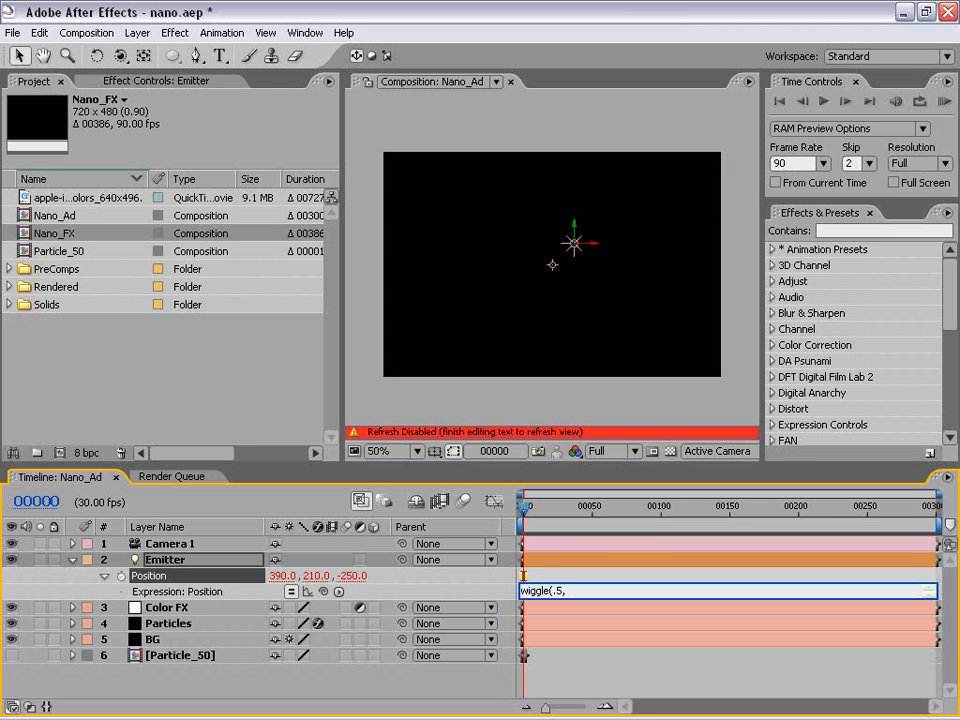
{"action": "type", "text": "100"}
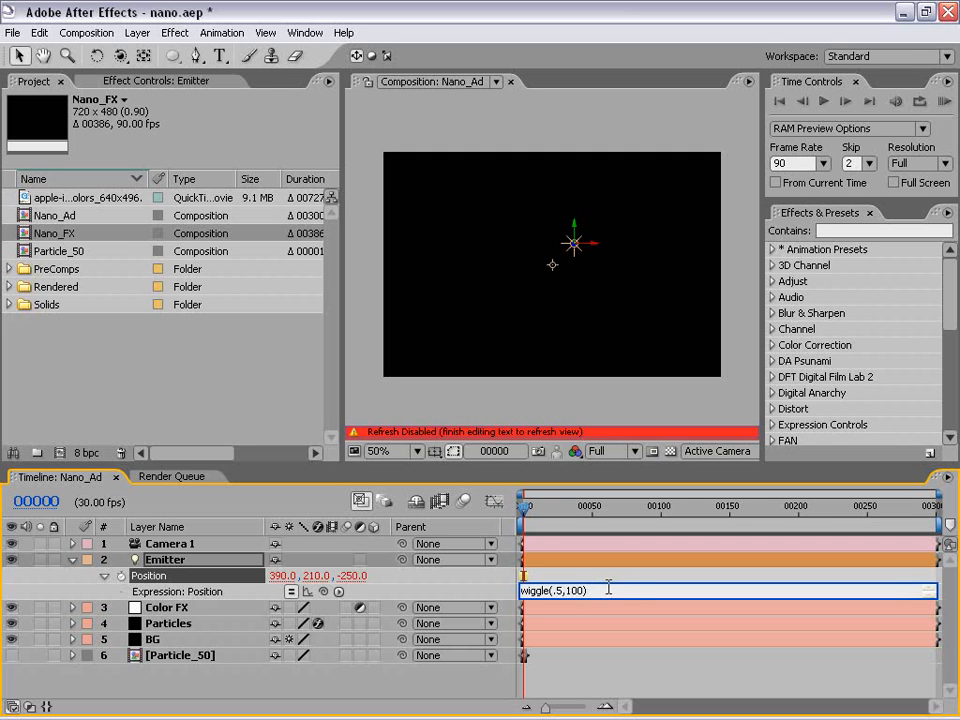
{"action": "mouse_move", "coordinate": [580, 245]}
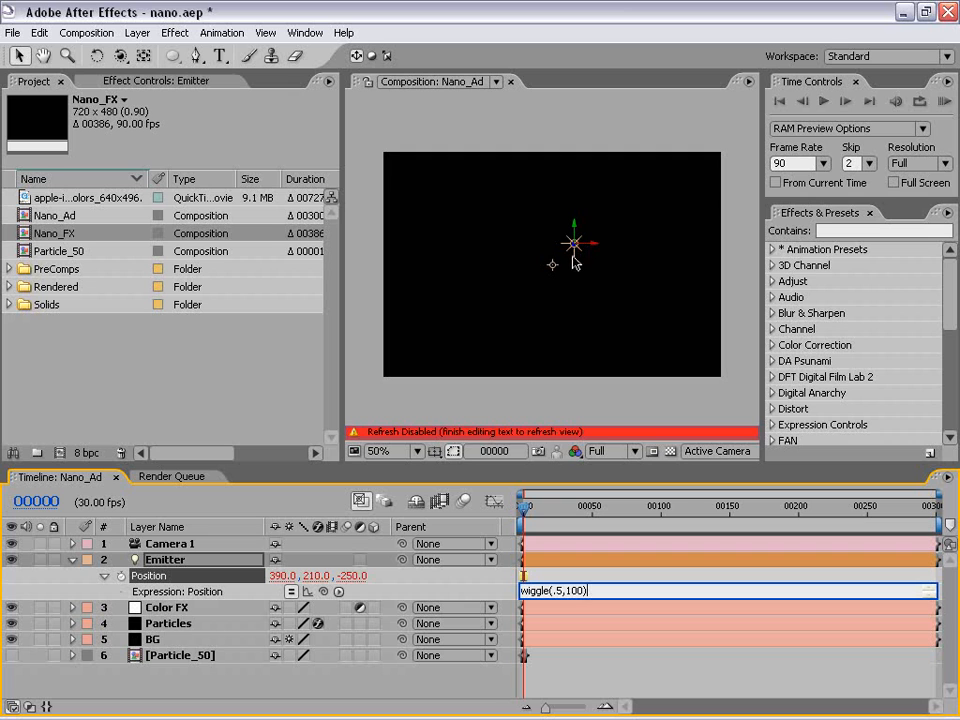
{"action": "mouse_move", "coordinate": [651, 206]}
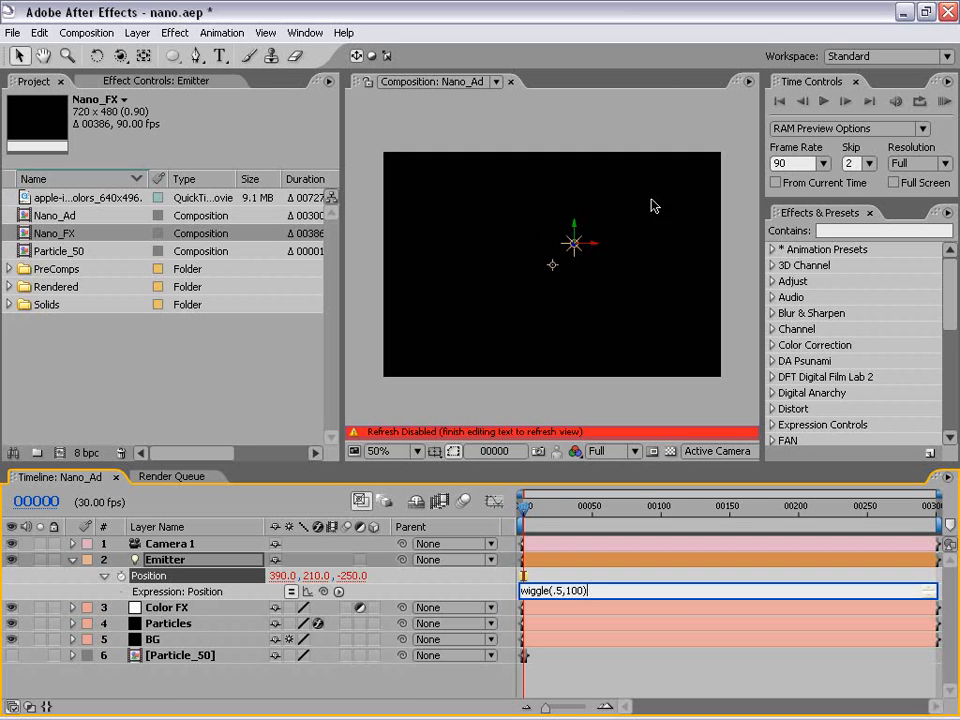
{"action": "mouse_move", "coordinate": [543, 510]}
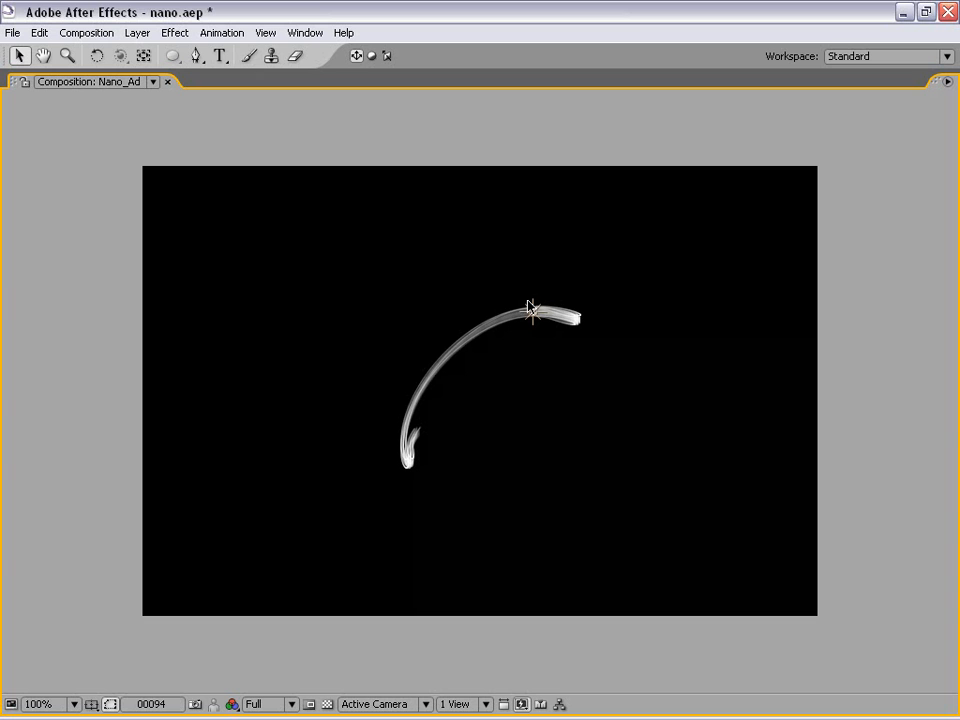
{"action": "mouse_move", "coordinate": [531, 306]}
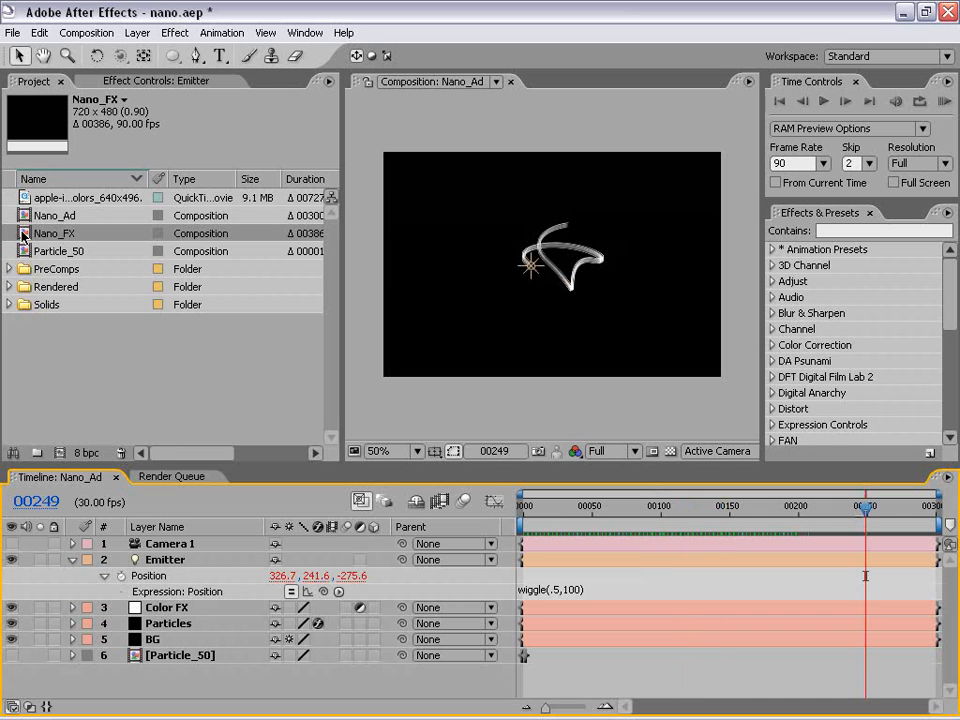
Step: Set Particular's particle Life to 15 seconds and particle Opacity to 50
{"action": "left_click", "coordinate": [168, 623]}
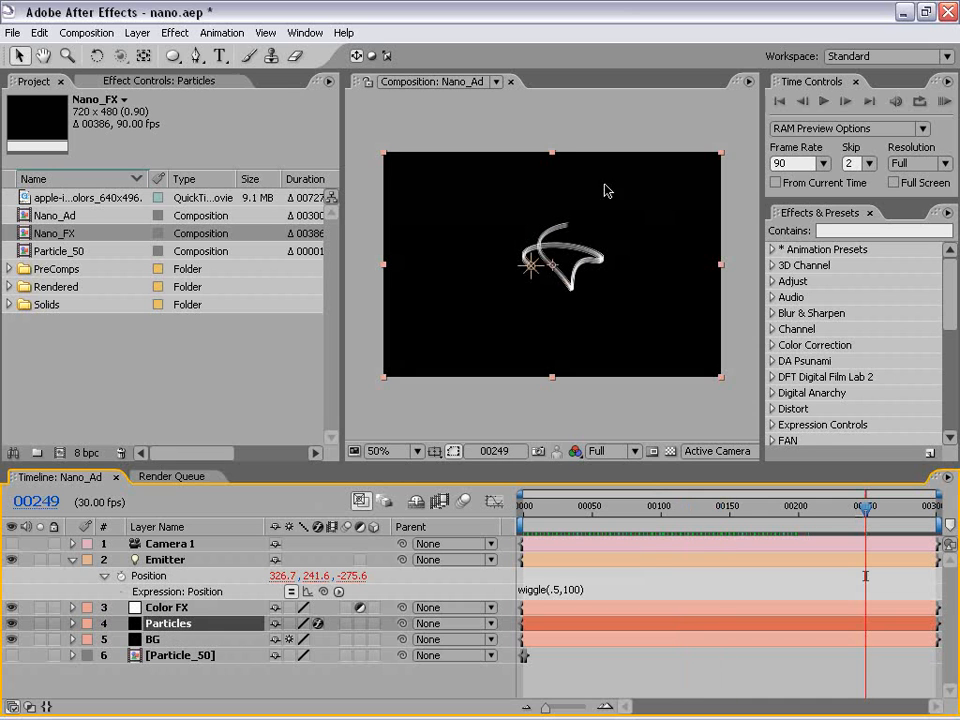
{"action": "left_click", "coordinate": [160, 81]}
{"action": "type", "text": "5"}
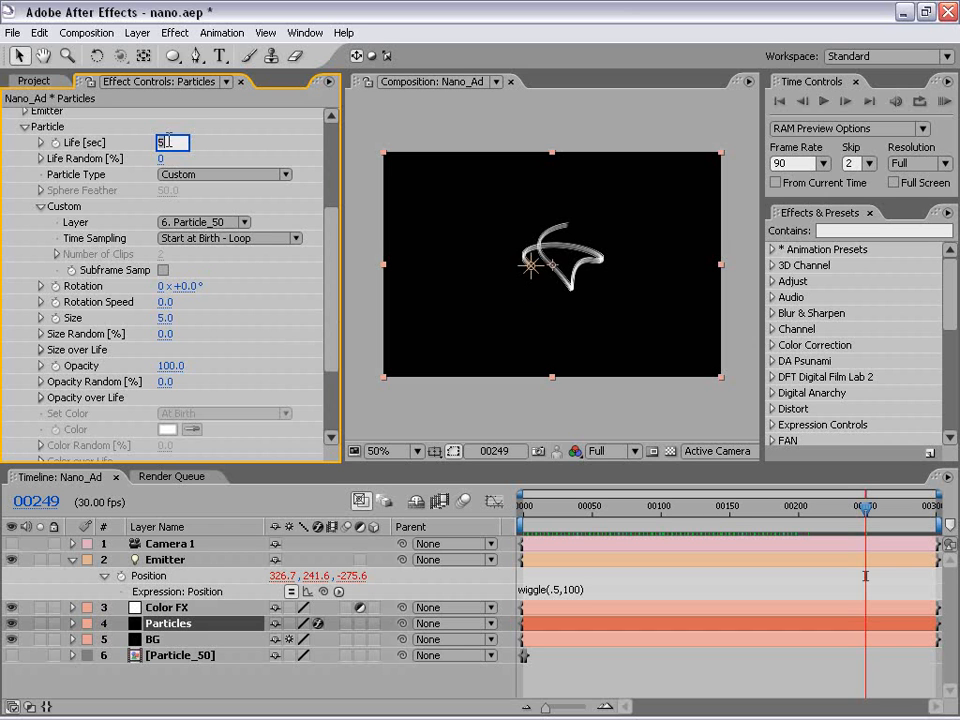
{"action": "type", "text": "100"}
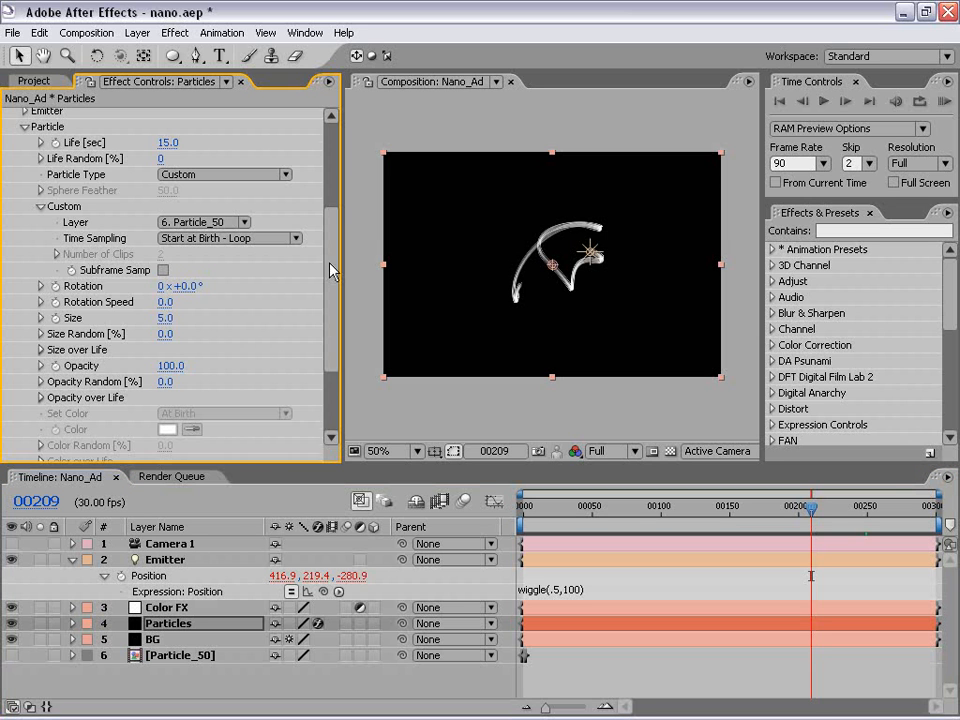
{"action": "scroll", "scroll_direction": "down", "scroll_amount": 3}
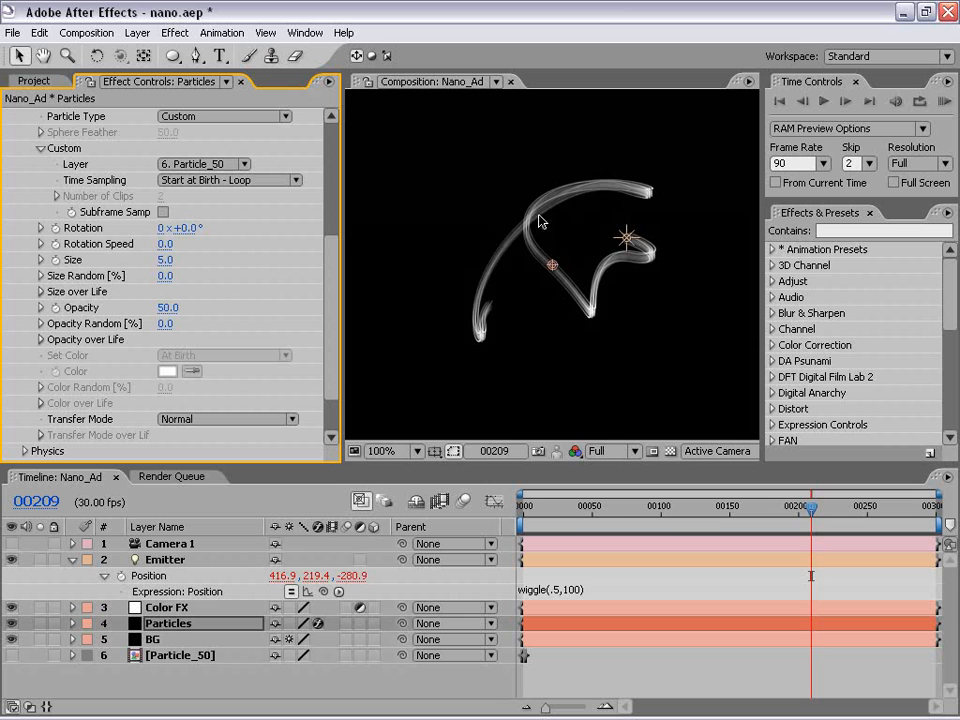
{"action": "left_click", "coordinate": [380, 450]}
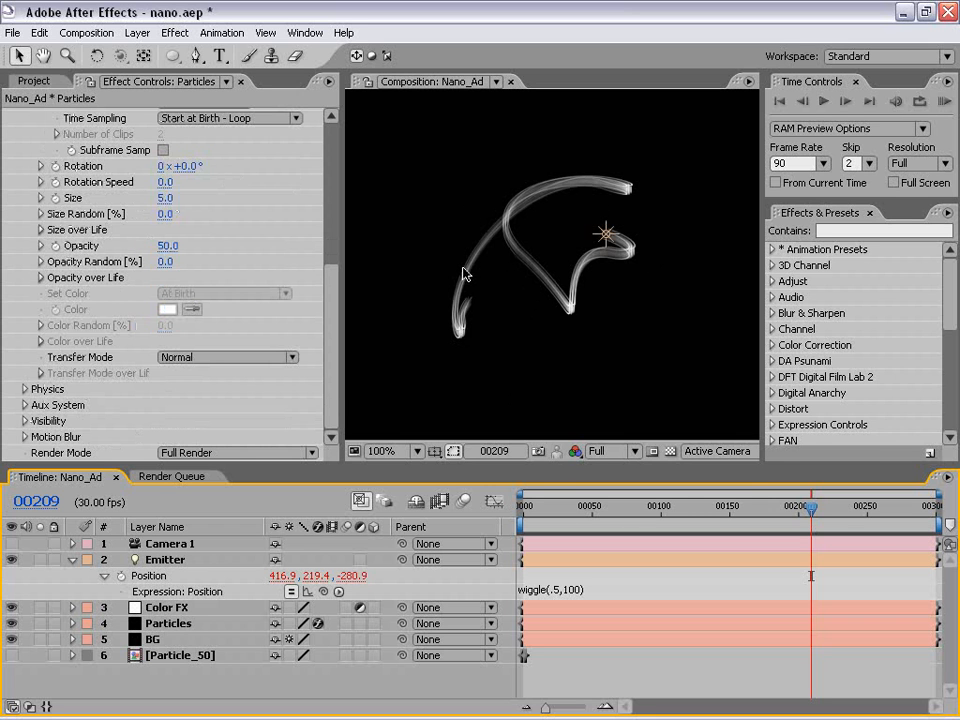
{"action": "left_click", "coordinate": [166, 607]}
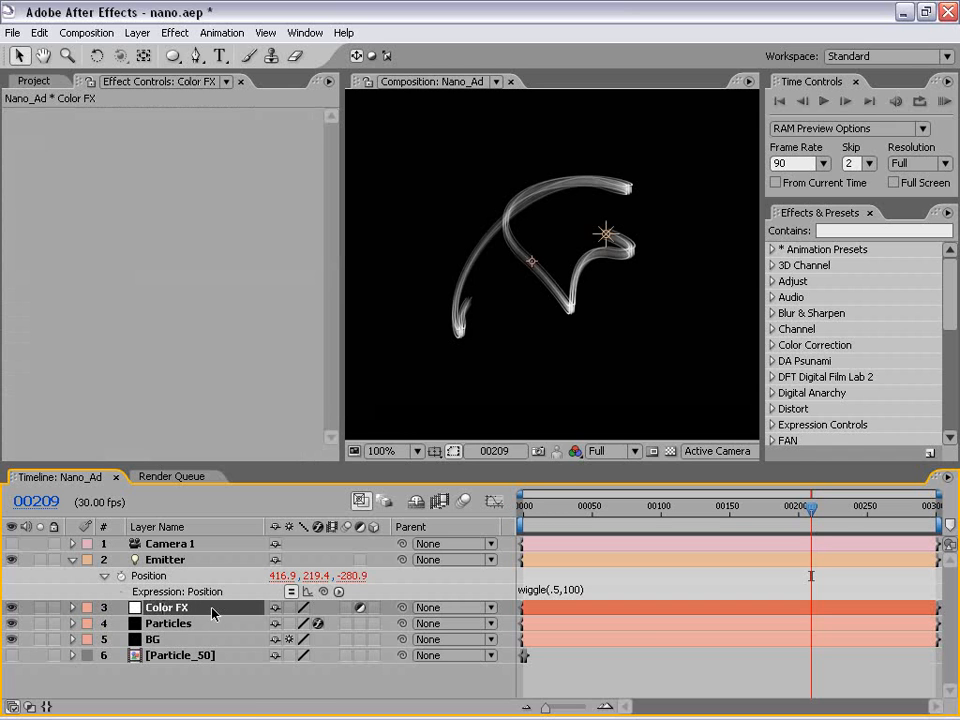
Step: Apply Hue/Saturation to Color FX with Colorize on, saturation 43 and hue 198°
{"action": "left_click", "coordinate": [175, 32]}
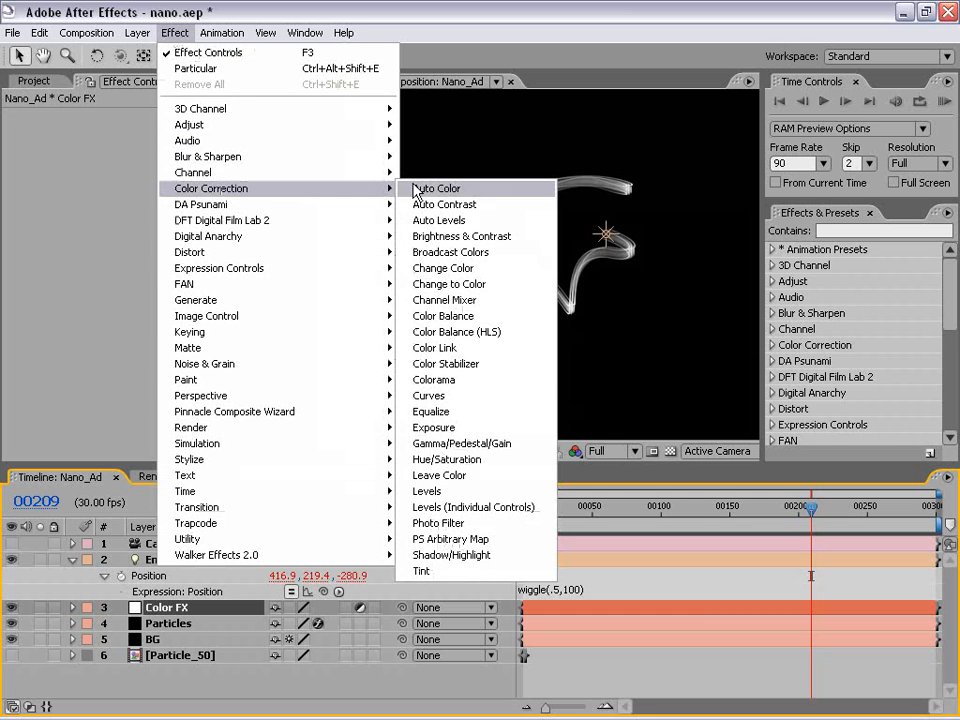
{"action": "left_click", "coordinate": [447, 459]}
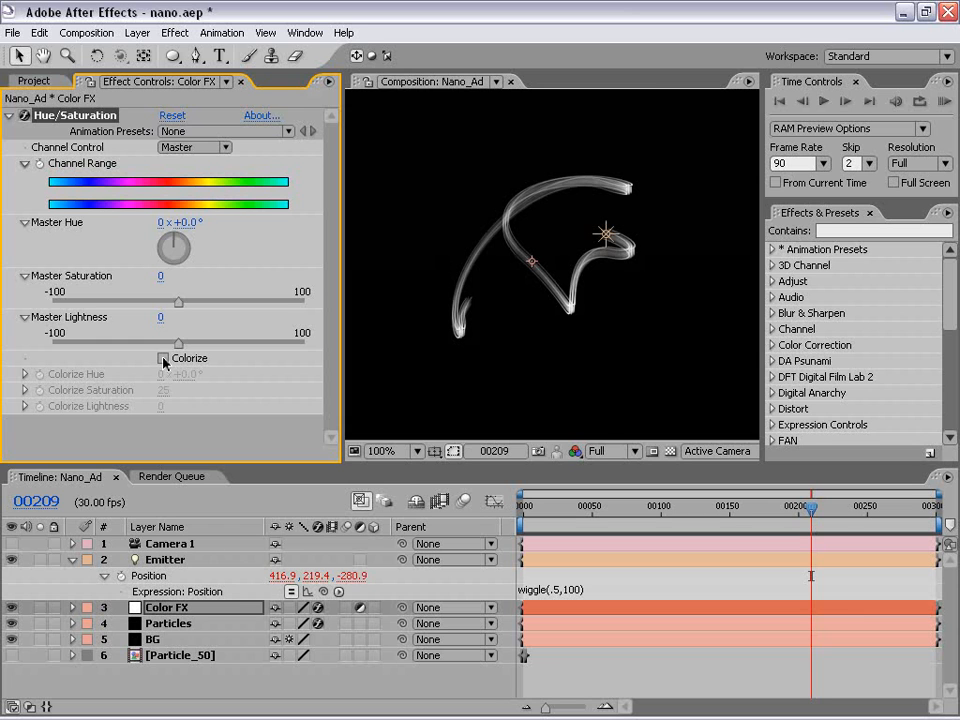
{"action": "left_click", "coordinate": [164, 358]}
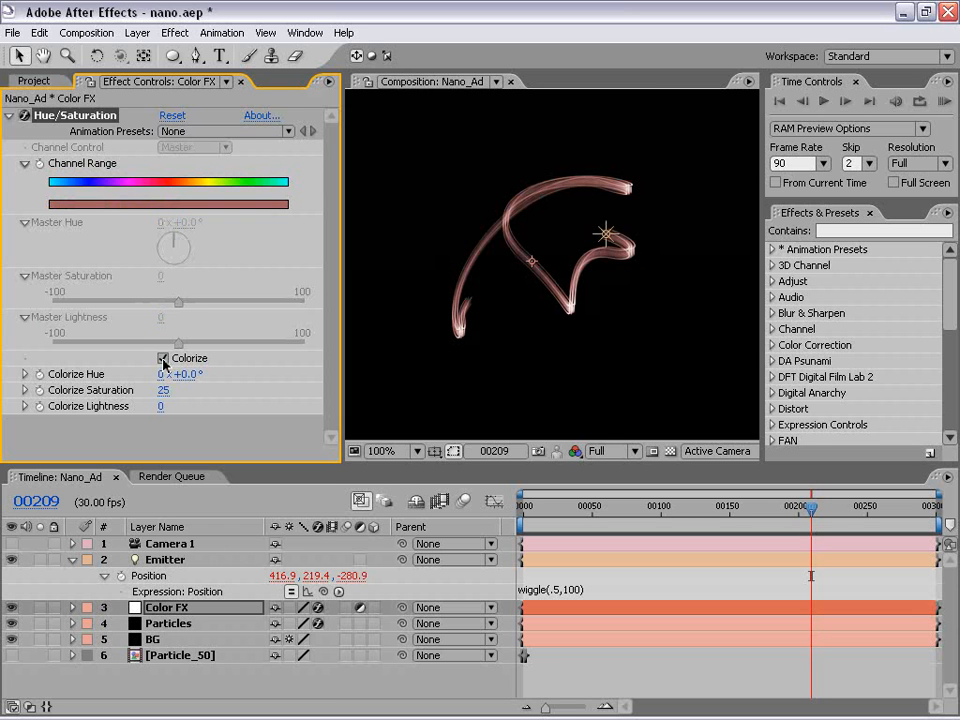
{"action": "left_click_drag", "start_coordinate": [162, 389], "coordinate": [185, 389]}
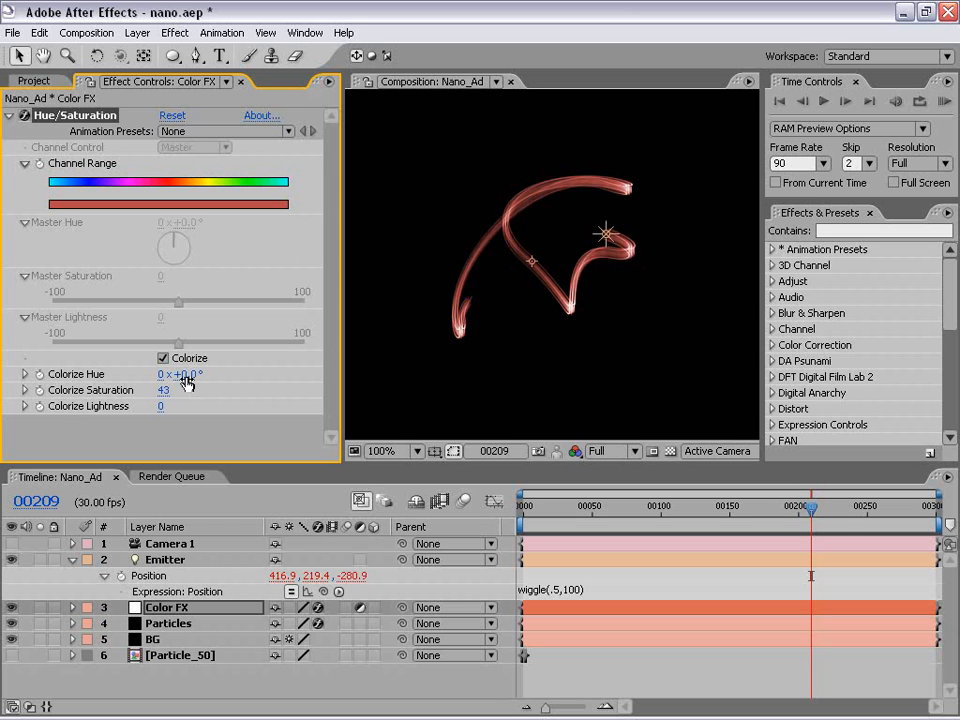
{"action": "left_click_drag", "start_coordinate": [180, 373], "coordinate": [275, 375]}
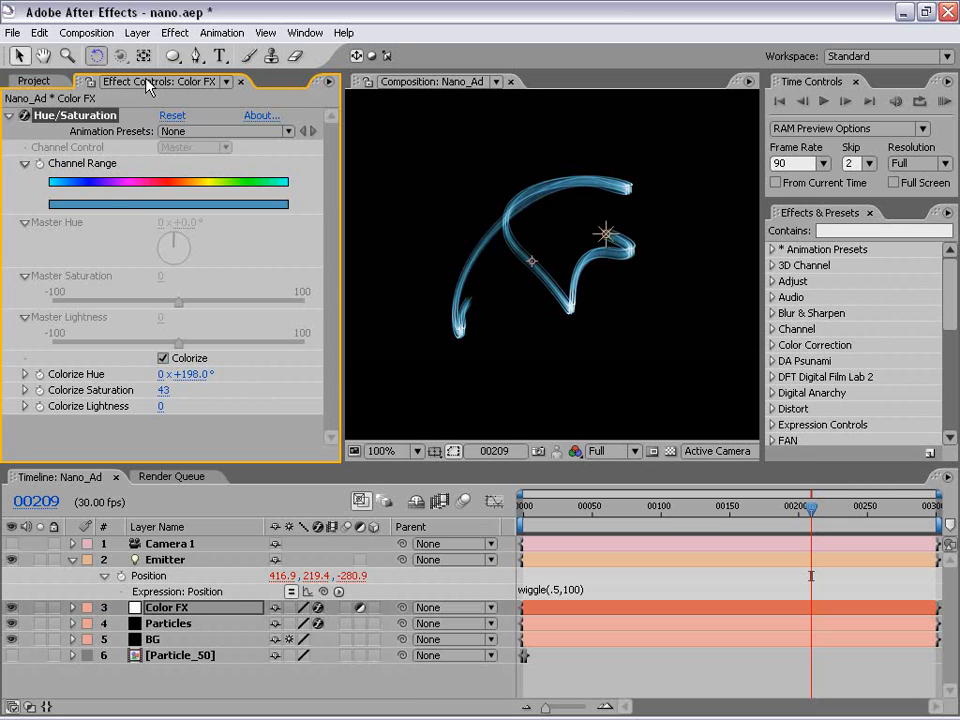
Step: Apply Glow to Color FX with Glow Radius 36 and Glow Intensity 2.4
{"action": "left_click", "coordinate": [174, 32]}
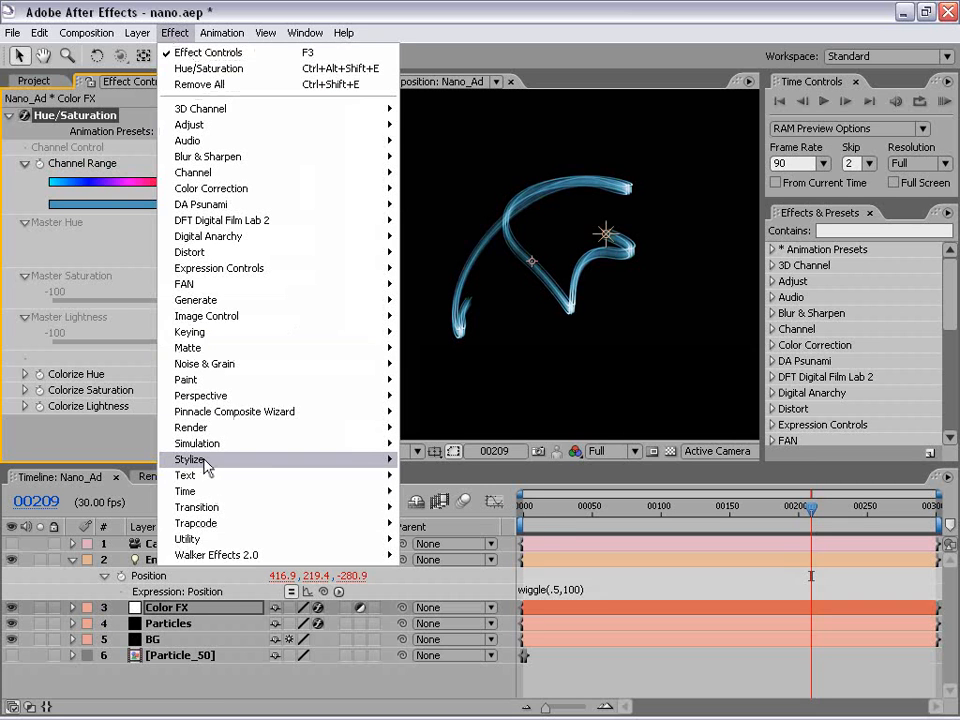
{"action": "left_click", "coordinate": [189, 459]}
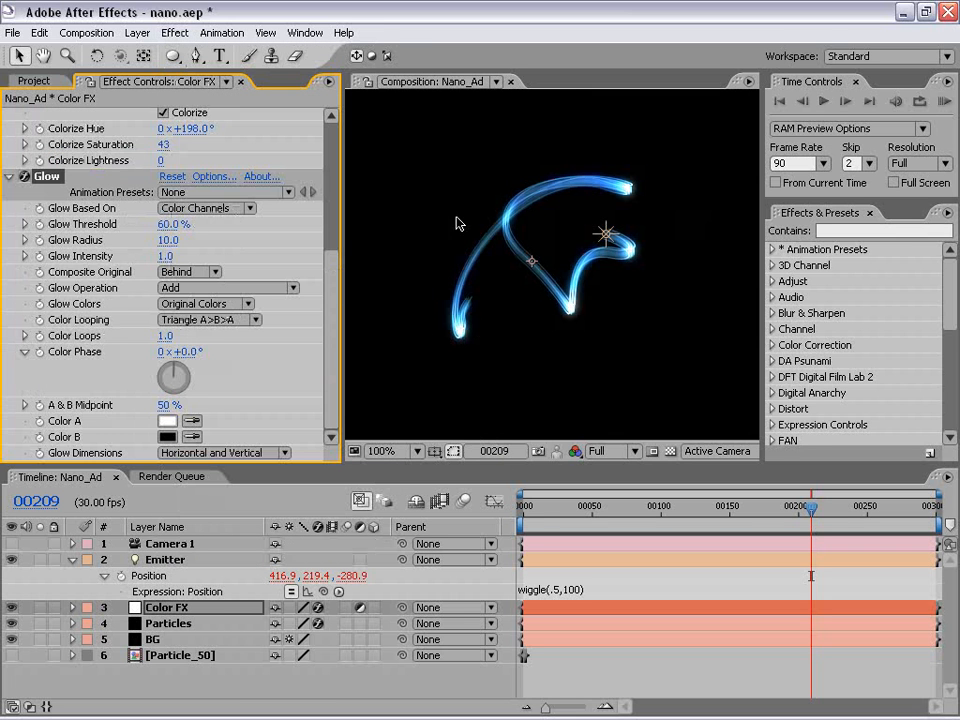
{"action": "mouse_move", "coordinate": [423, 250]}
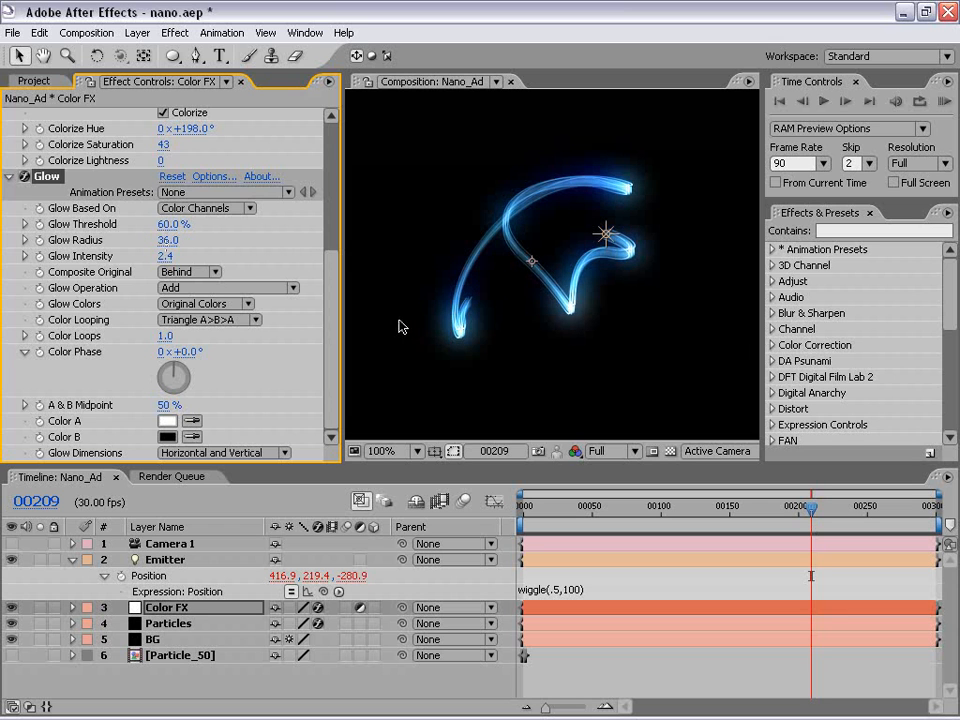
{"action": "double_click", "coordinate": [174, 224]}
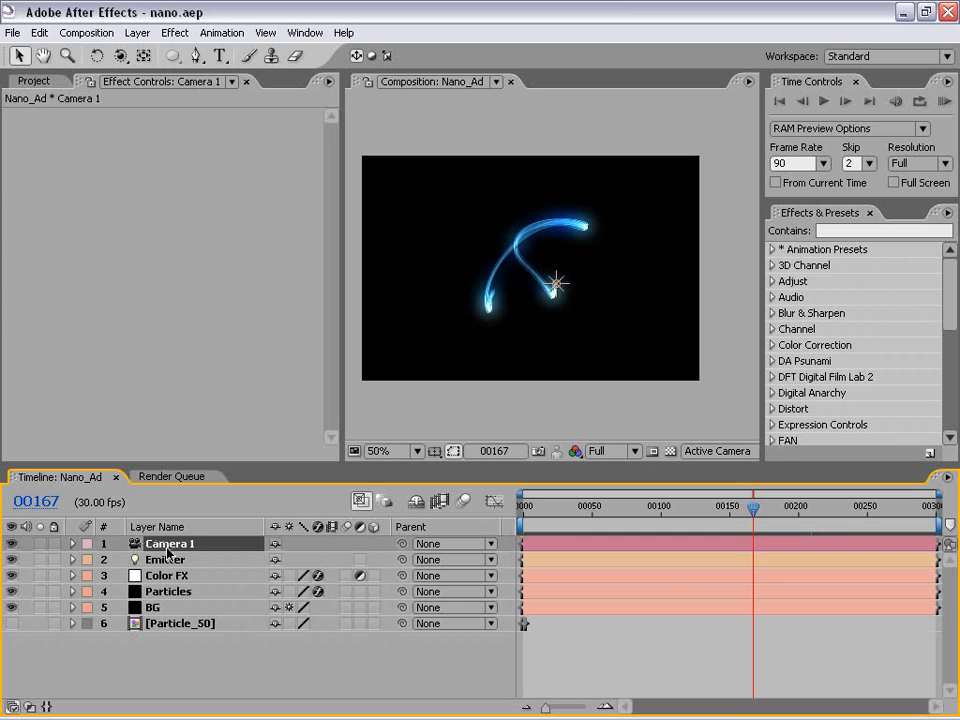
Step: Dolly Camera 1 closer with Track Z Camera to Position Z -480, target Z 220
{"action": "left_click", "coordinate": [72, 543]}
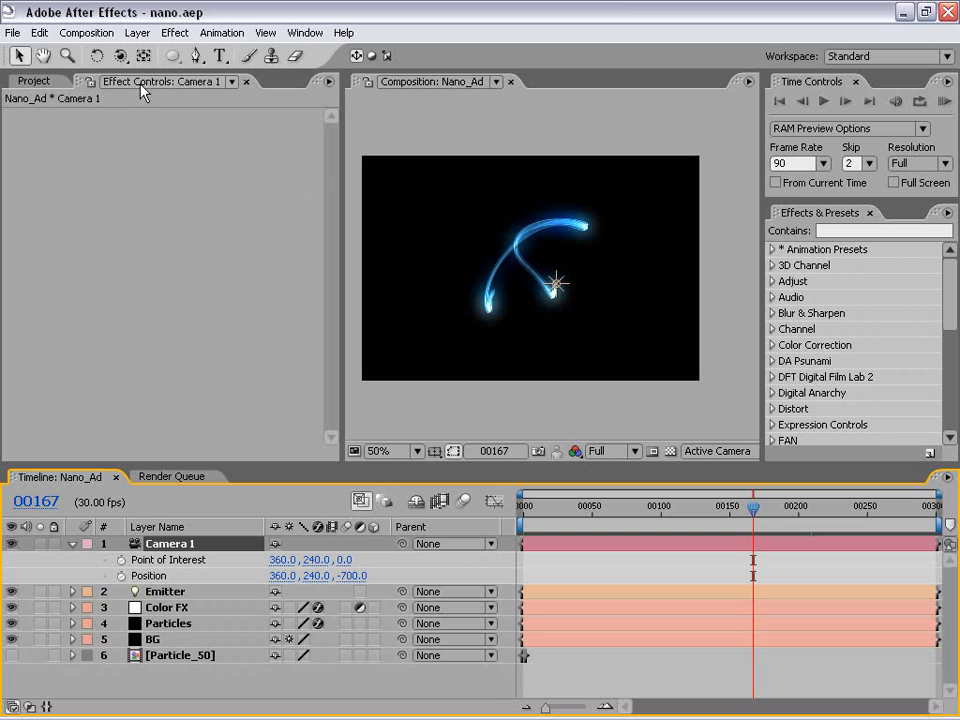
{"action": "left_click", "coordinate": [119, 55]}
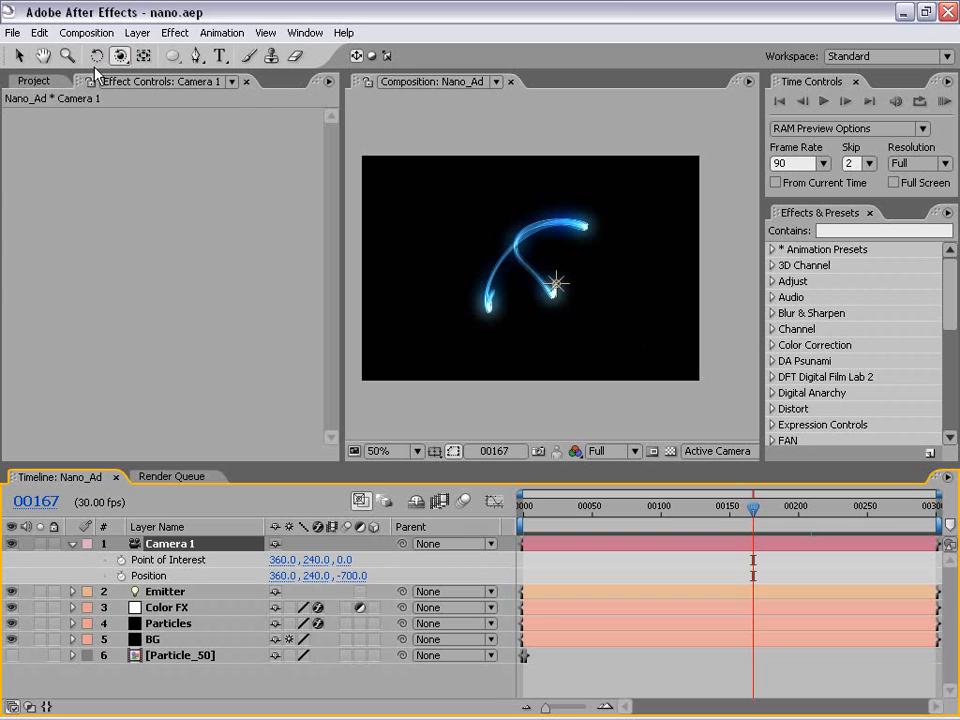
{"action": "left_click", "coordinate": [120, 55]}
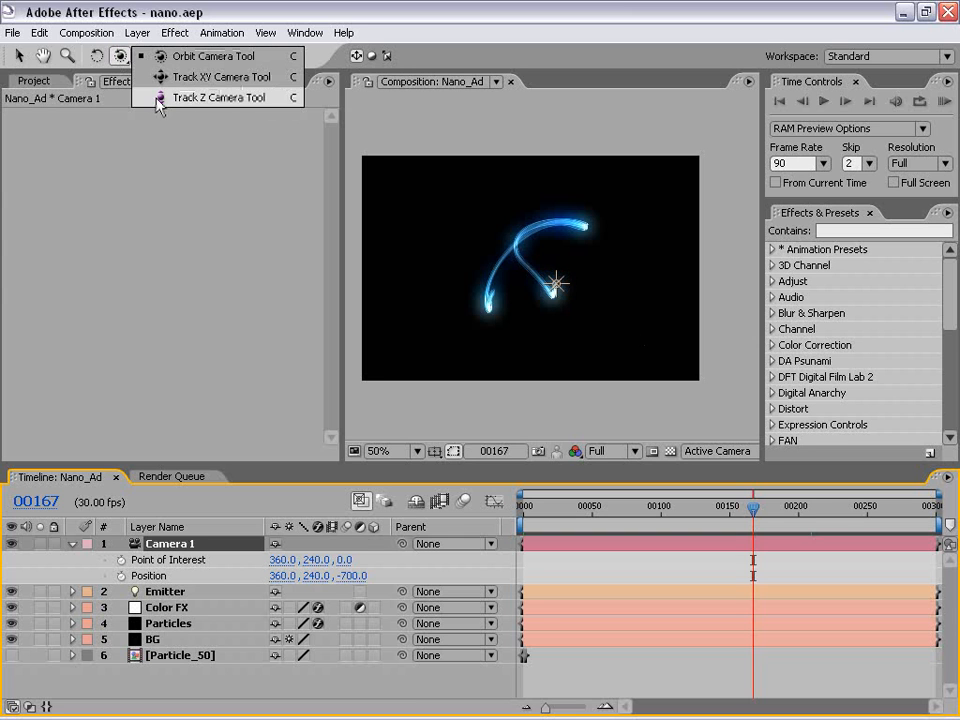
{"action": "left_click", "coordinate": [218, 97]}
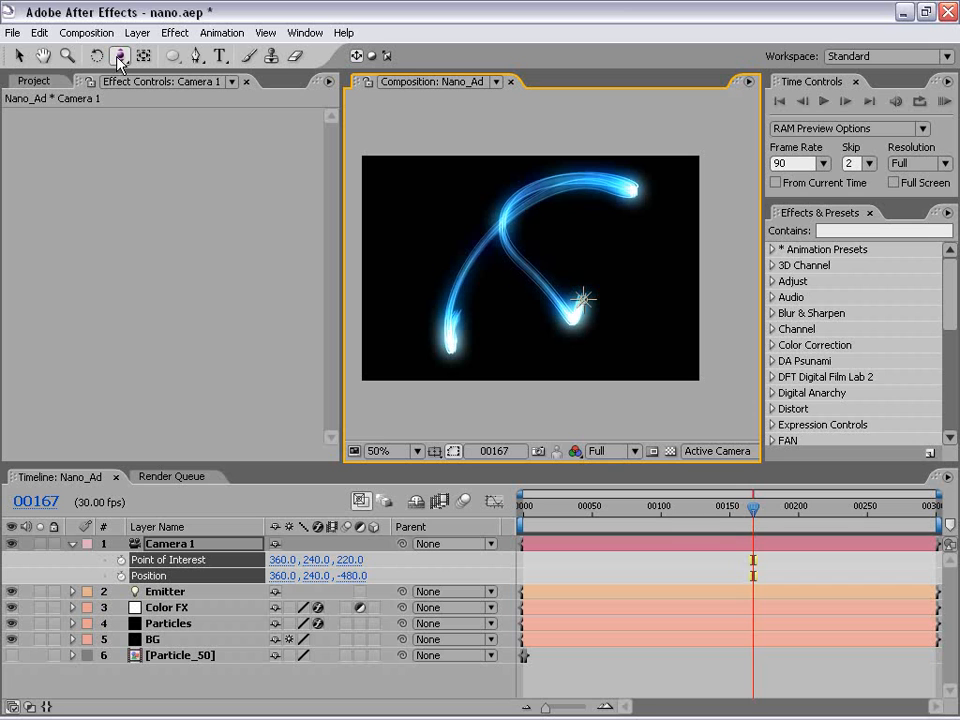
{"action": "left_click", "coordinate": [120, 55]}
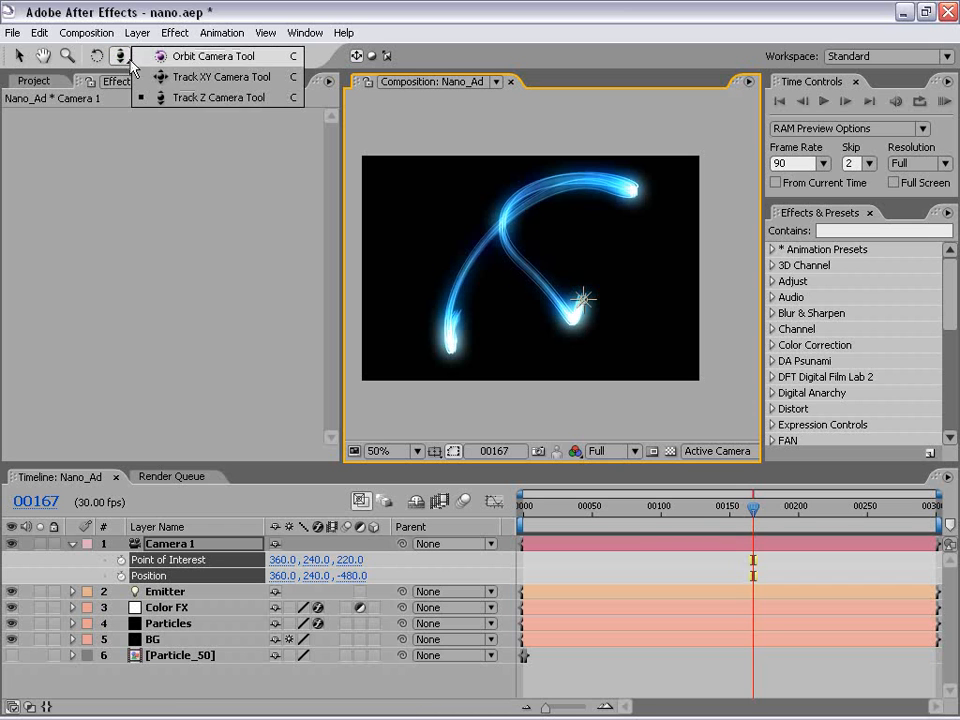
{"action": "left_click", "coordinate": [219, 77]}
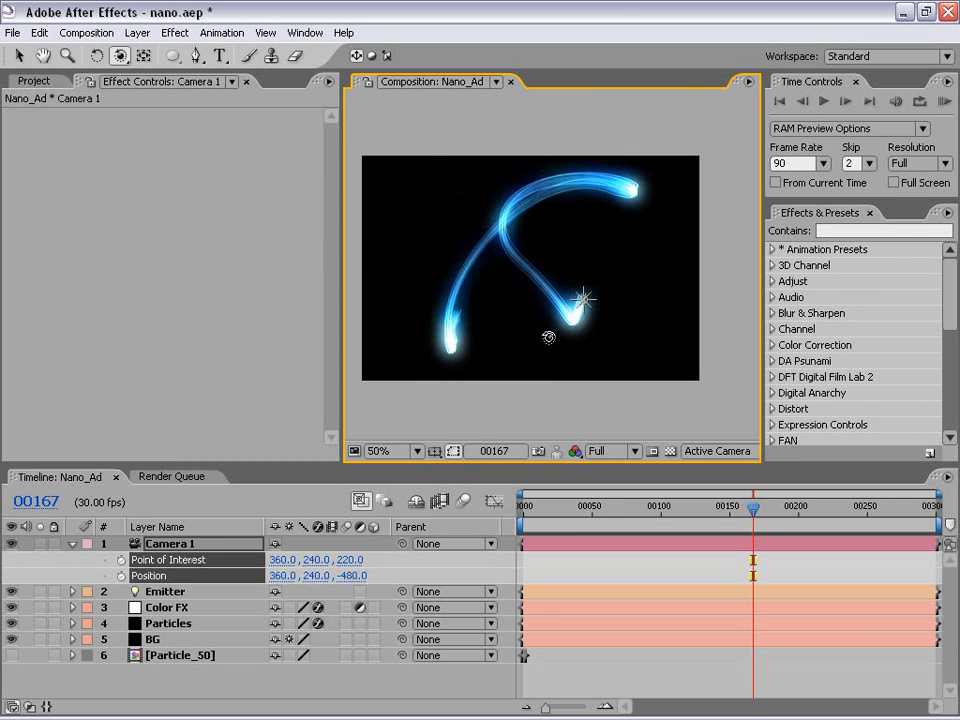
{"action": "left_click", "coordinate": [378, 451]}
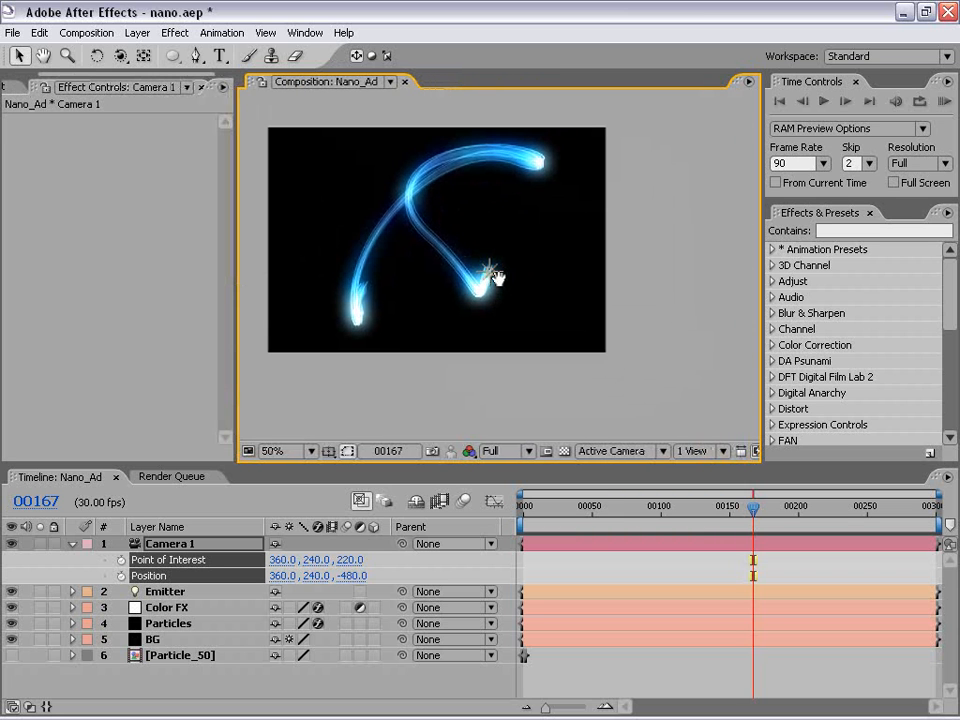
Step: In Top view, move Camera 1's point of interest to 368, 240, -280
{"action": "left_click", "coordinate": [165, 591]}
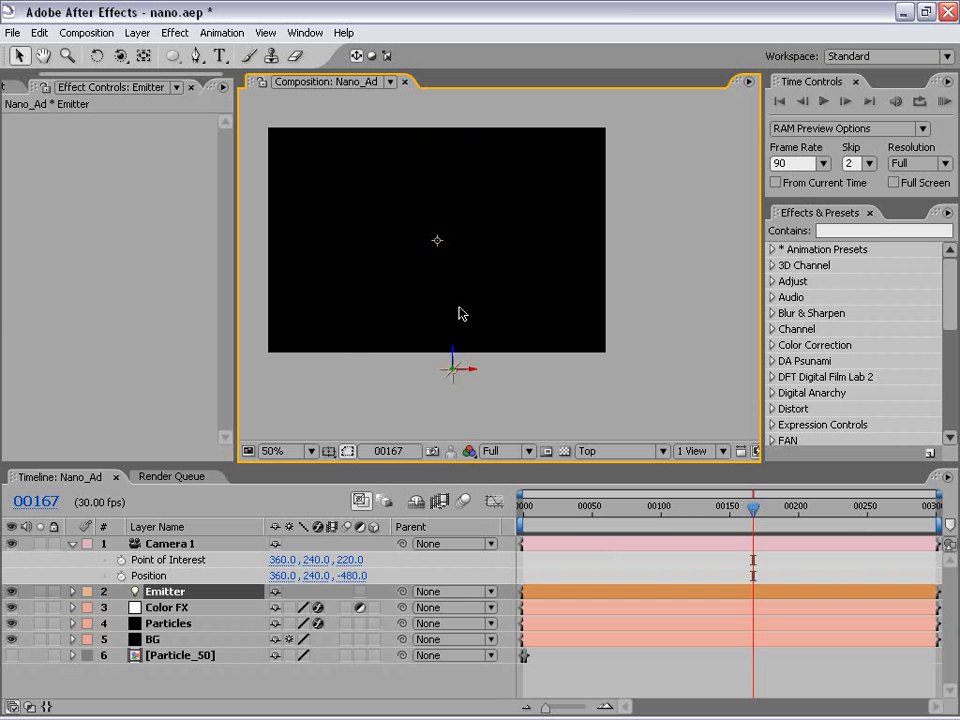
{"action": "left_click", "coordinate": [170, 543]}
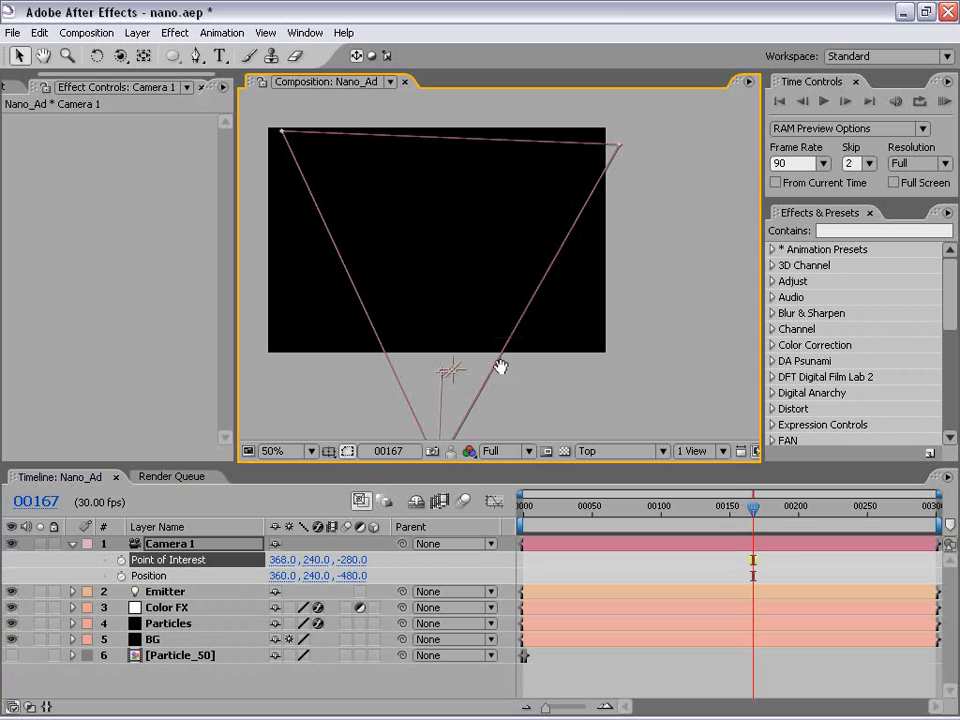
{"action": "left_click", "coordinate": [164, 591]}
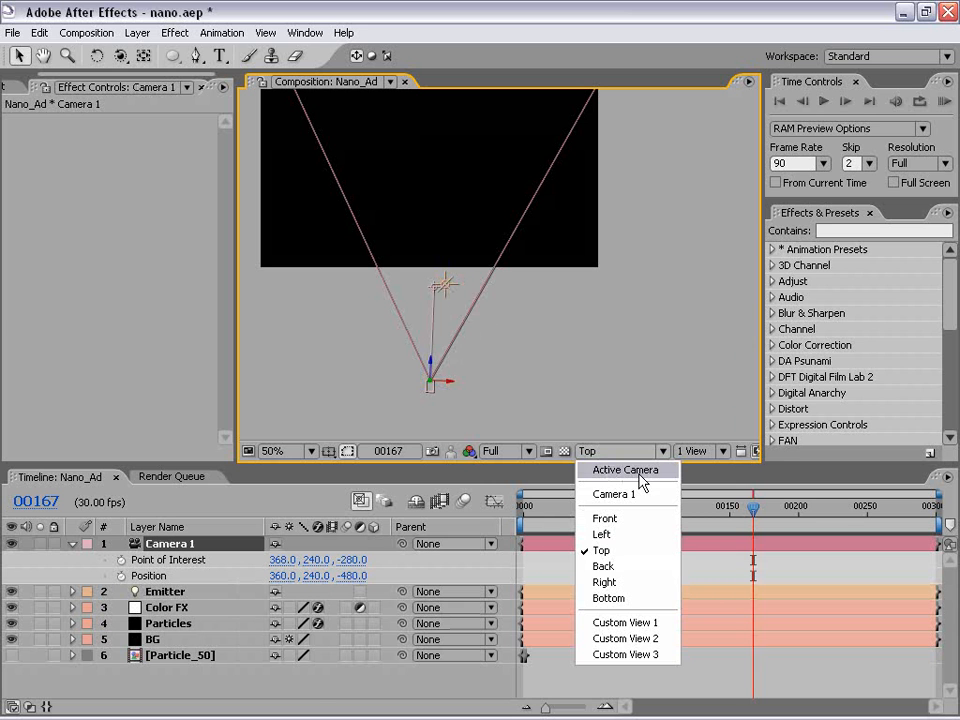
Step: Orbit Camera 1 to 216.4, 247.0, -410.5 for a close-up of the blue trail
{"action": "left_click", "coordinate": [625, 470]}
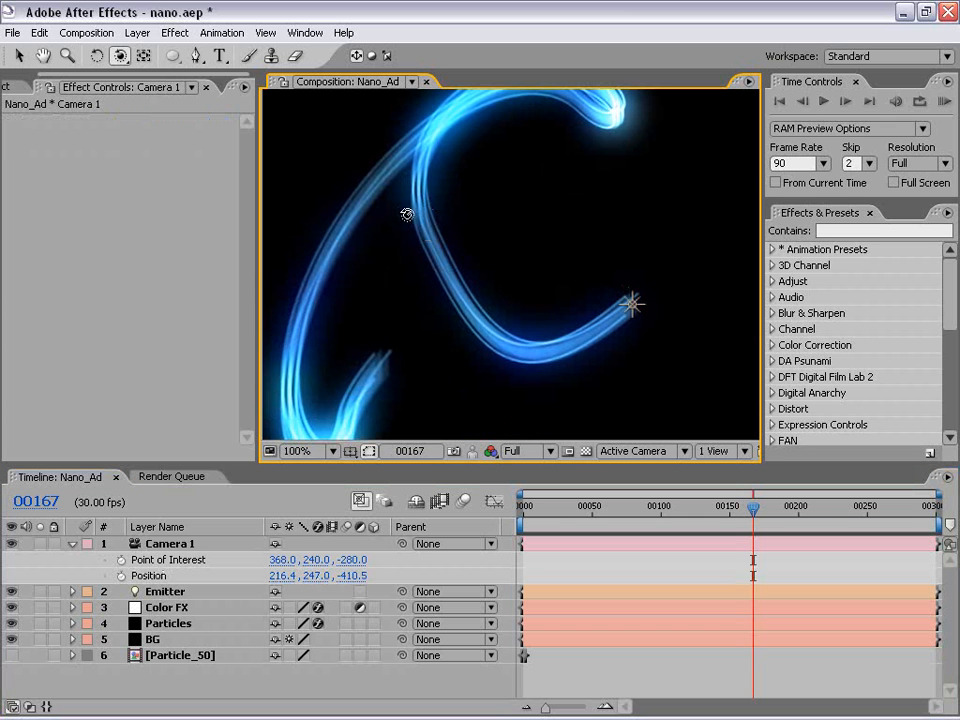
{"action": "mouse_move", "coordinate": [318, 452]}
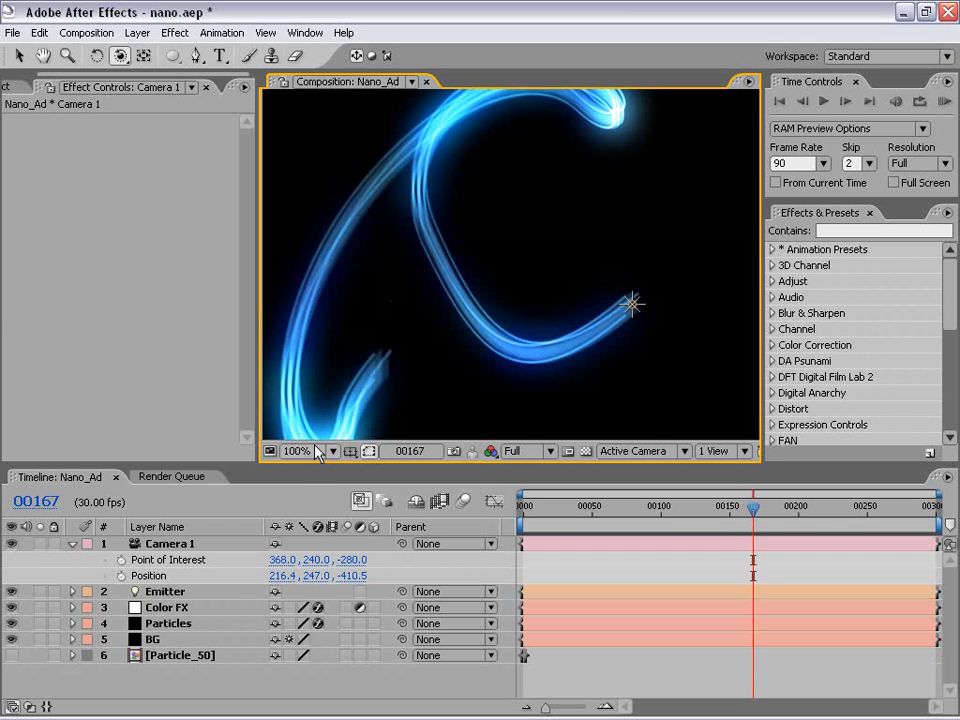
{"action": "left_click", "coordinate": [168, 623]}
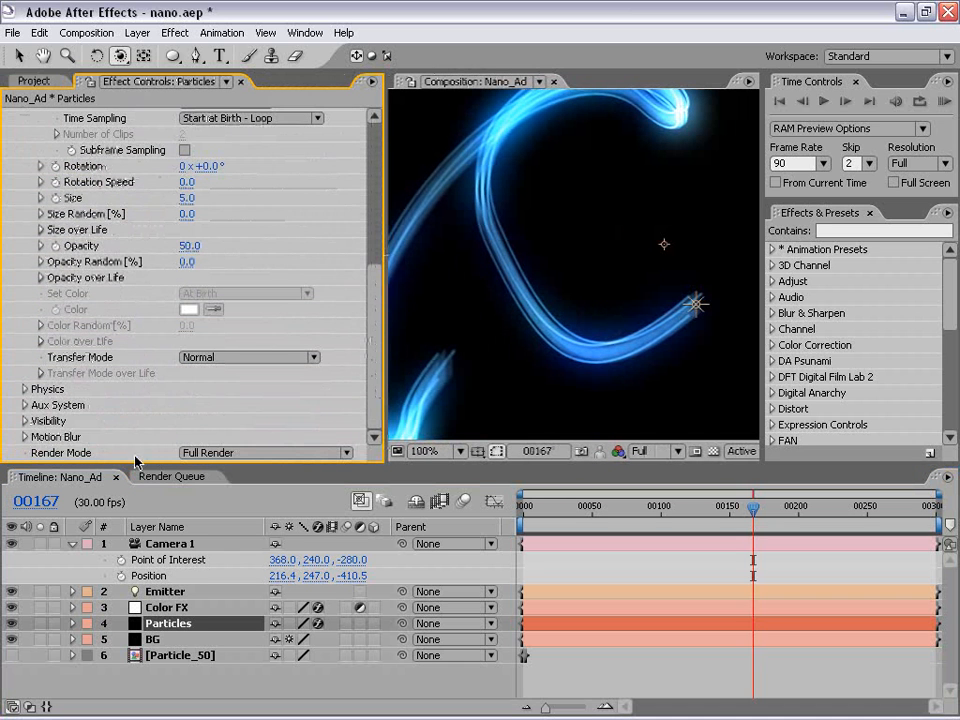
Step: Set Particular's Render Mode to Motion Preview and hide the Color FX layer
{"action": "left_click", "coordinate": [265, 452]}
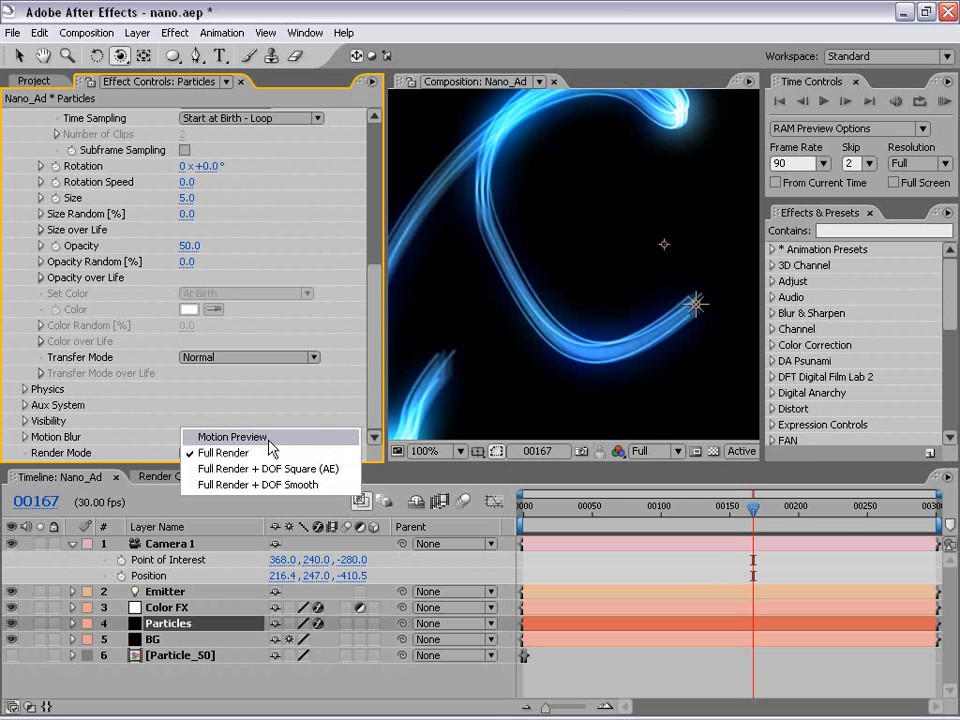
{"action": "left_click", "coordinate": [231, 437]}
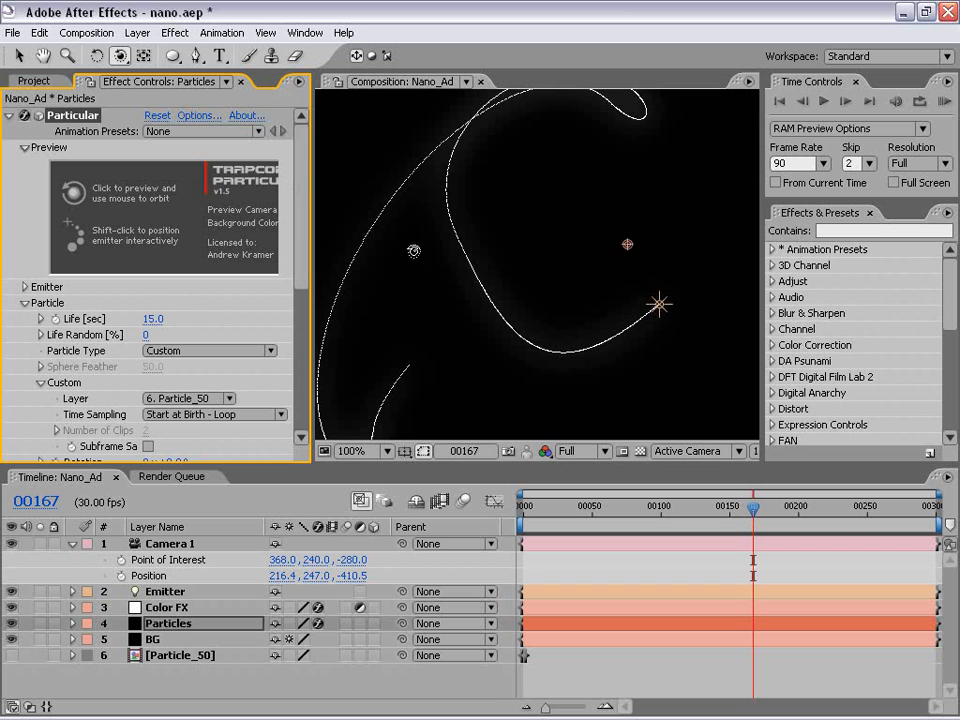
{"action": "left_click", "coordinate": [366, 451]}
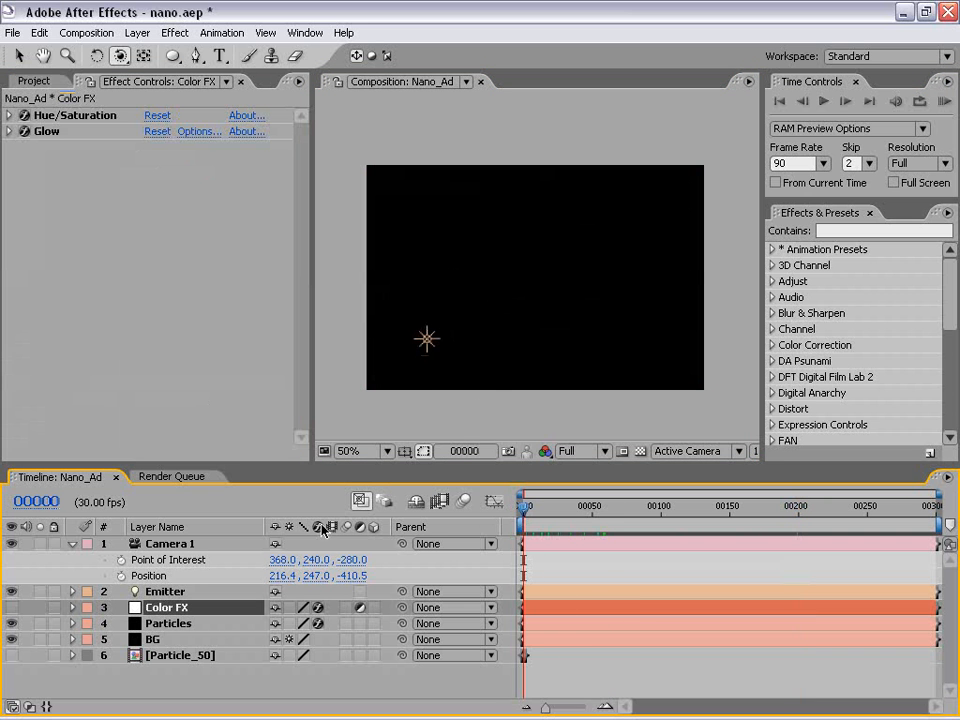
Step: Keyframe Camera 1 Position and Point of Interest at frames 0, 160 and 299
{"action": "left_click", "coordinate": [185, 559]}
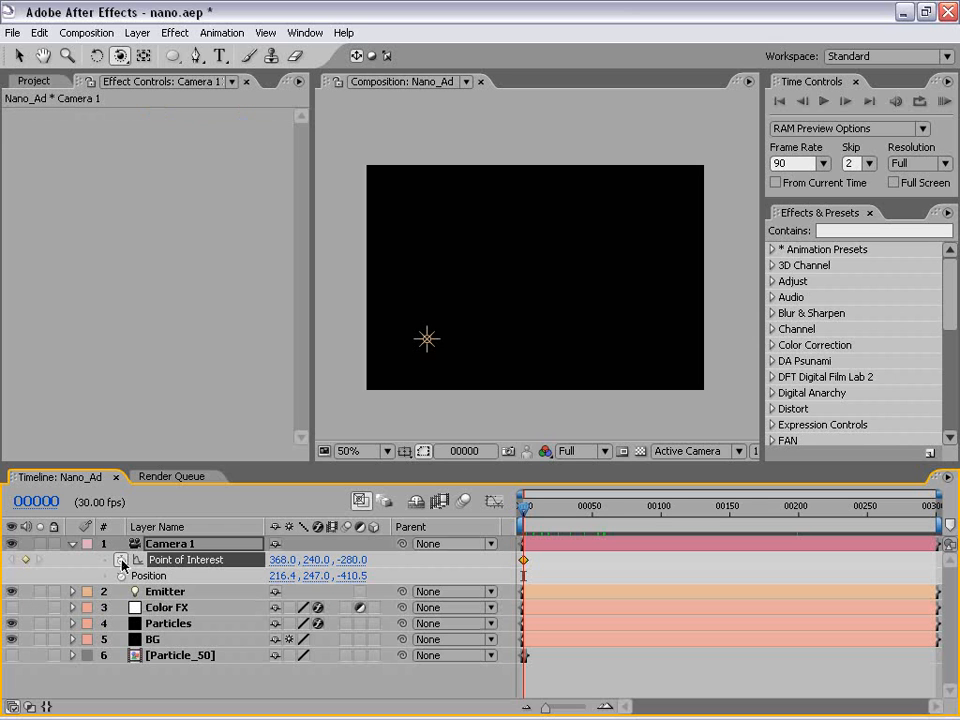
{"action": "left_click", "coordinate": [166, 575]}
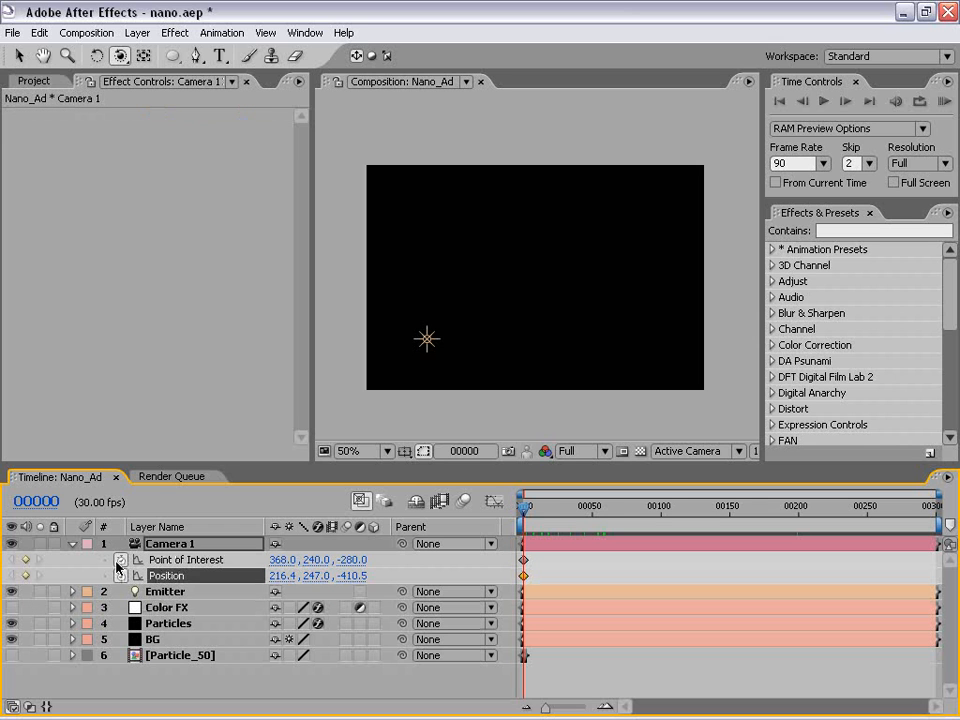
{"action": "left_click_drag", "start_coordinate": [523, 509], "coordinate": [637, 509]}
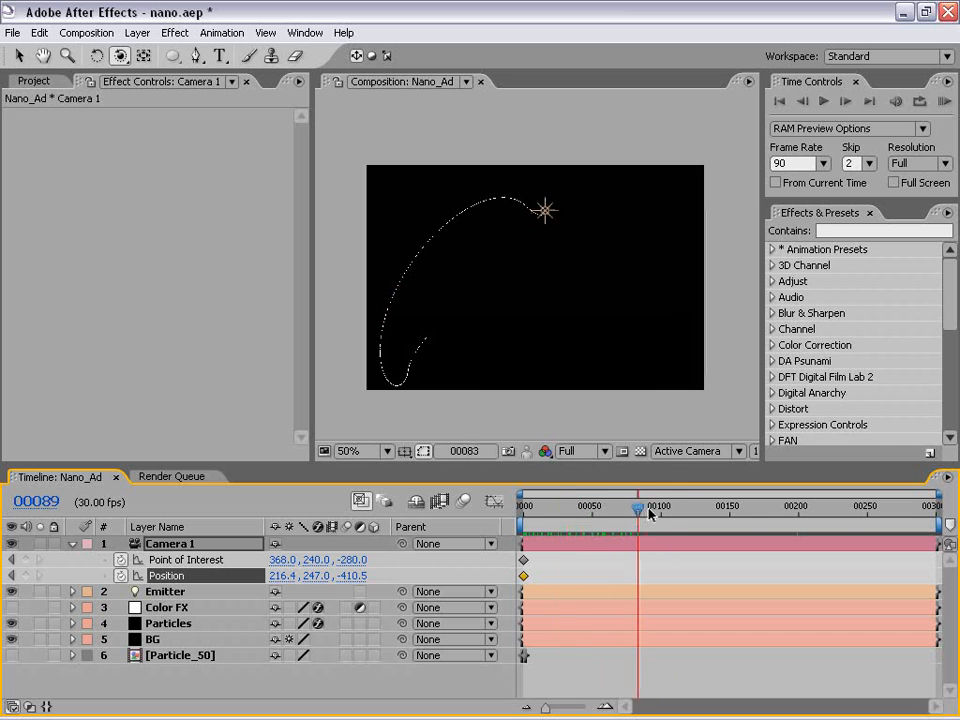
{"action": "left_click_drag", "start_coordinate": [638, 510], "coordinate": [745, 510]}
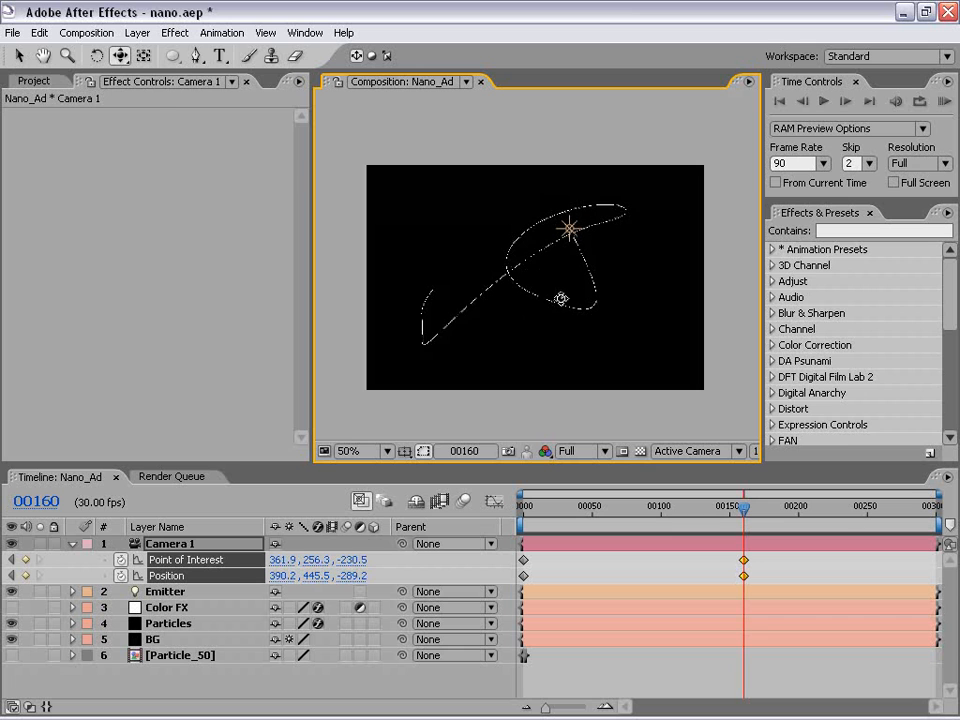
{"action": "left_click", "coordinate": [119, 55]}
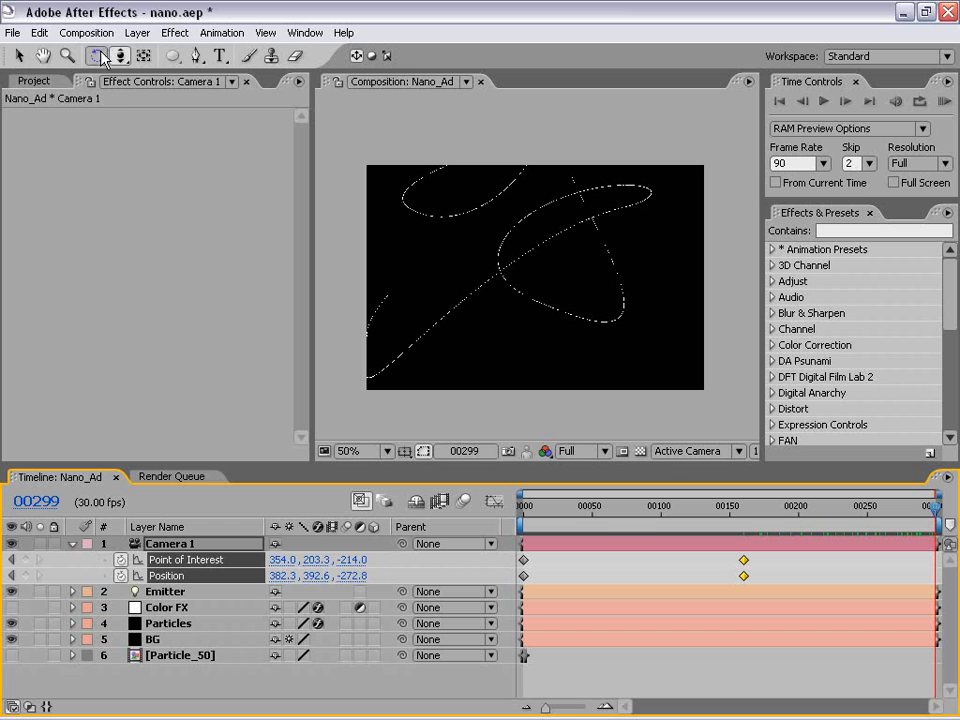
{"action": "left_click", "coordinate": [119, 55]}
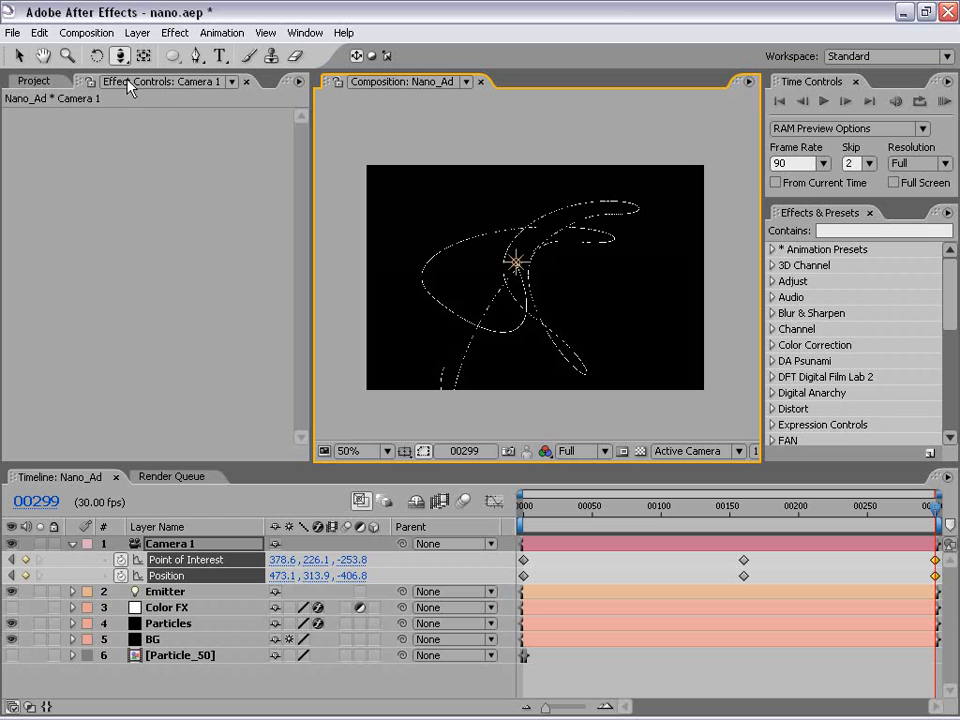
{"action": "left_click", "coordinate": [120, 55]}
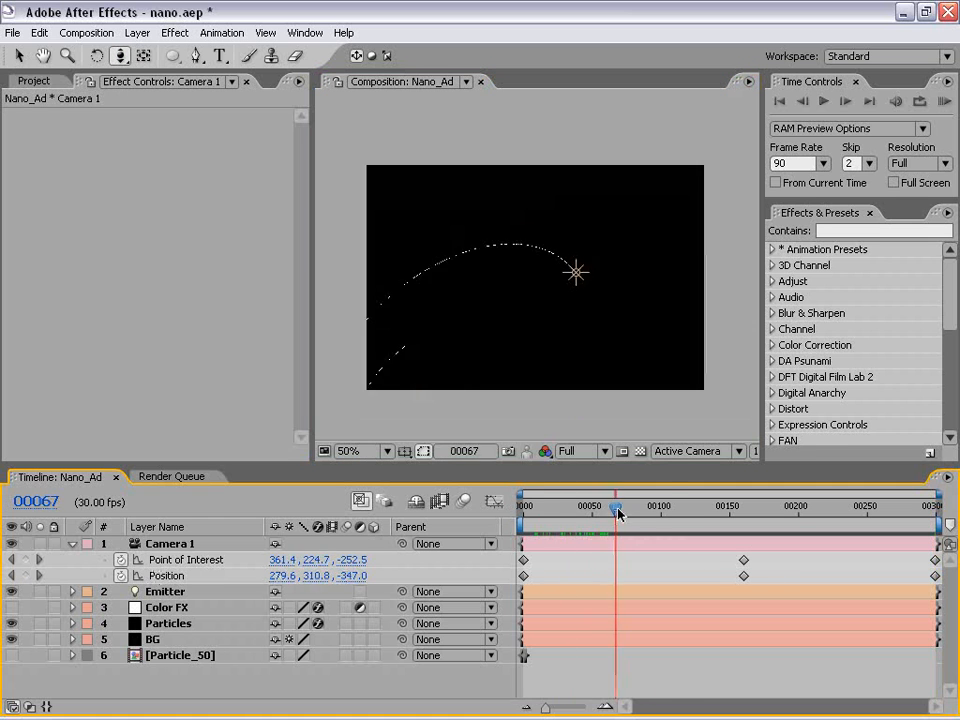
{"action": "left_click_drag", "start_coordinate": [618, 510], "coordinate": [932, 510]}
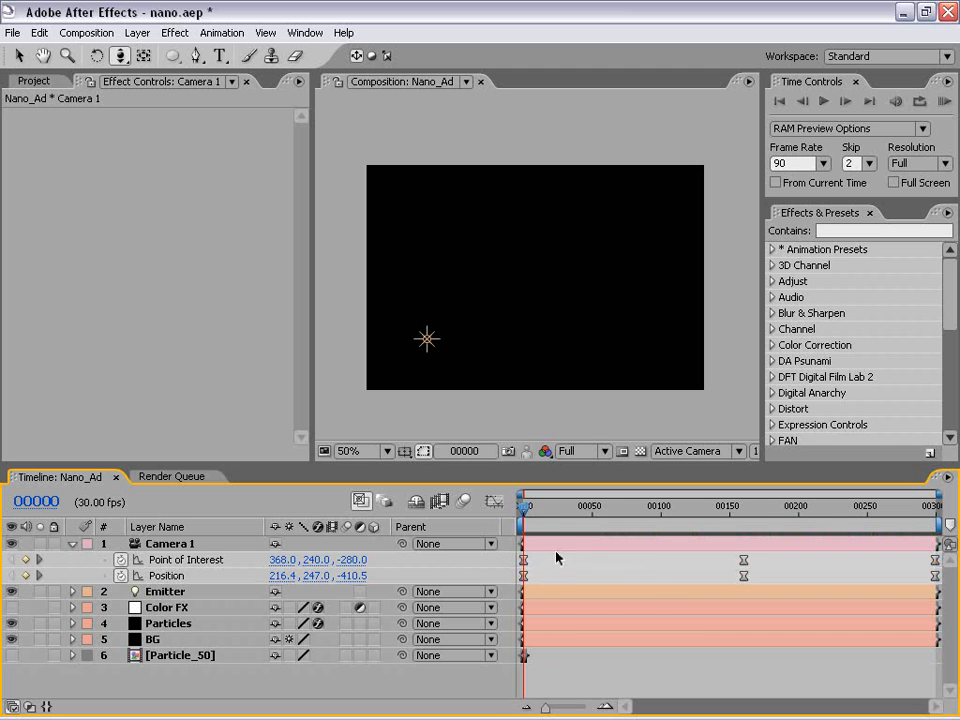
Step: Set the middle Position and Point of Interest keyframes to Rove Across Time, then preview
{"action": "left_click", "coordinate": [790, 512]}
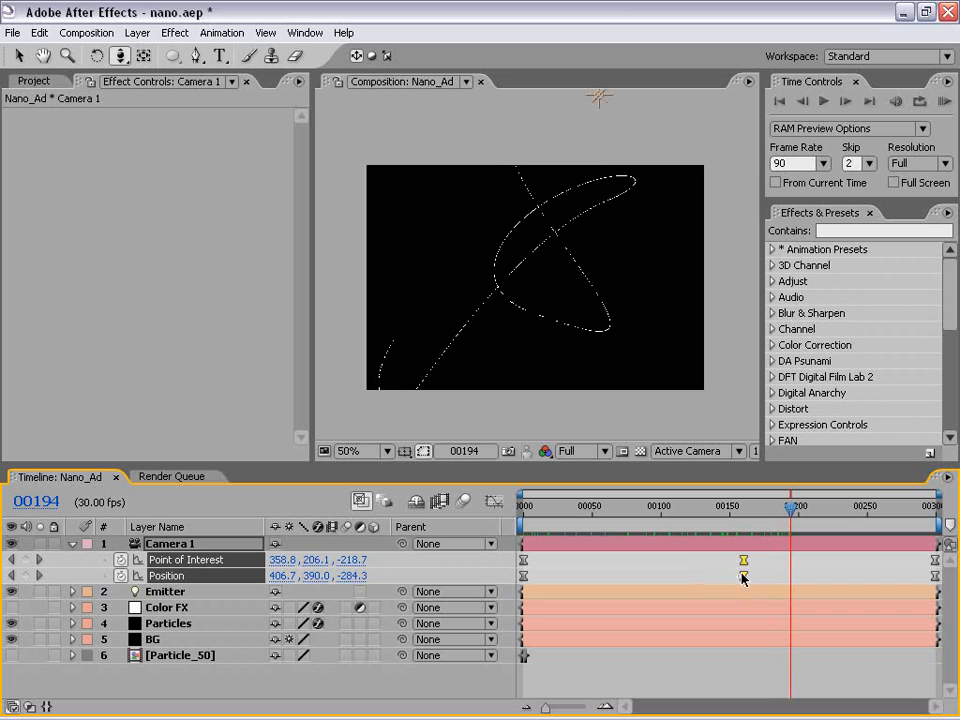
{"action": "right_click", "coordinate": [743, 576]}
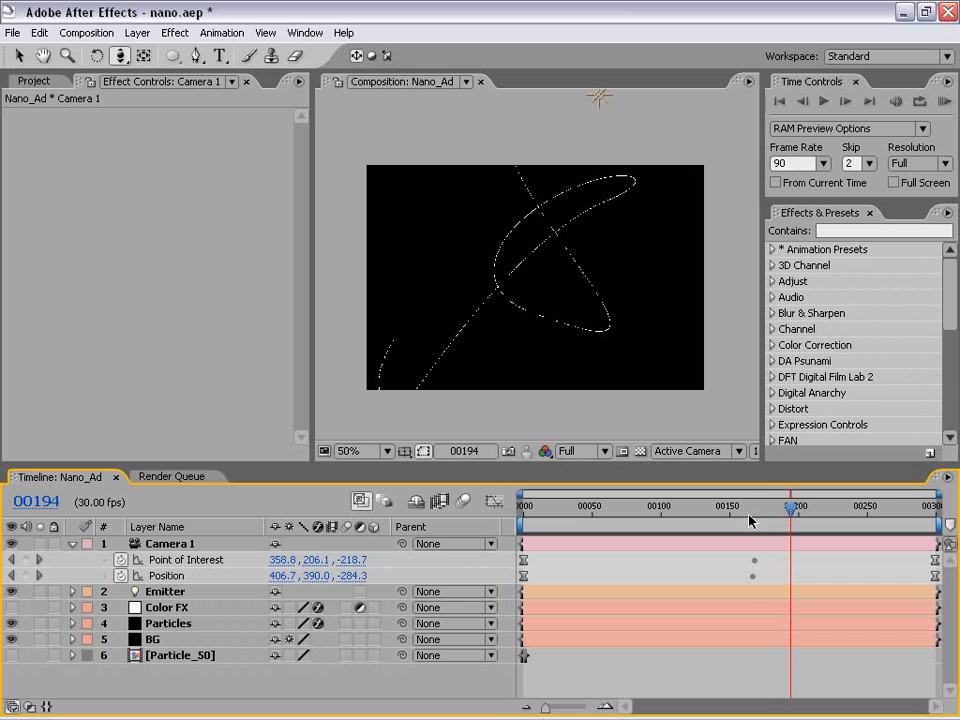
{"action": "left_click_drag", "start_coordinate": [790, 516], "coordinate": [910, 516]}
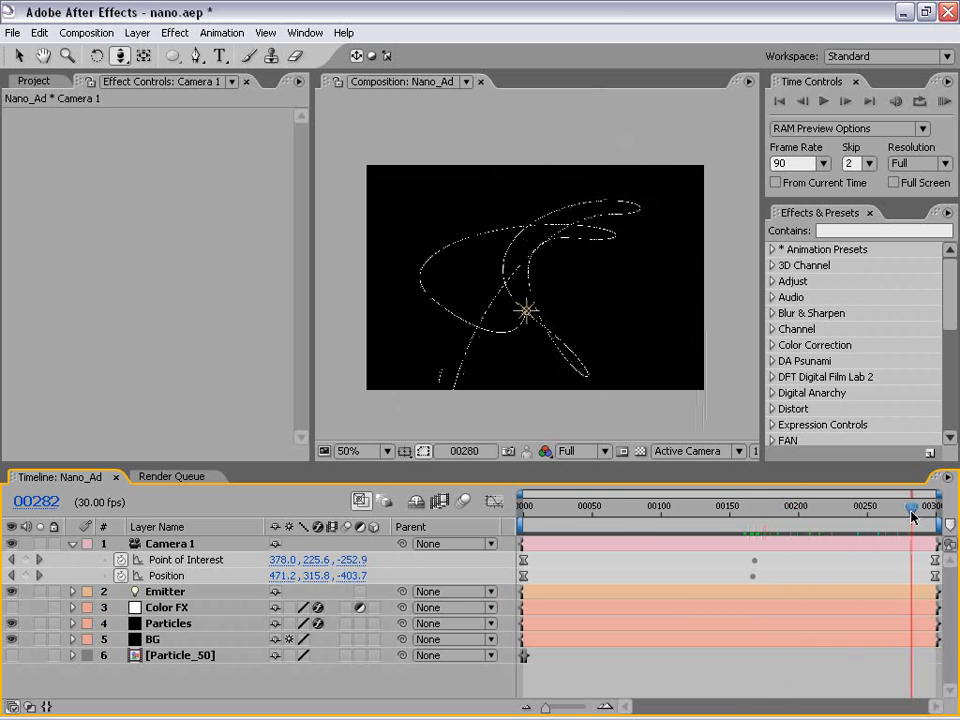
{"action": "left_click", "coordinate": [523, 513]}
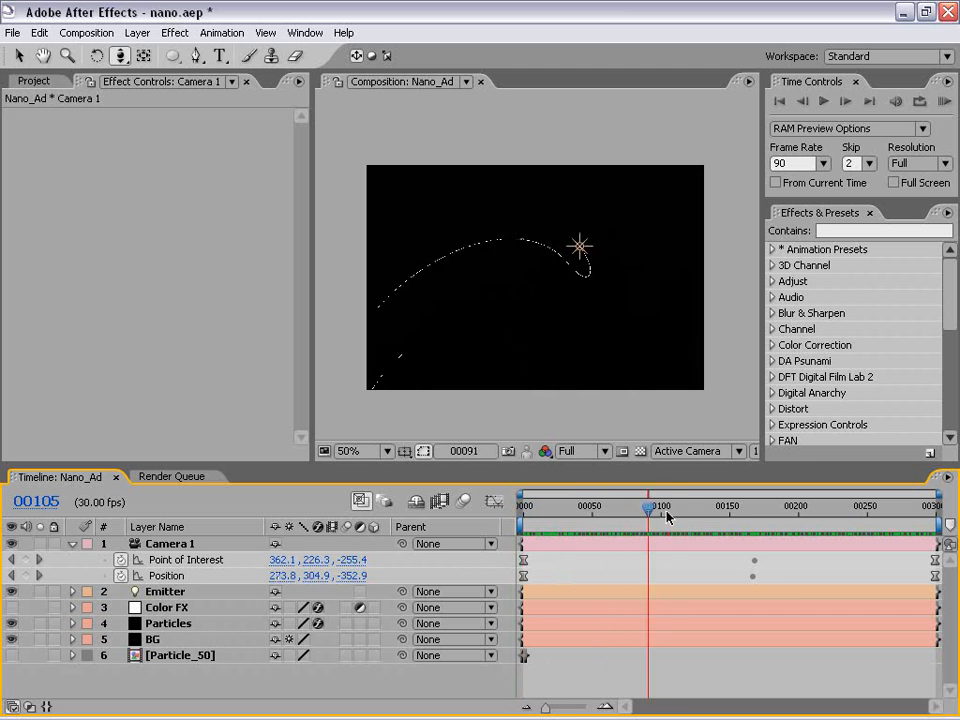
Step: Scrub to frame 140 and show the Particles layer's Particular settings
{"action": "left_click_drag", "start_coordinate": [648, 510], "coordinate": [898, 510]}
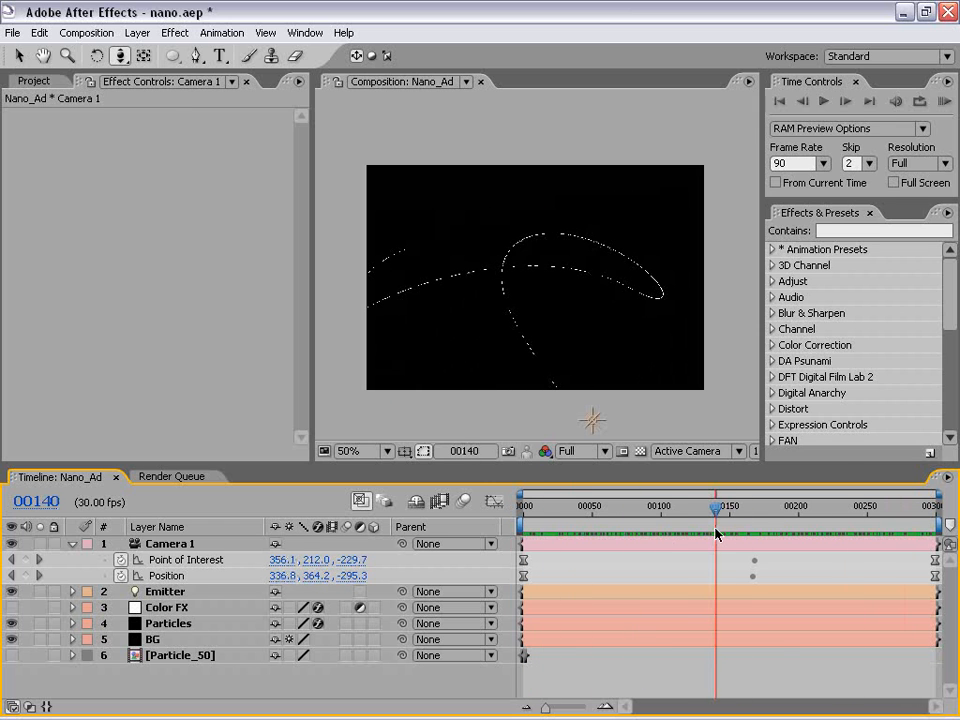
{"action": "left_click", "coordinate": [168, 623]}
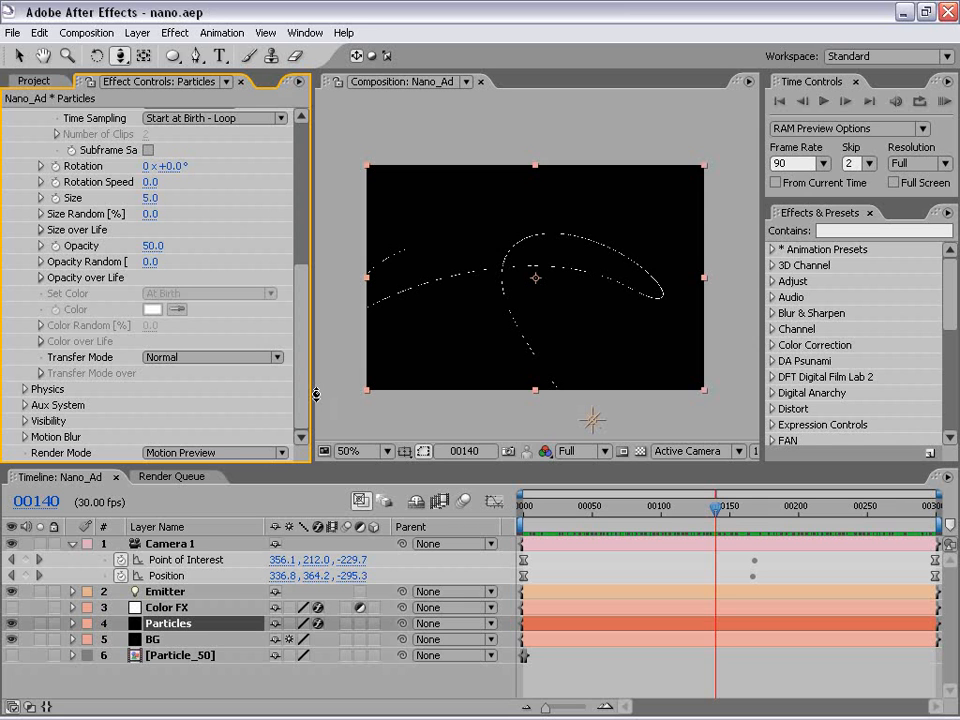
Step: Switch Particular's Render Mode to Full Render
{"action": "left_click", "coordinate": [215, 452]}
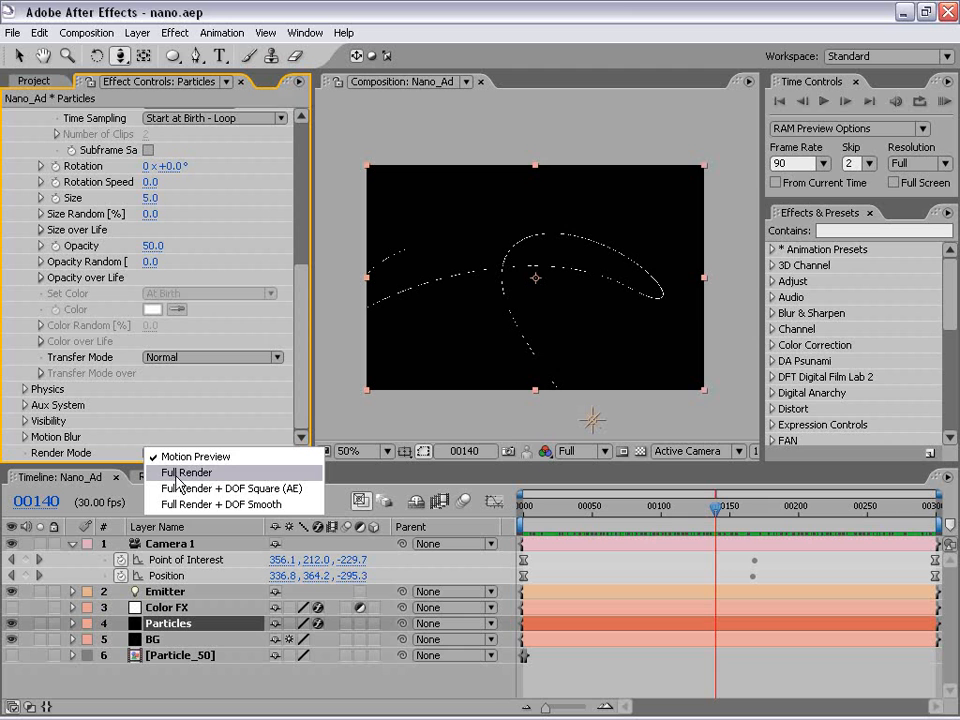
{"action": "left_click", "coordinate": [188, 472]}
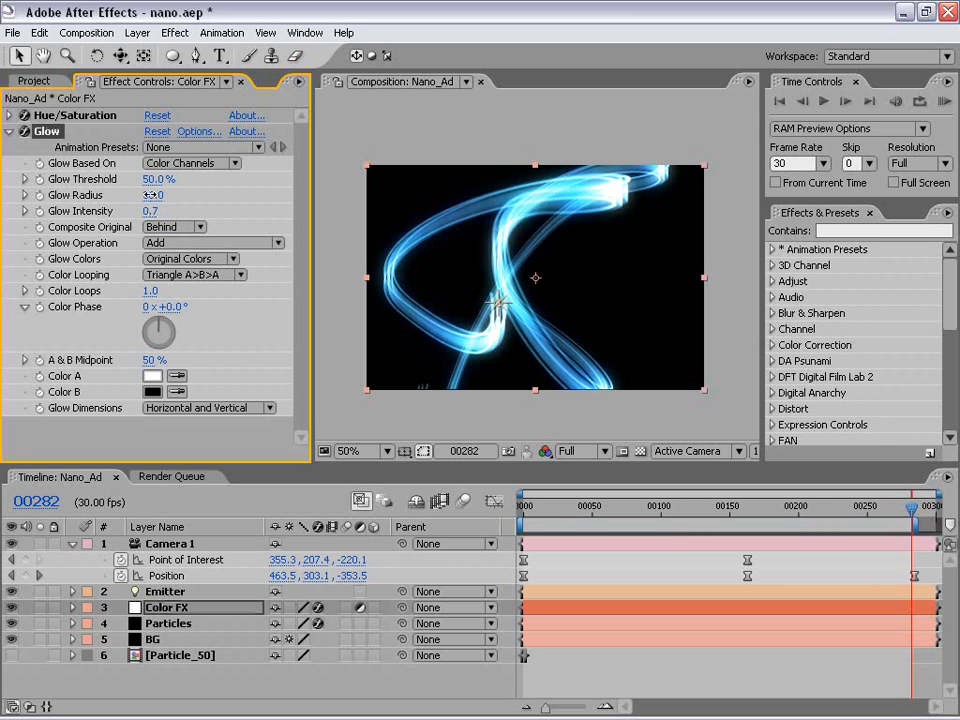
Step: Enter 108 for the Color FX Glow Radius and reopen Particular's Emitter settings
{"action": "left_click_drag", "start_coordinate": [153, 195], "coordinate": [230, 182]}
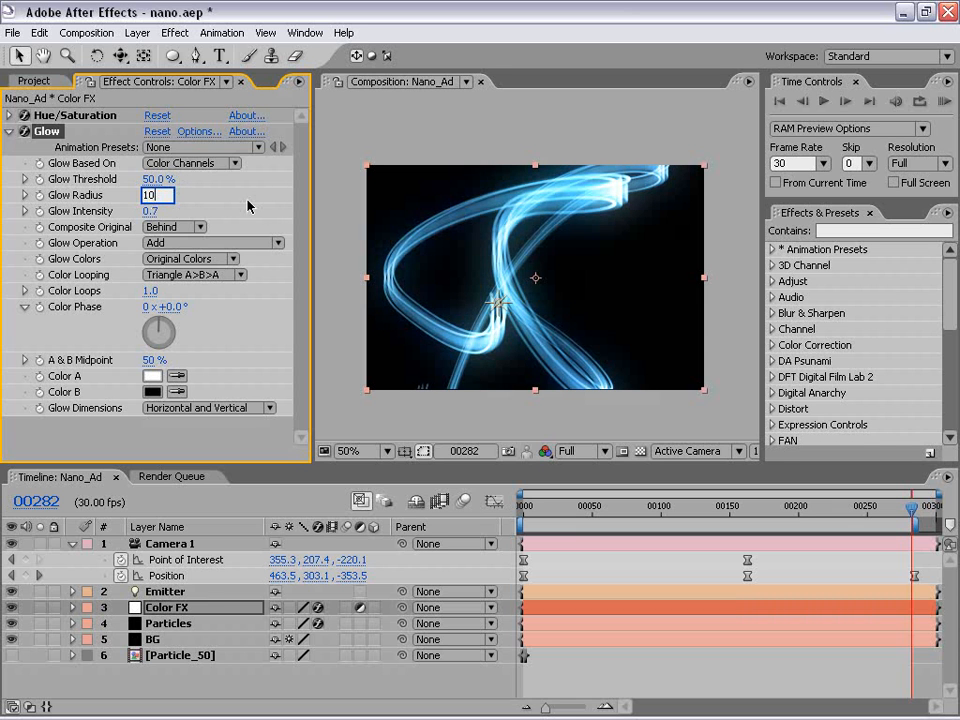
{"action": "type", "text": "108"}
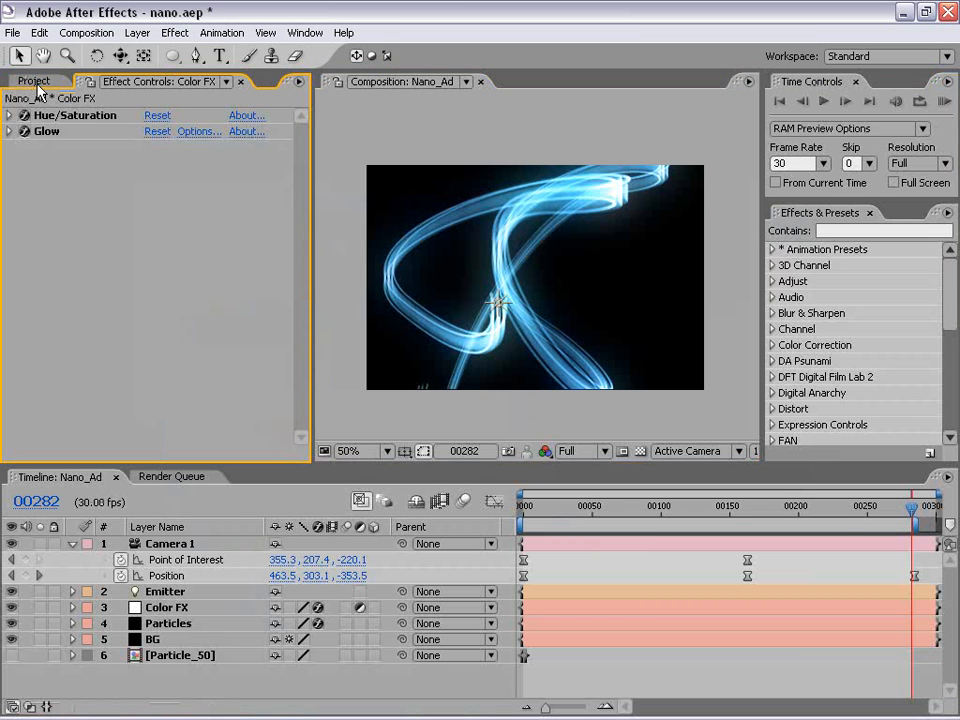
{"action": "left_click", "coordinate": [168, 623]}
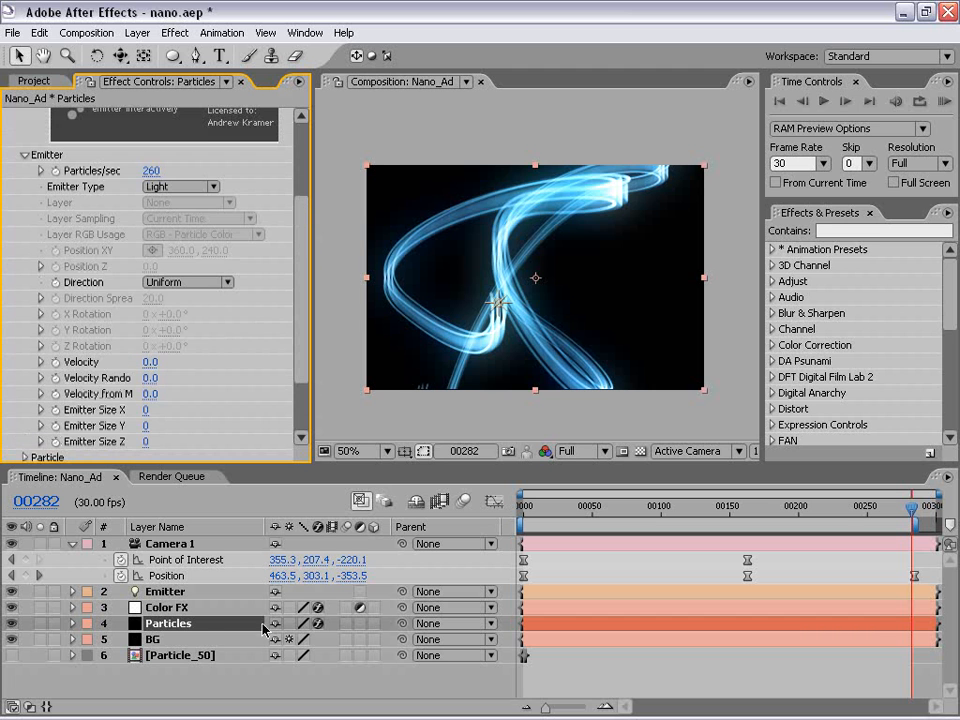
Step: Add a wiggle(2,100) expression to the Emitter's Position and preview the tangled streaks
{"action": "left_click", "coordinate": [165, 591]}
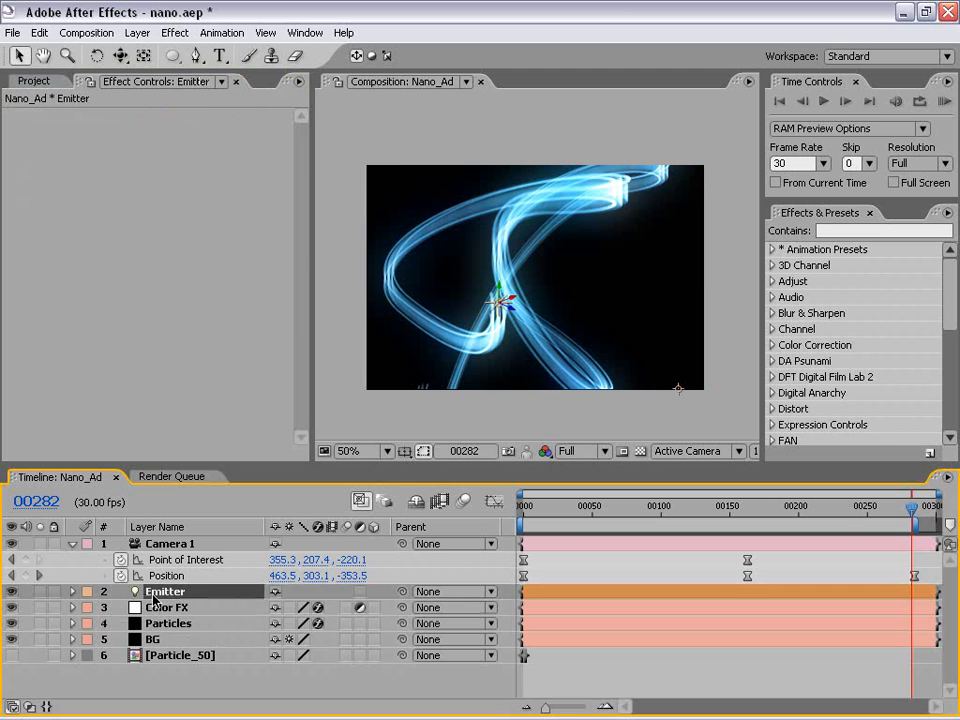
{"action": "left_click", "coordinate": [72, 591]}
{"action": "type", "text": "wiggle(2,100)"}
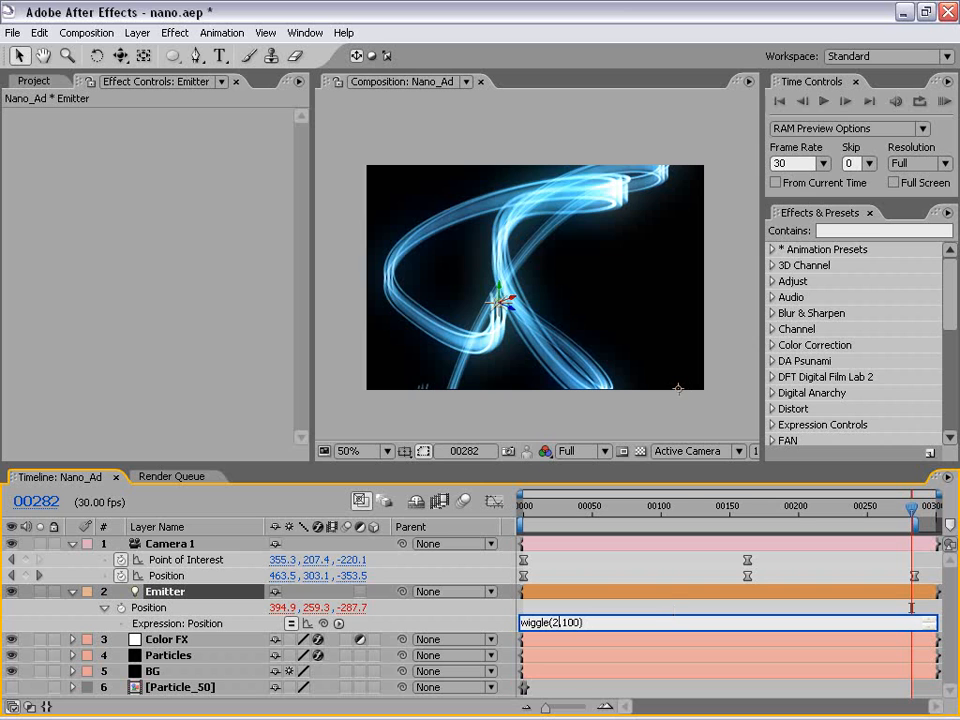
{"action": "mouse_move", "coordinate": [670, 614]}
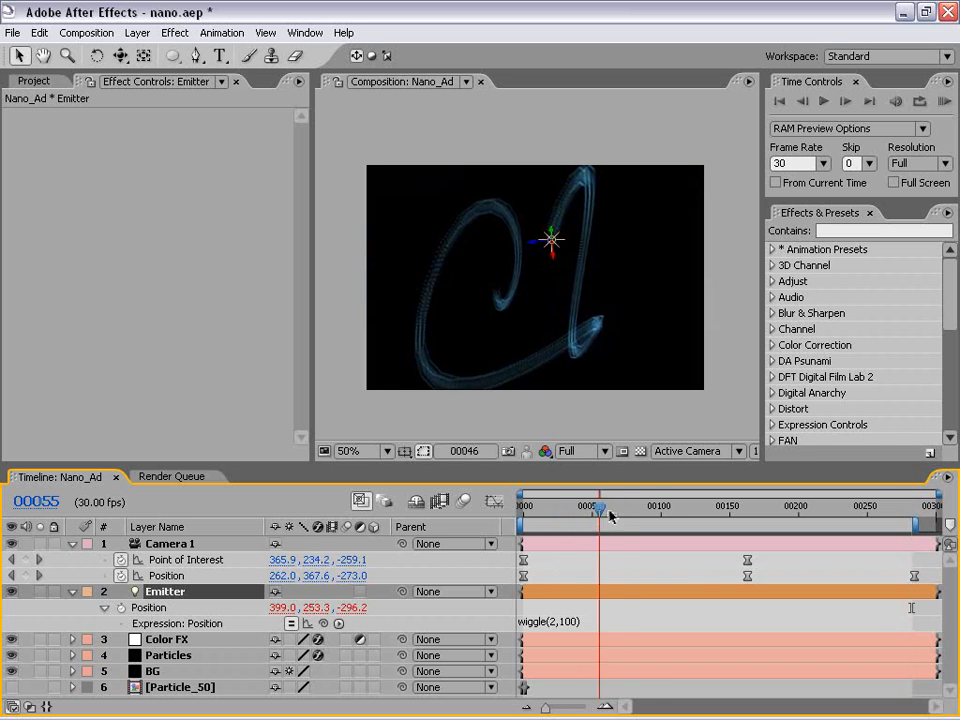
{"action": "left_click_drag", "start_coordinate": [600, 516], "coordinate": [675, 516]}
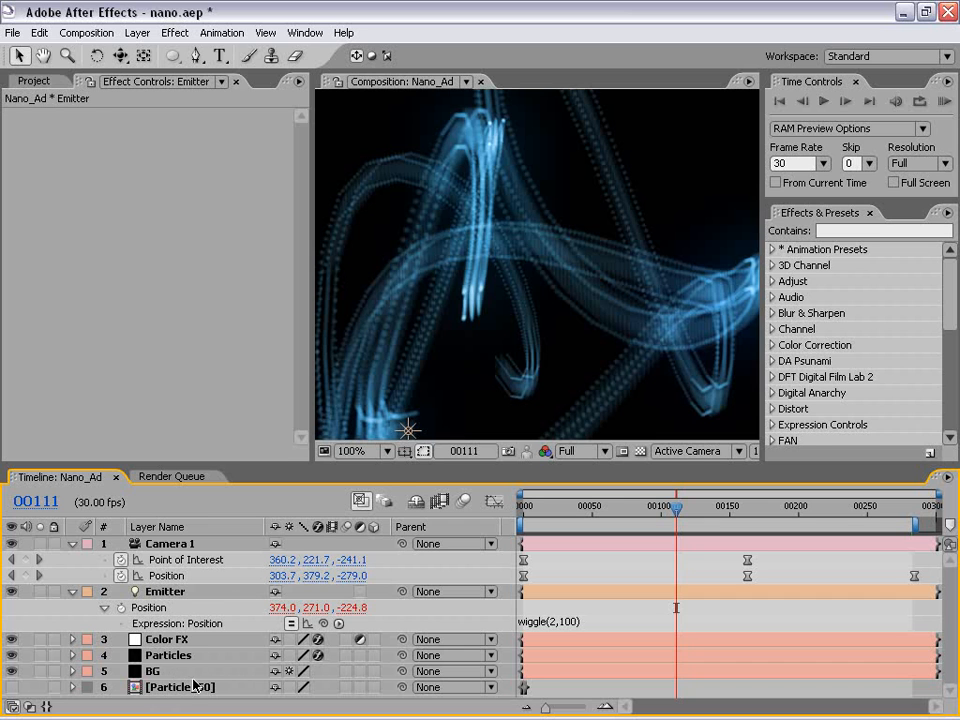
Step: Set Particular's Particles/sec to 2000 and scroll down toward the Particle settings
{"action": "left_click", "coordinate": [168, 655]}
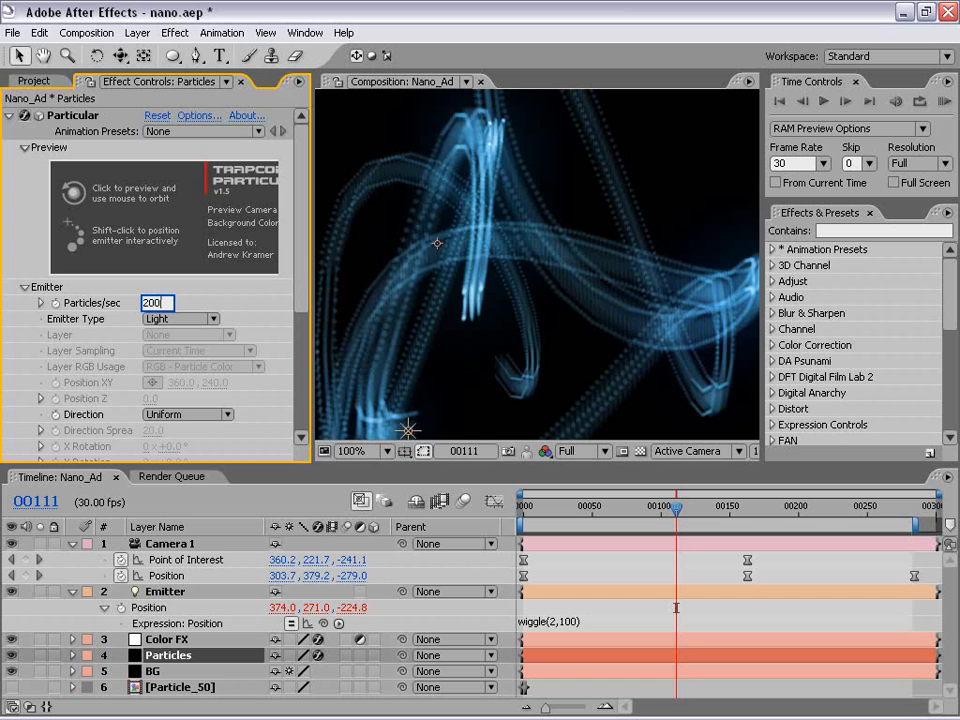
{"action": "type", "text": "2000"}
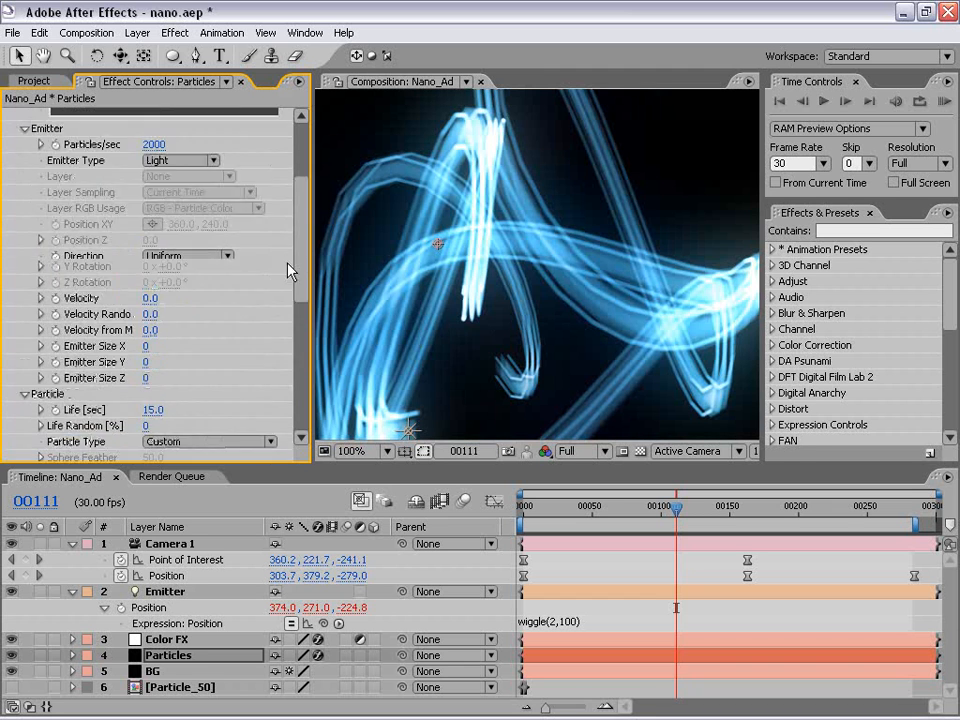
{"action": "scroll", "scroll_direction": "down", "scroll_amount": 3}
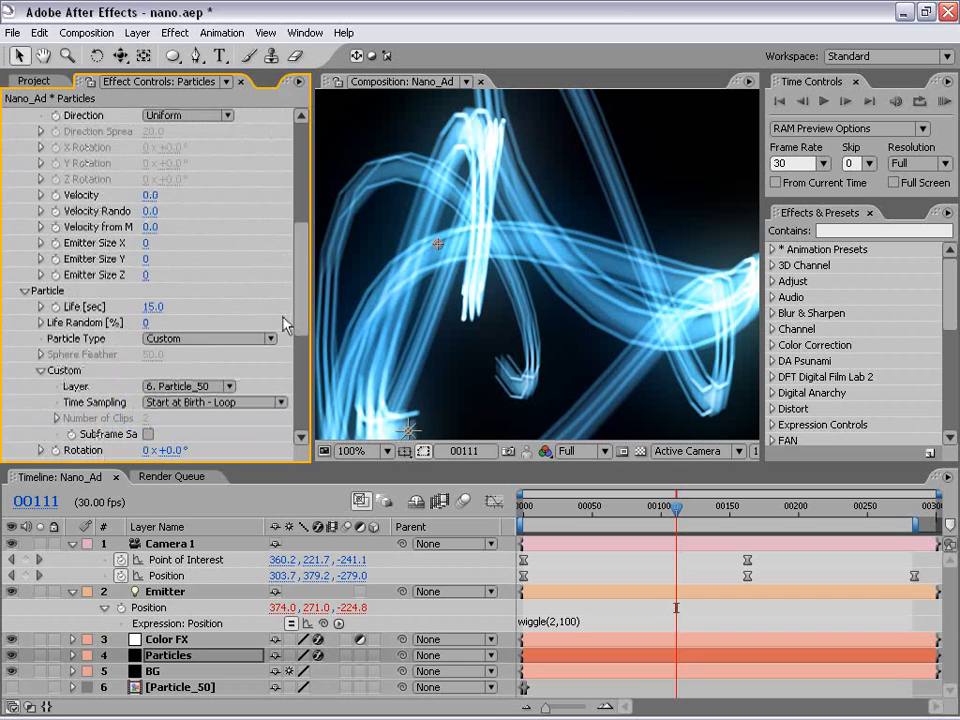
{"action": "scroll", "scroll_direction": "down", "scroll_amount": 3}
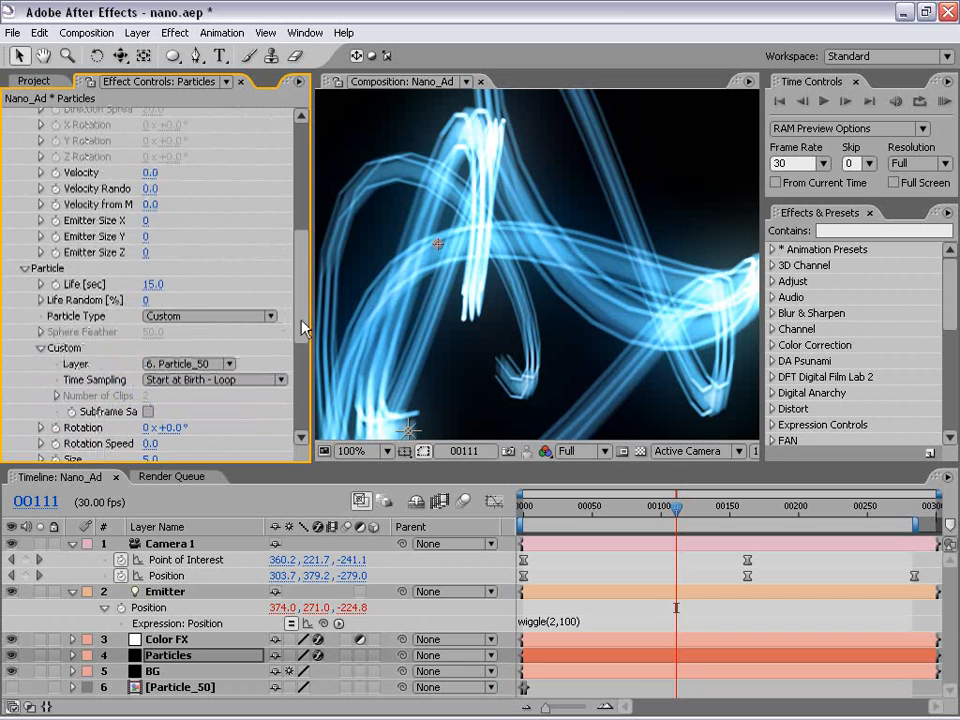
{"action": "scroll", "scroll_direction": "down", "scroll_amount": 3}
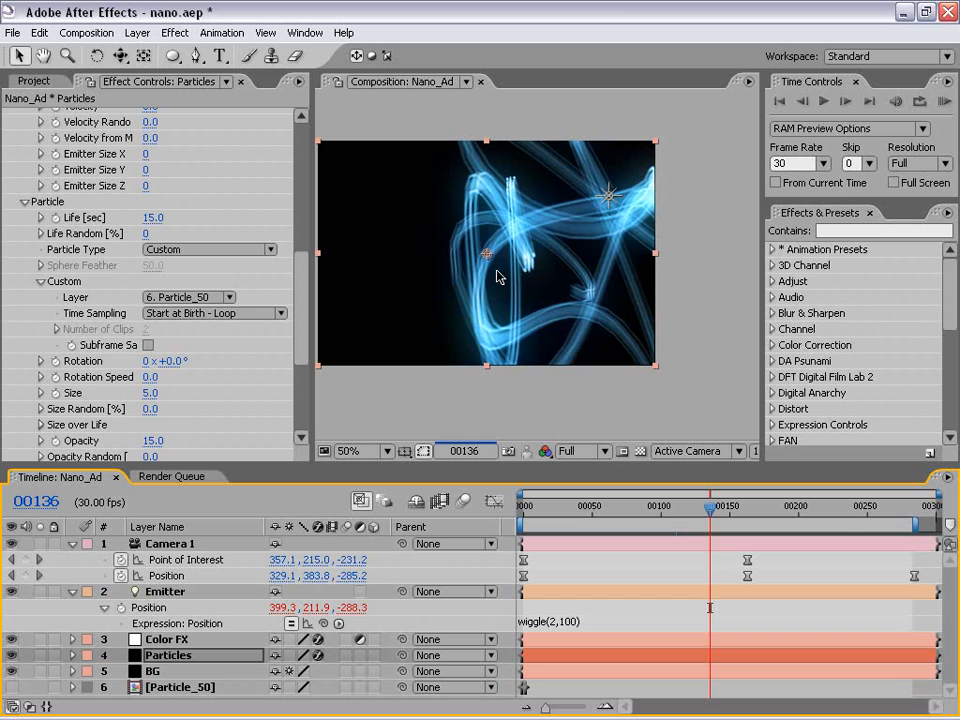
{"action": "left_click", "coordinate": [349, 451]}
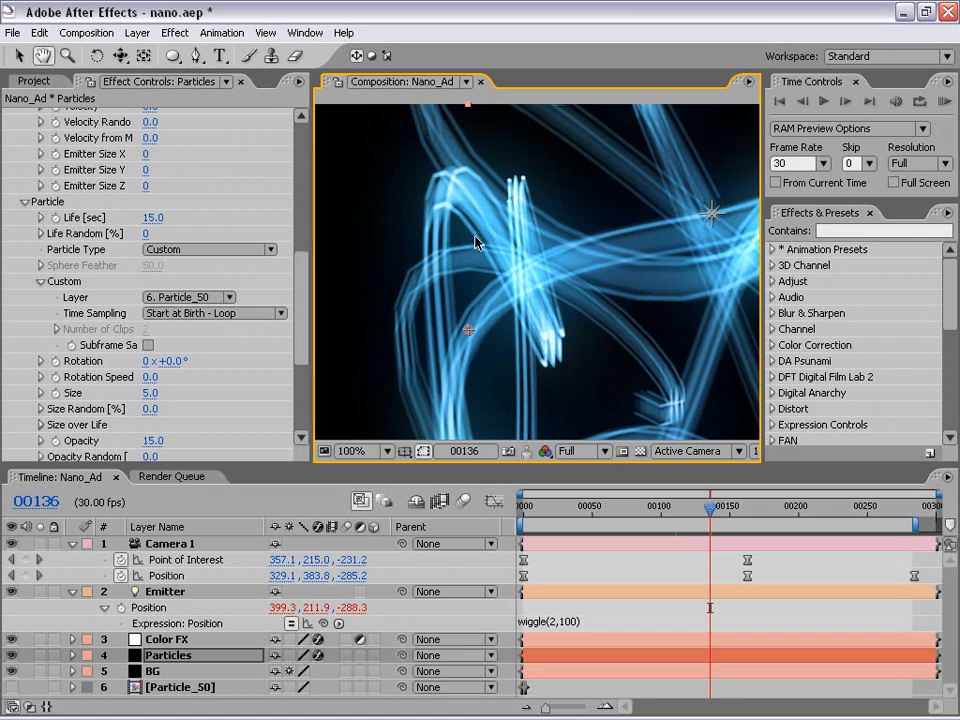
{"action": "mouse_move", "coordinate": [462, 170]}
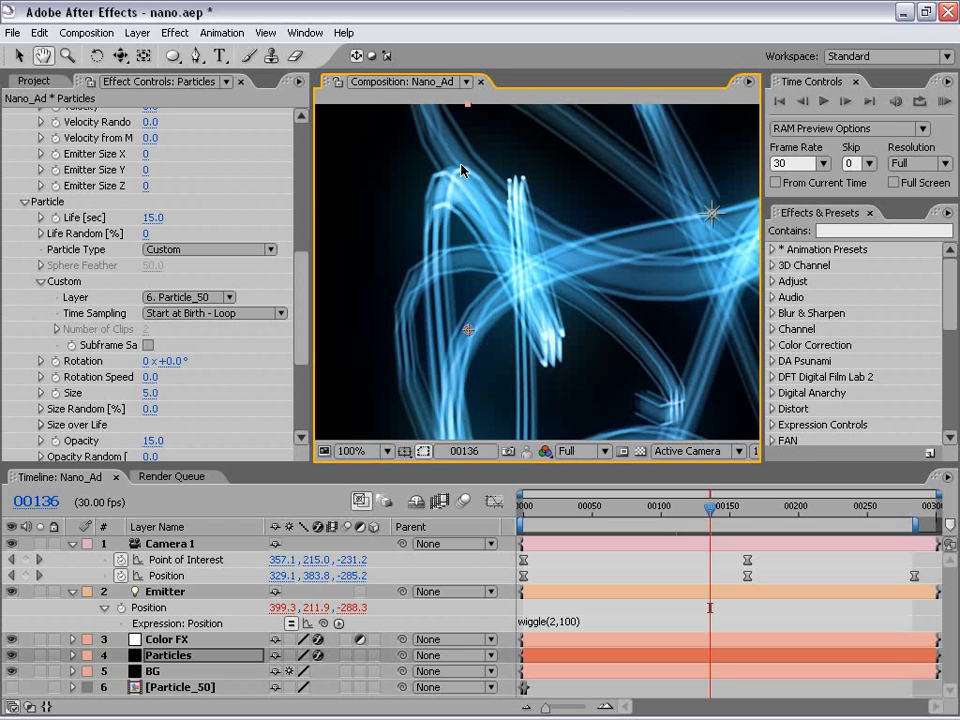
{"action": "mouse_move", "coordinate": [428, 217]}
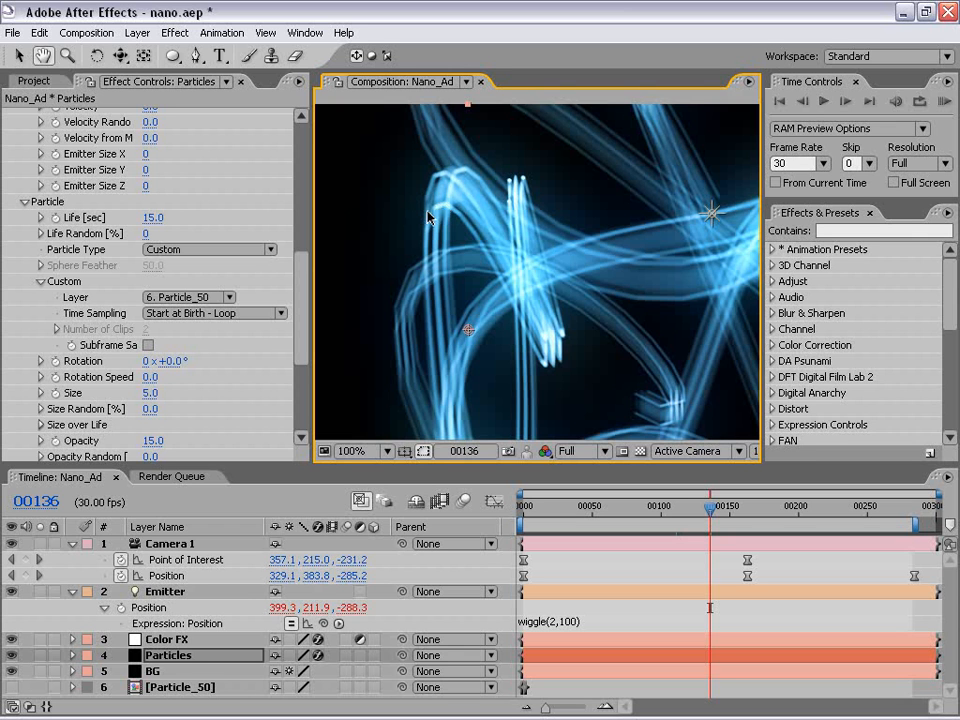
{"action": "mouse_move", "coordinate": [485, 190]}
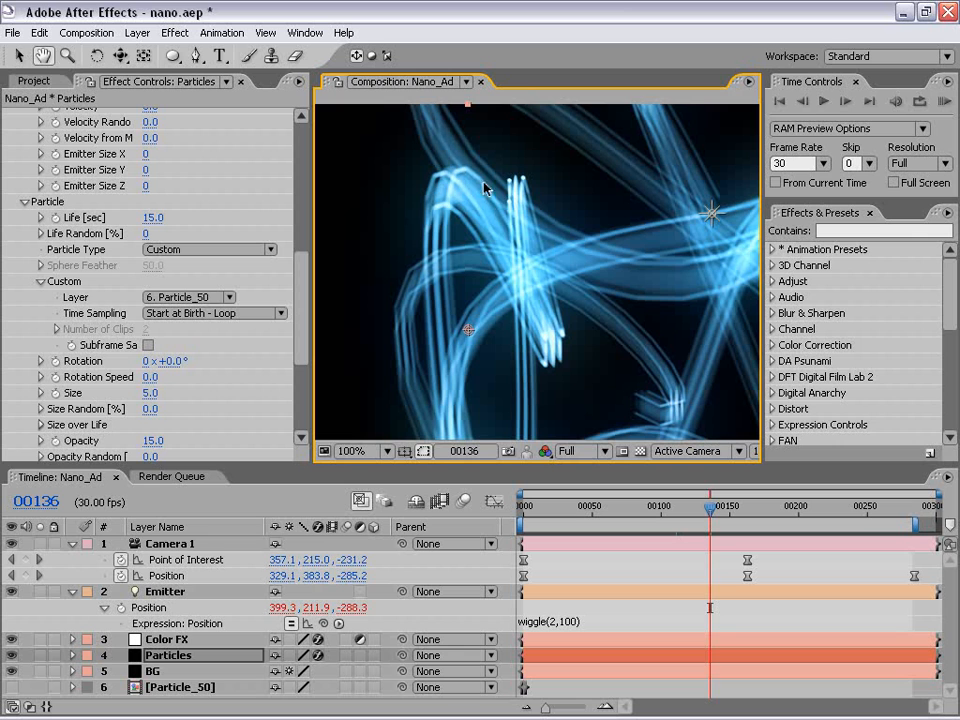
{"action": "mouse_move", "coordinate": [593, 490]}
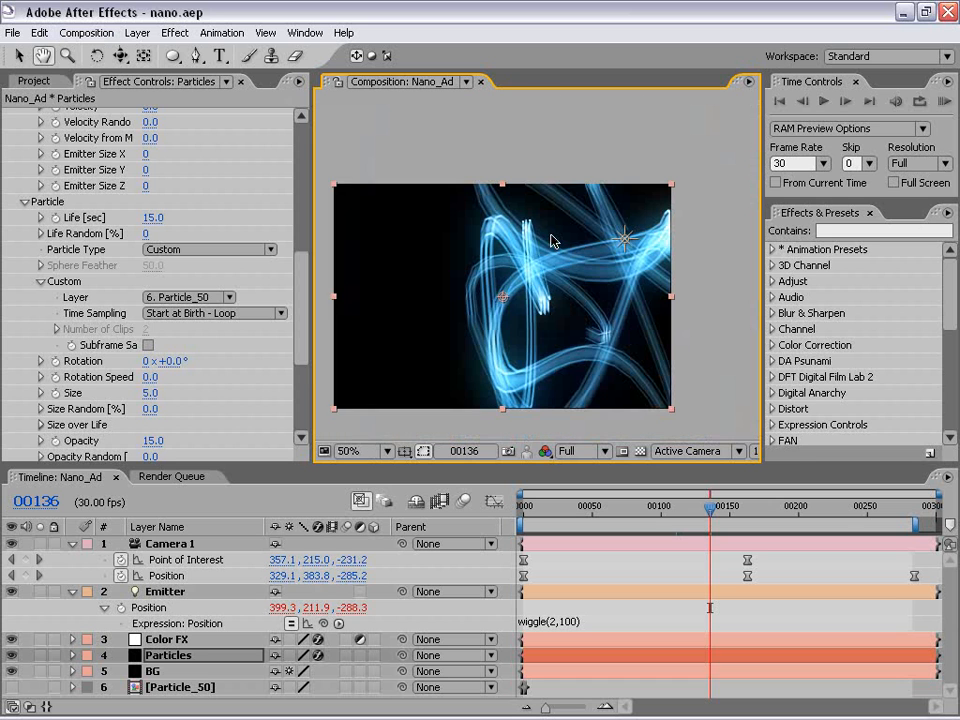
Step: Select the Color FX layer to reach its Hue/Saturation effect
{"action": "left_click", "coordinate": [124, 76]}
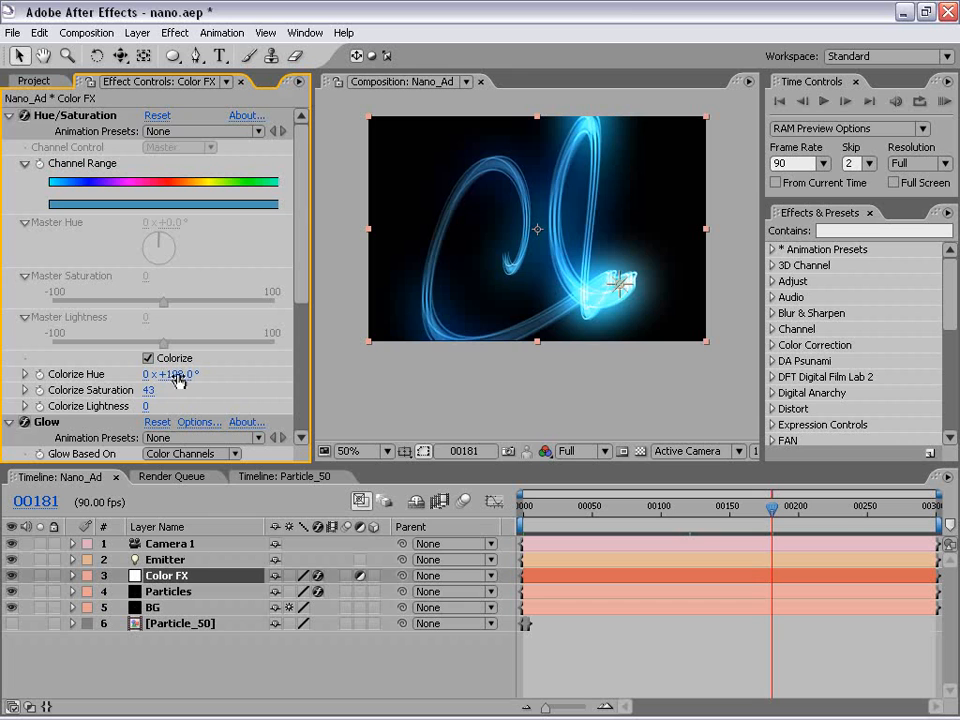
Step: Drag the Colorize Hue in Hue/Saturation to +126.0°
{"action": "left_click_drag", "start_coordinate": [180, 374], "coordinate": [155, 374]}
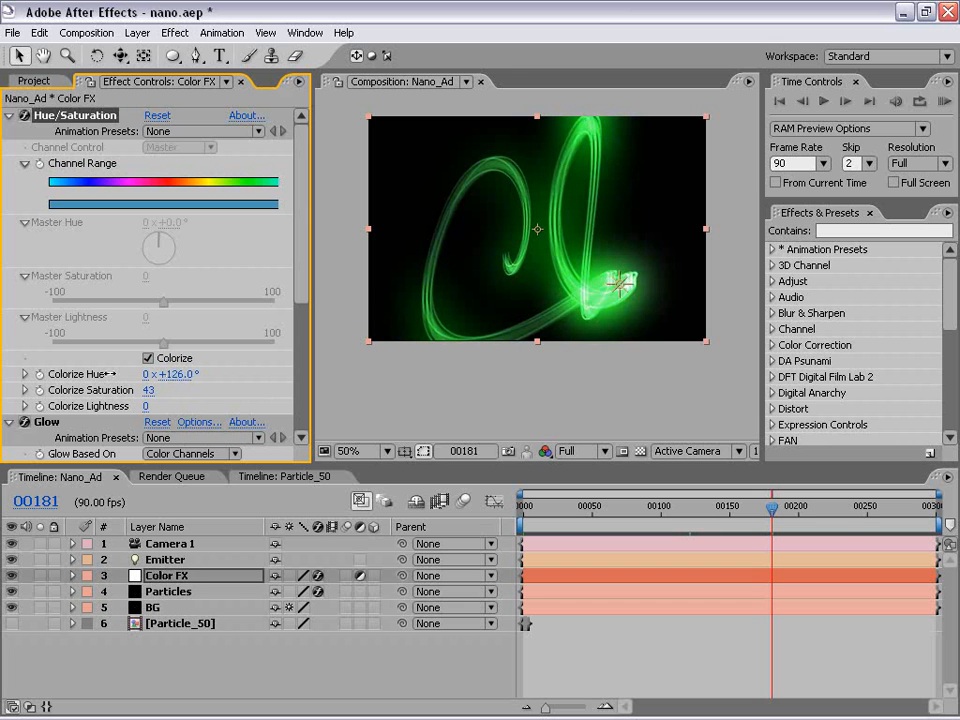